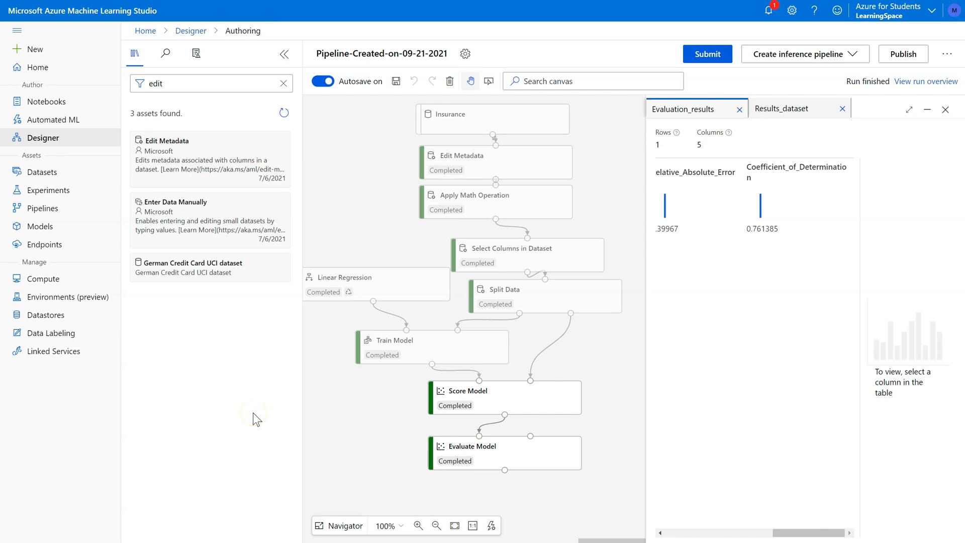
mouse_move(256, 418)
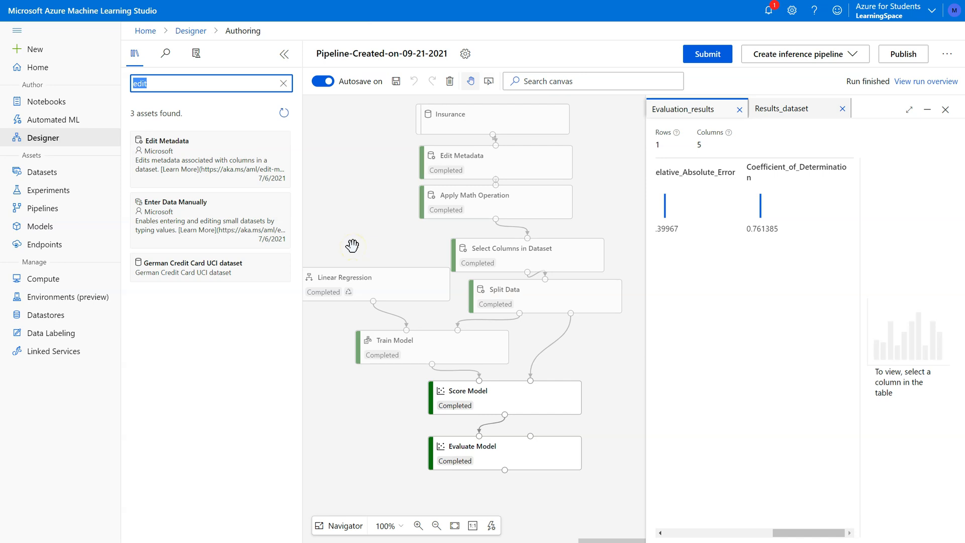
Search the asset library for 'outlier' to locate the Clip Values module
type("outlier")
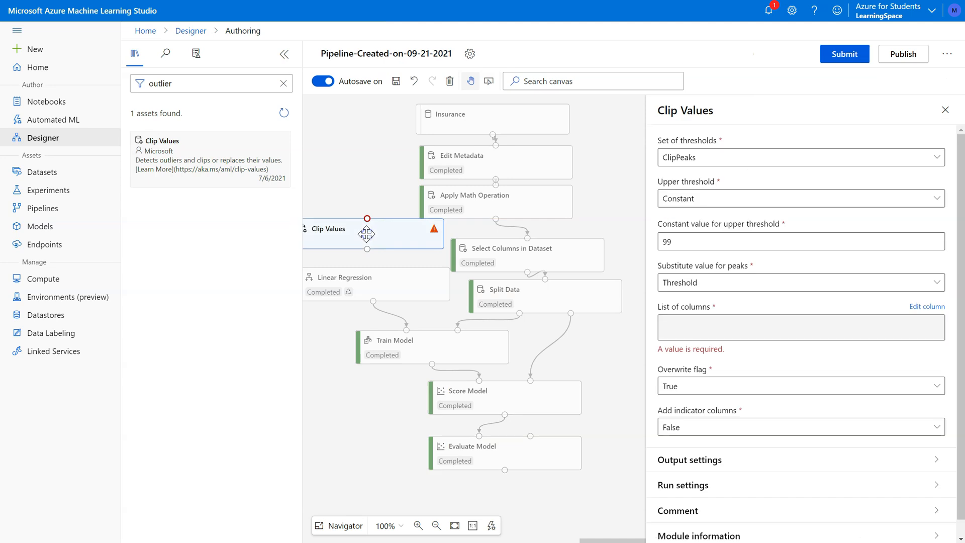
mouse_move(484, 165)
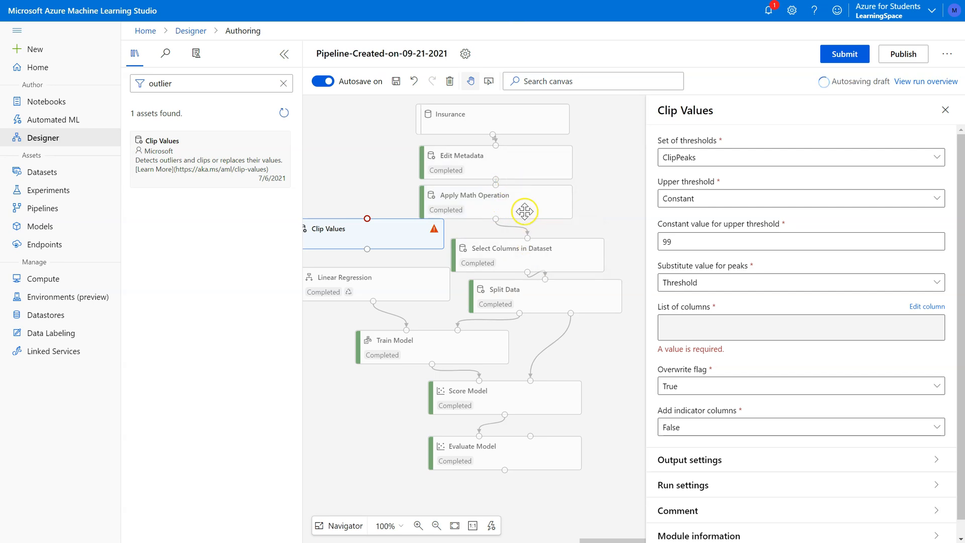
mouse_move(561, 266)
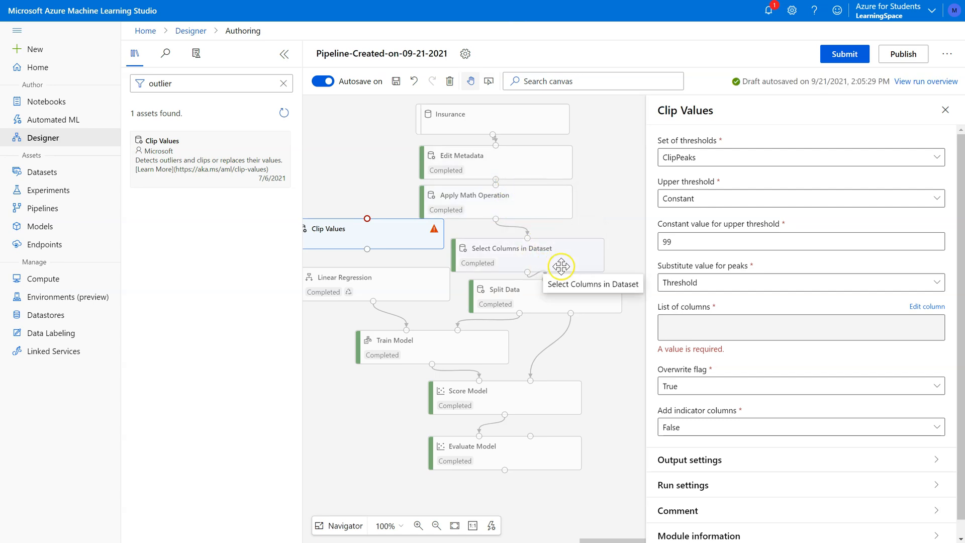
mouse_move(397, 233)
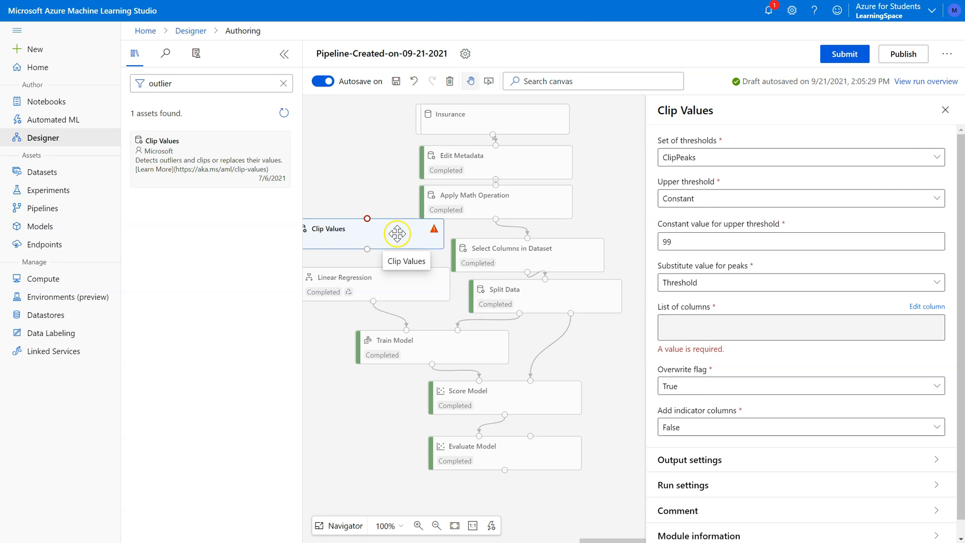
mouse_move(378, 229)
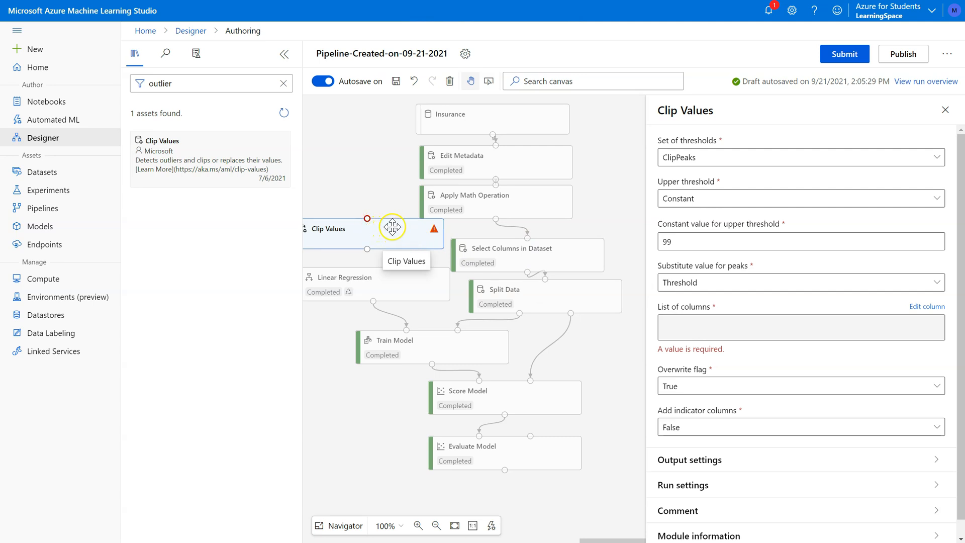
mouse_move(529, 182)
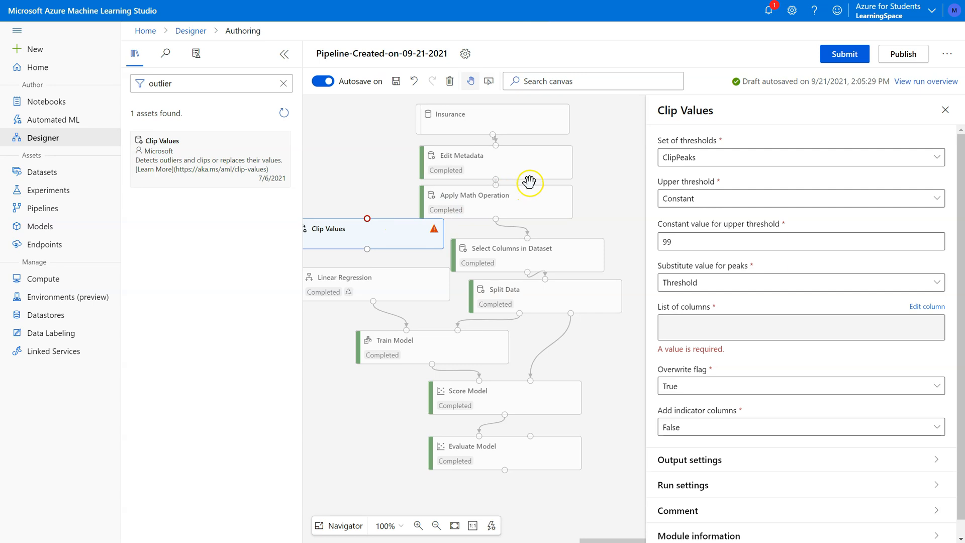
mouse_move(523, 205)
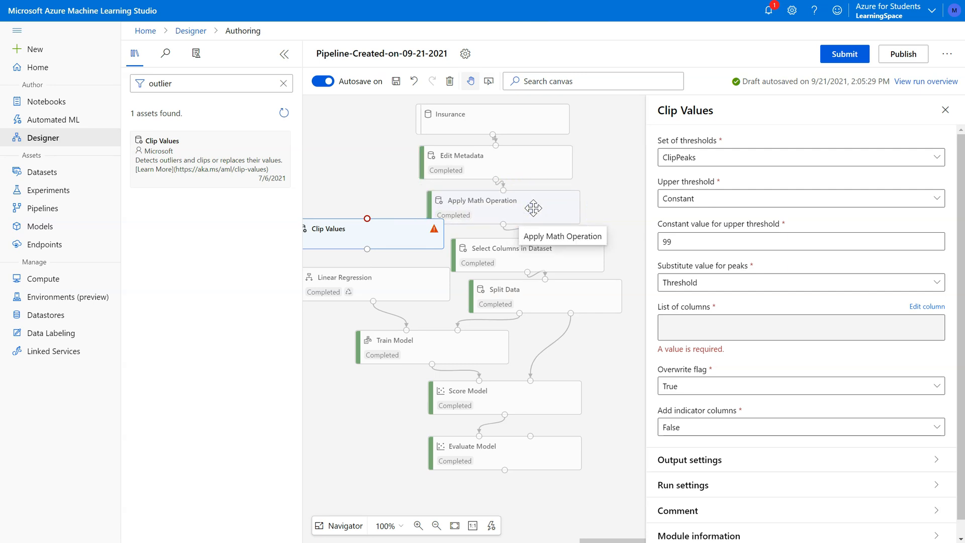
mouse_move(543, 205)
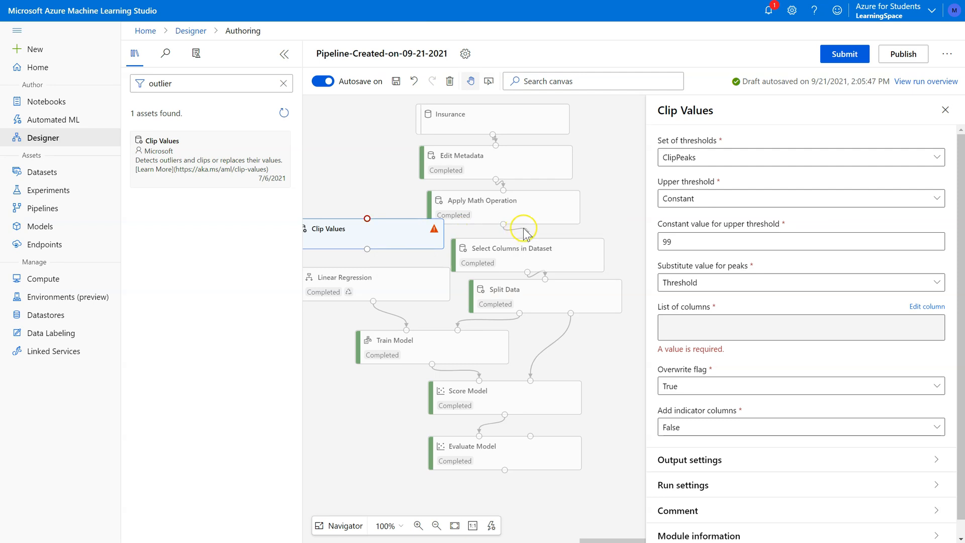
mouse_move(559, 223)
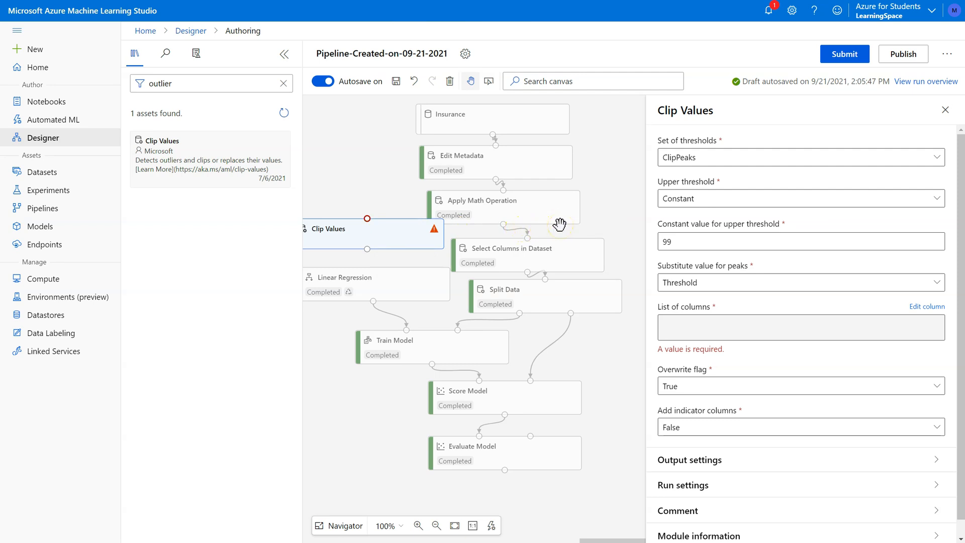
mouse_move(354, 233)
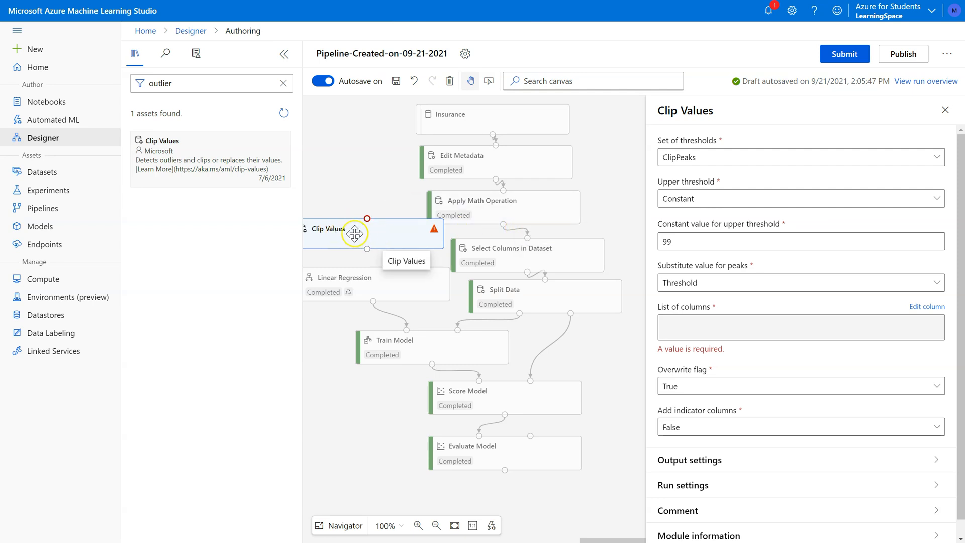
mouse_move(505, 120)
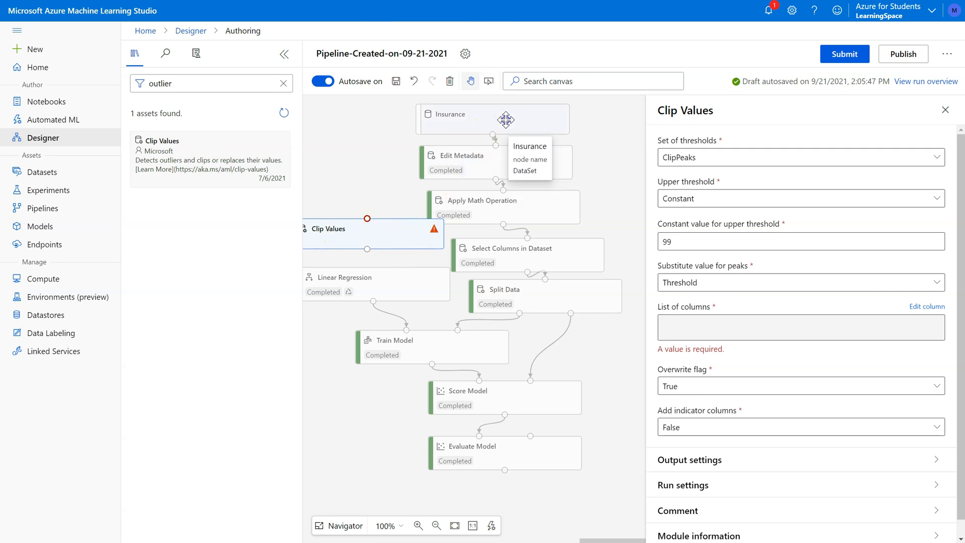
Preview the Insurance dataset's rows and charges distribution, then return to the pipeline
left_click(491, 124)
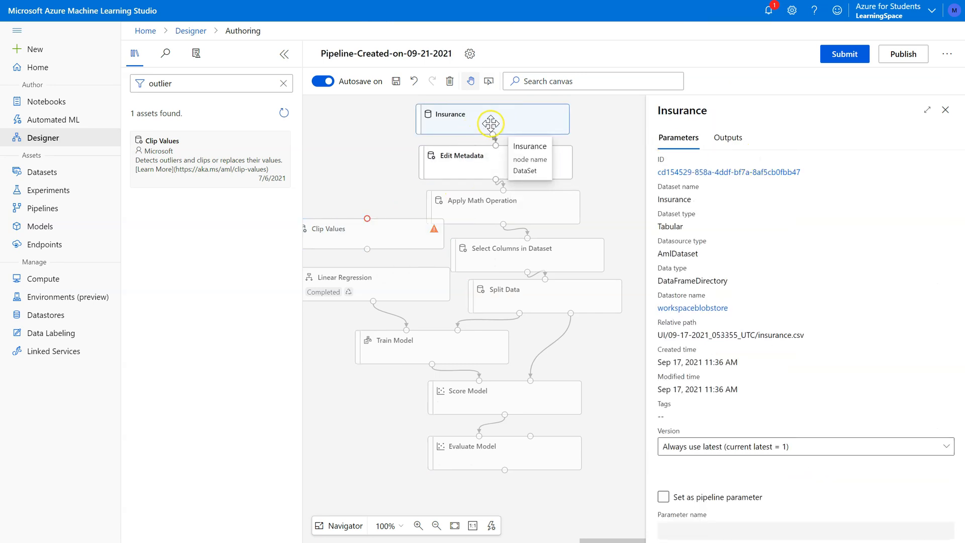
right_click(490, 122)
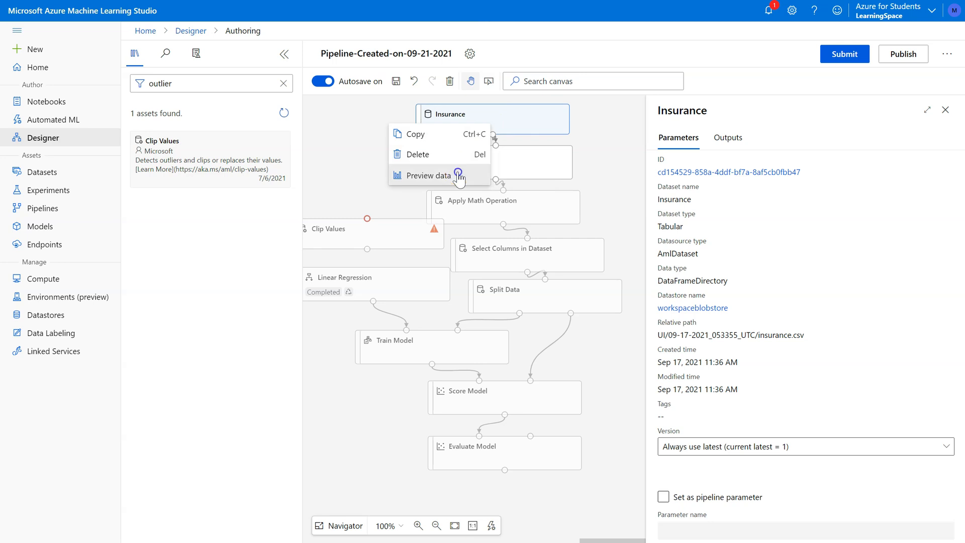
left_click(428, 175)
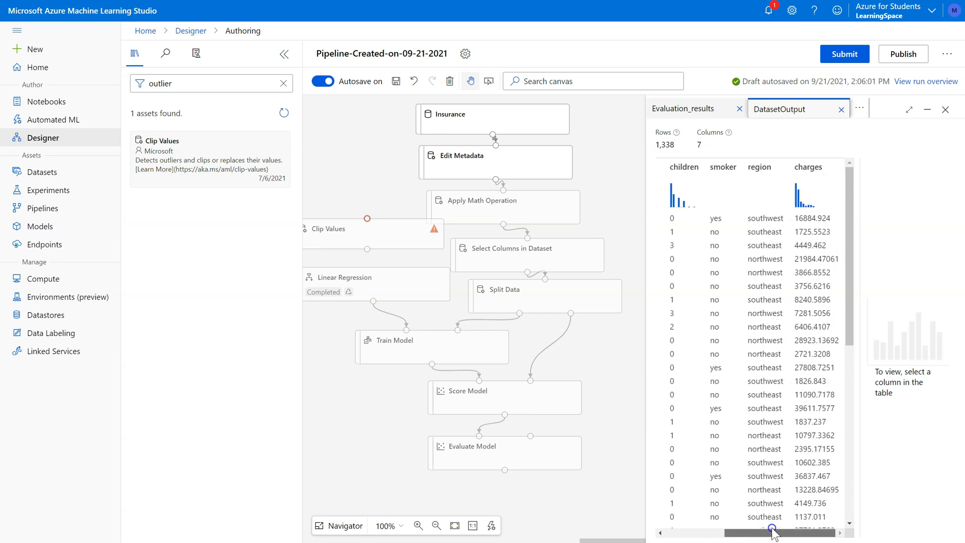
mouse_move(794, 187)
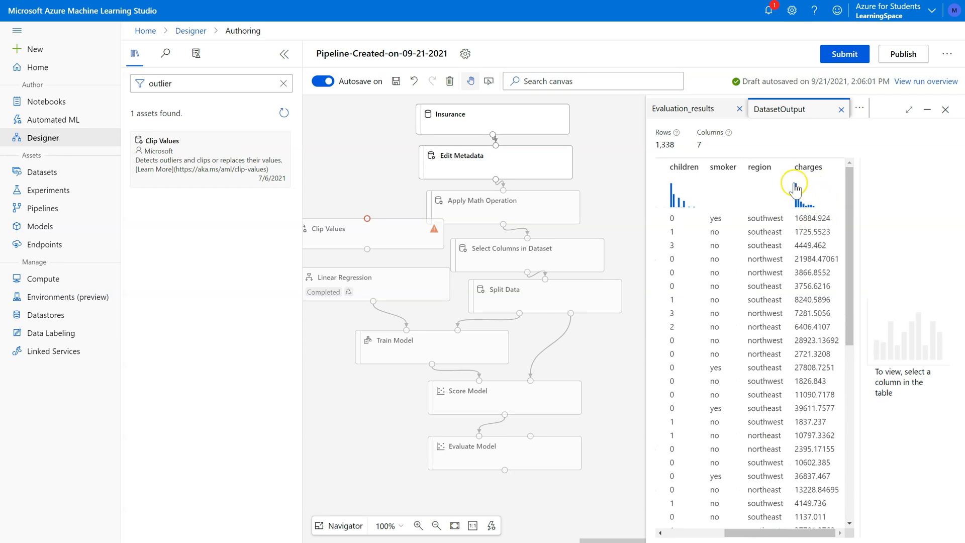
mouse_move(825, 211)
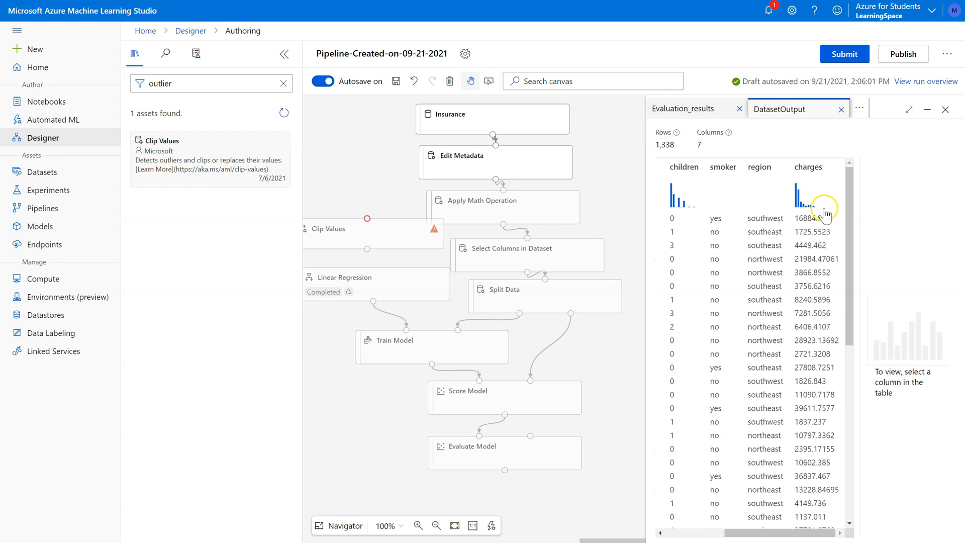
mouse_move(819, 211)
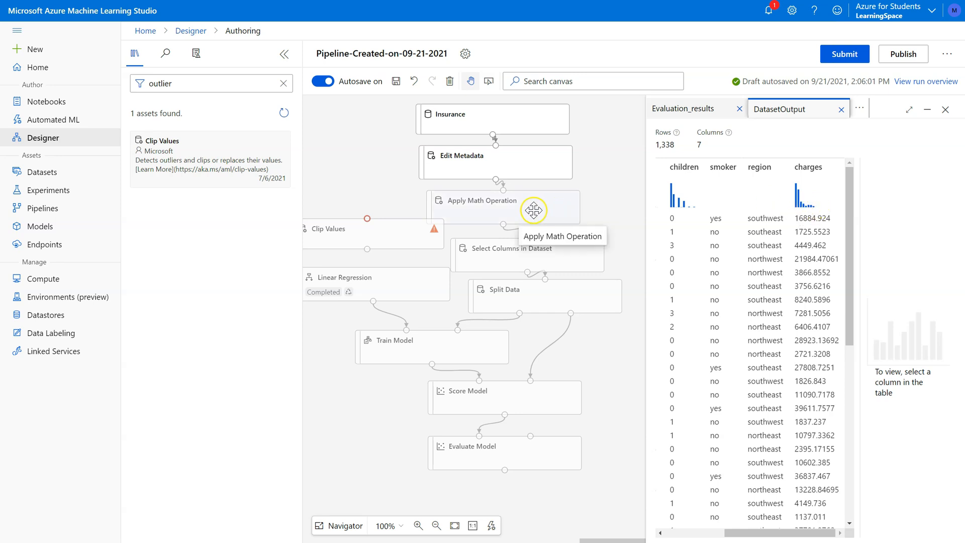
right_click(503, 207)
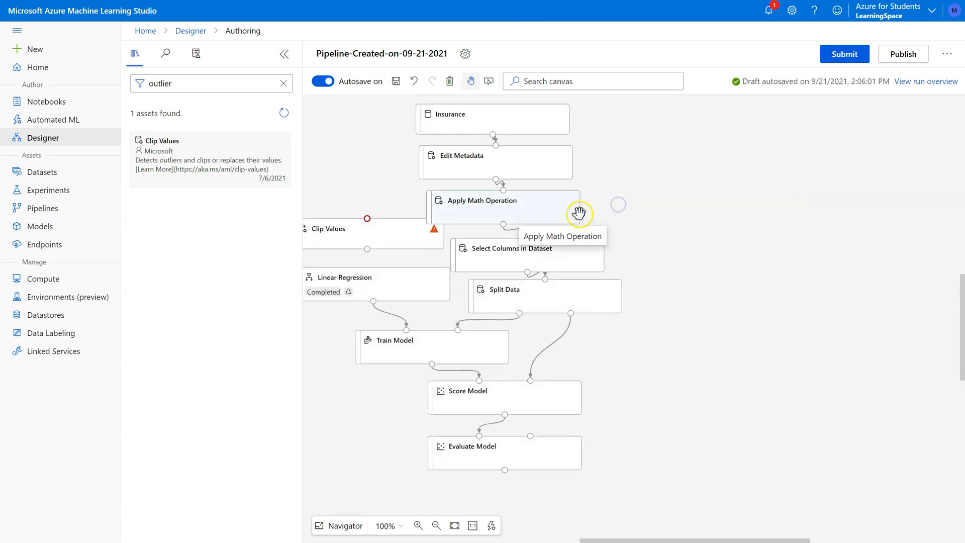
Show Apply Math Operation's settings: basic Ln on charges, appended
left_click(500, 207)
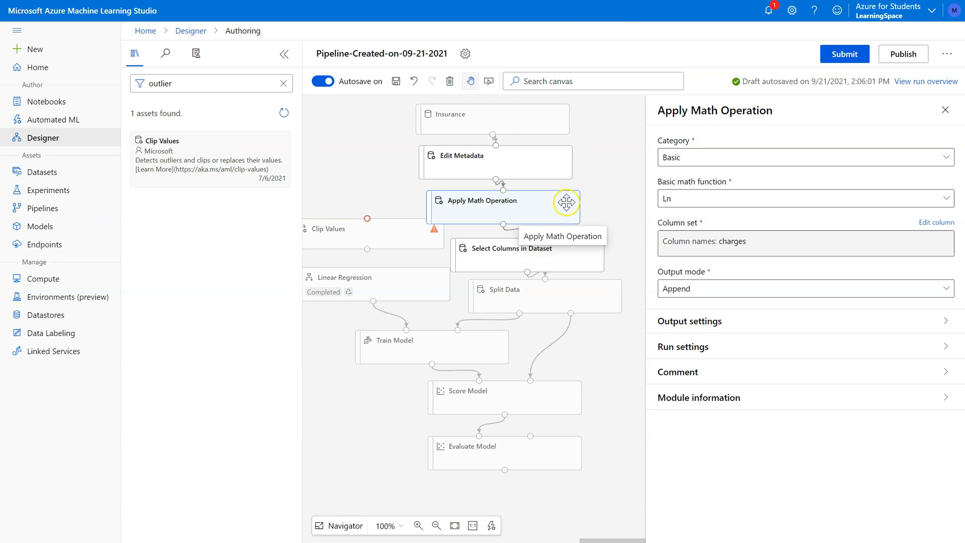
mouse_move(390, 361)
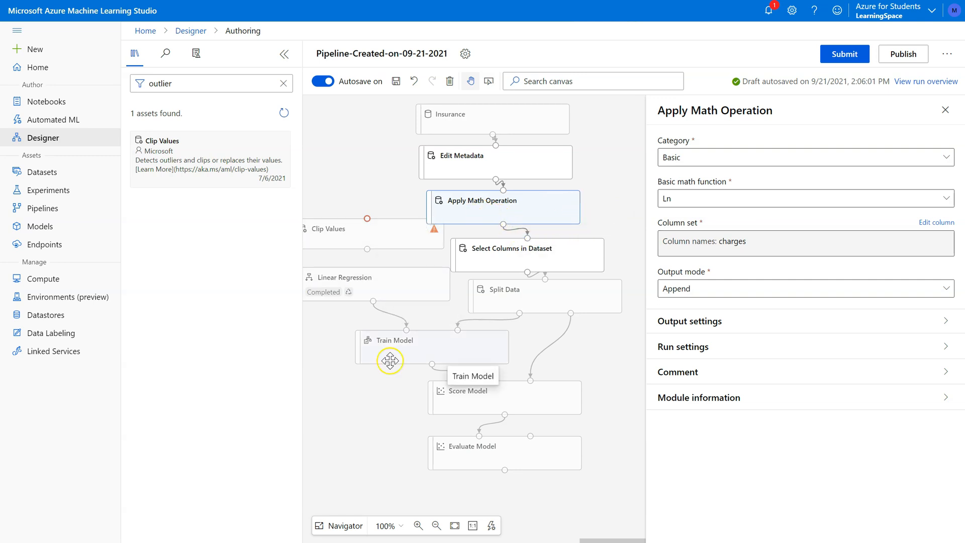
mouse_move(446, 218)
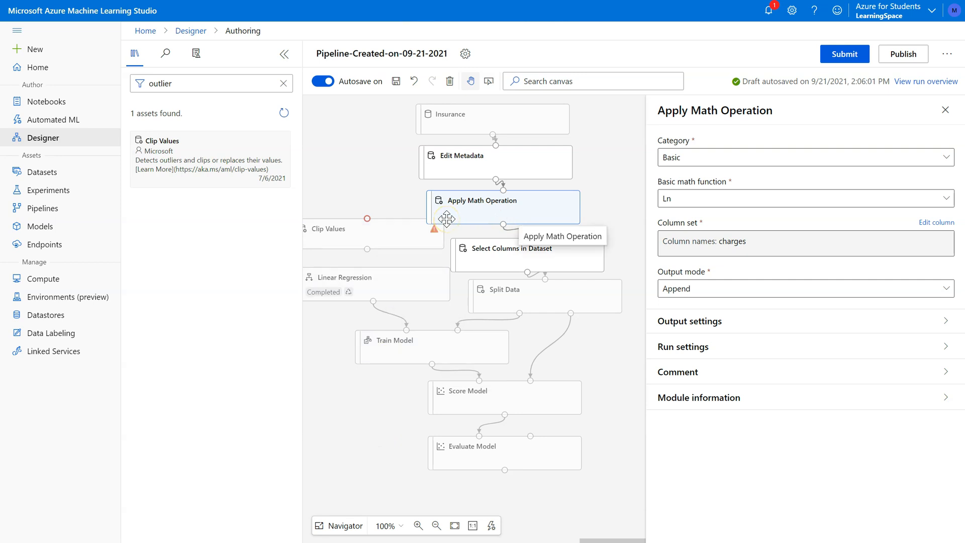
mouse_move(372, 256)
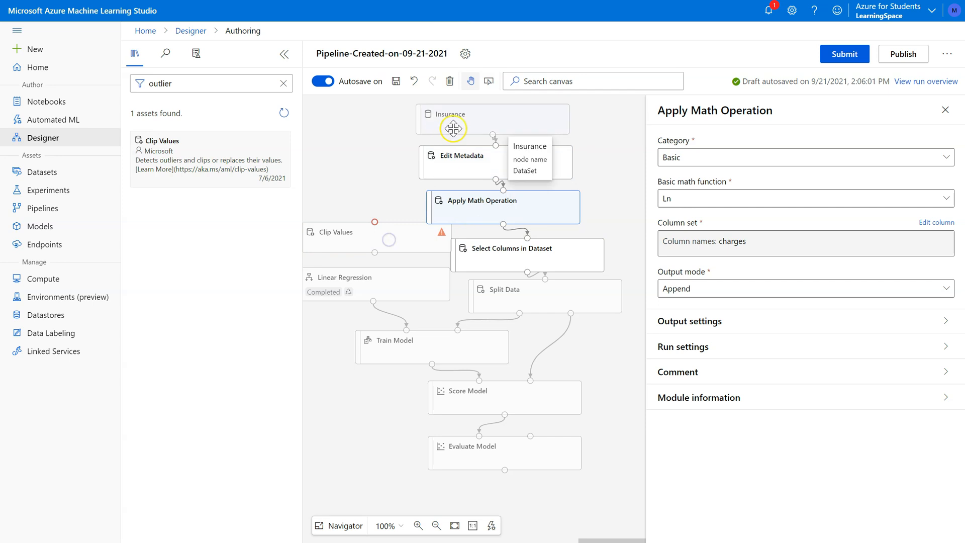
mouse_move(513, 409)
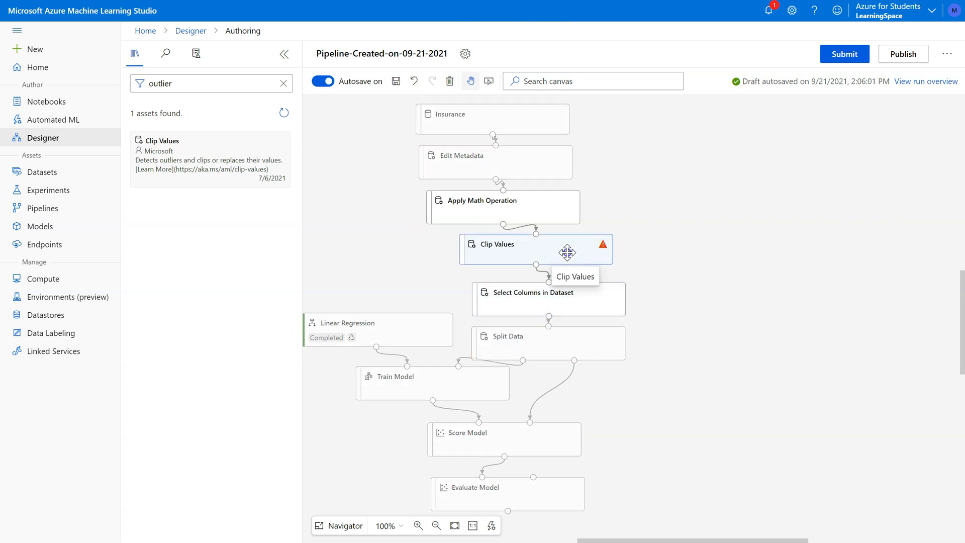
Show the Clip Values settings with its Set of thresholds options
left_click(516, 249)
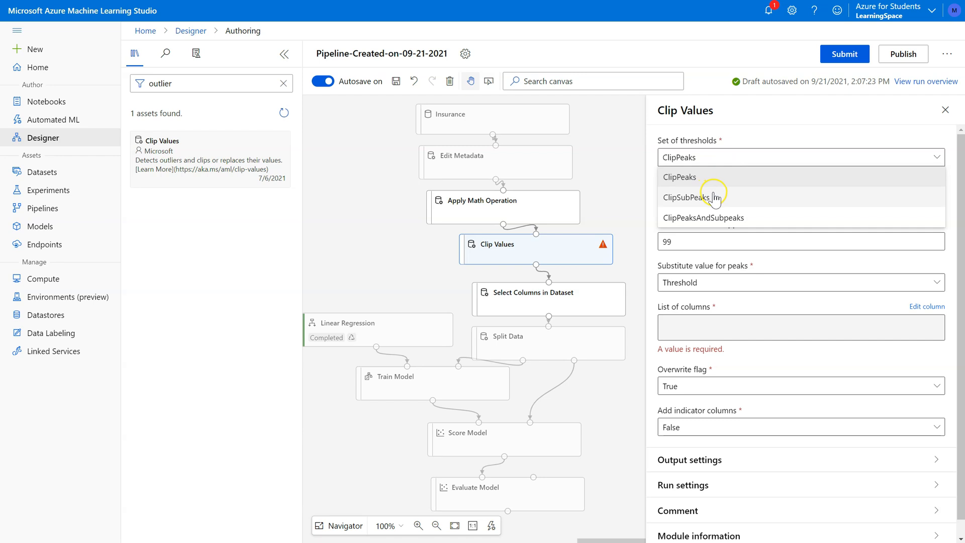
mouse_move(713, 215)
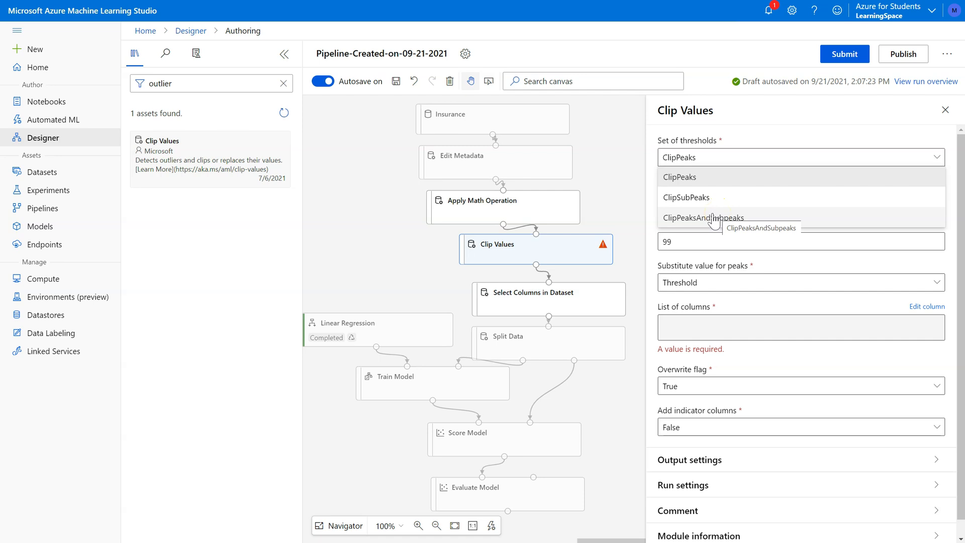
mouse_move(714, 220)
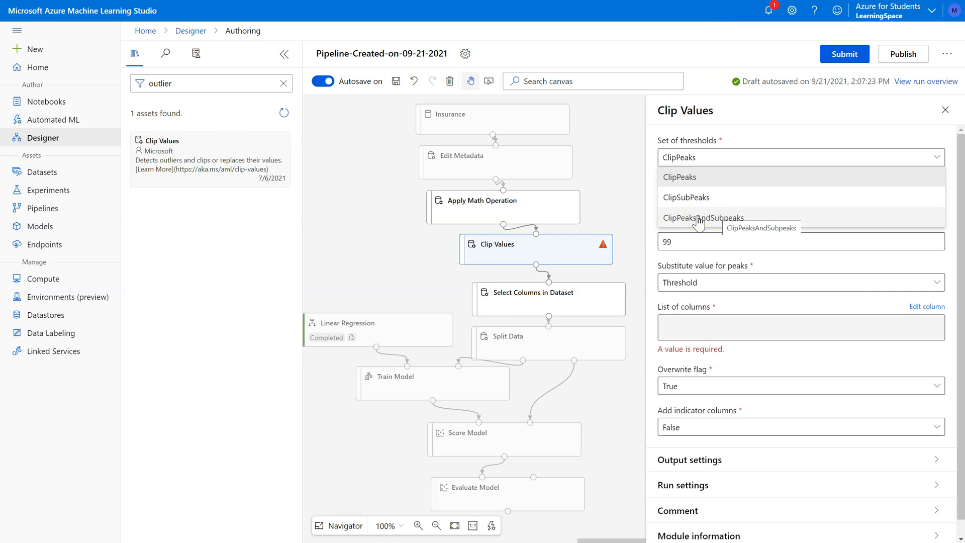
mouse_move(712, 225)
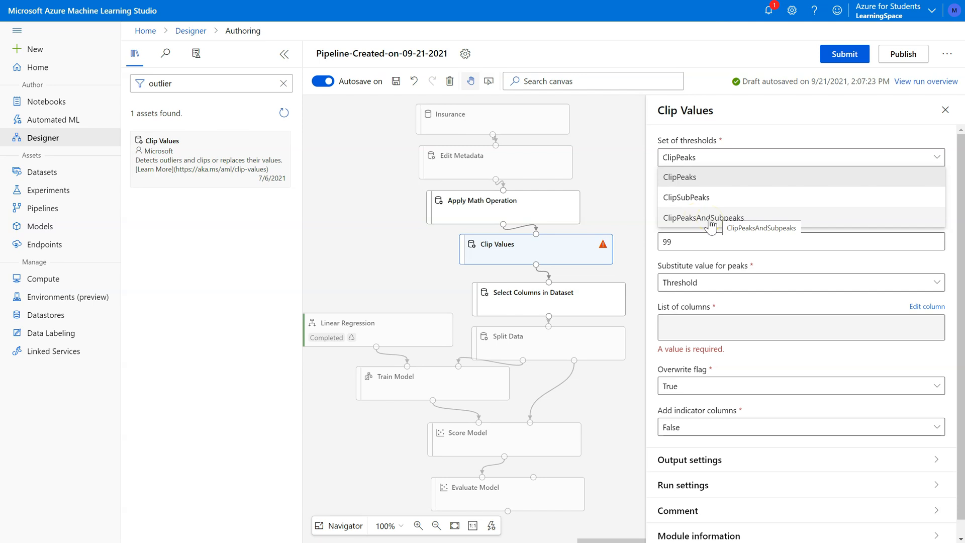
mouse_move(701, 181)
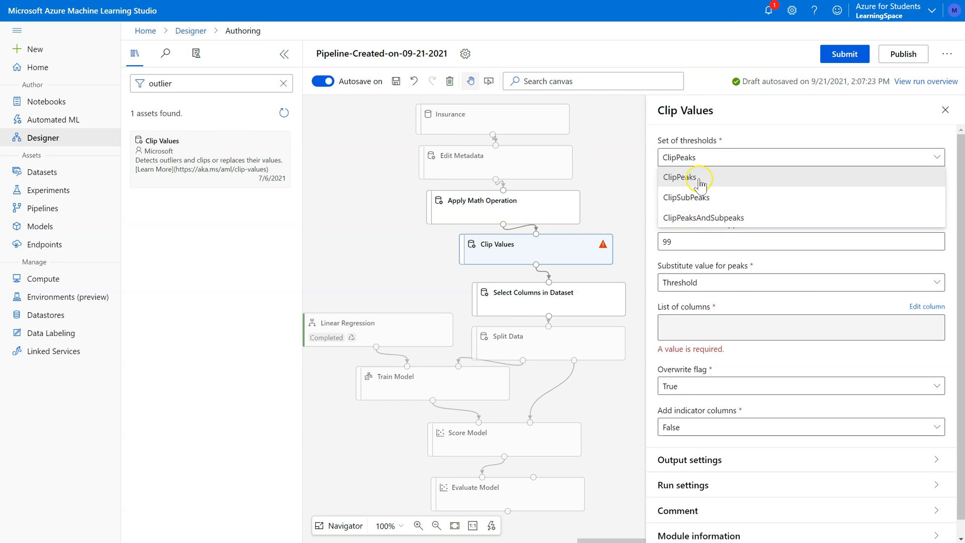
Keep ClipPeaks and make the Clip Values upper threshold percentile-based
left_click(678, 177)
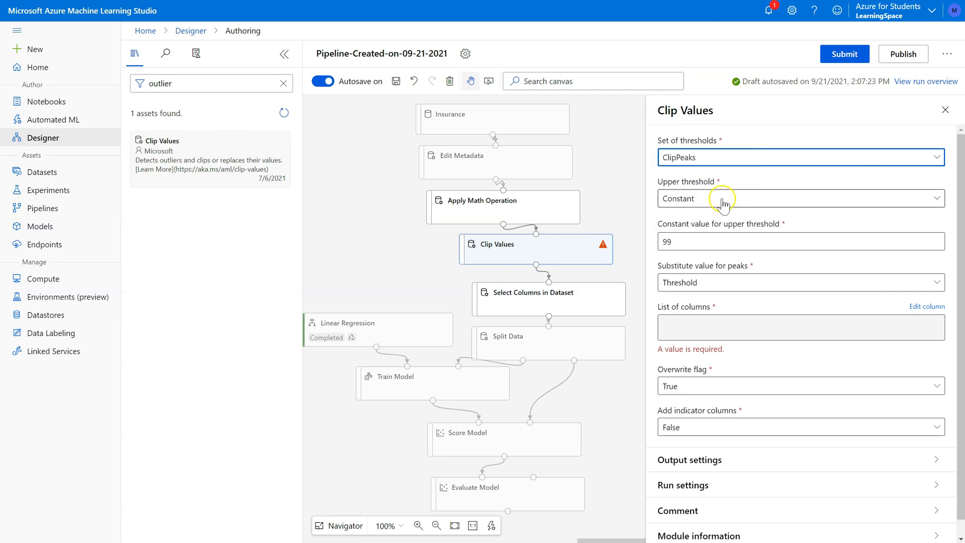
left_click(801, 197)
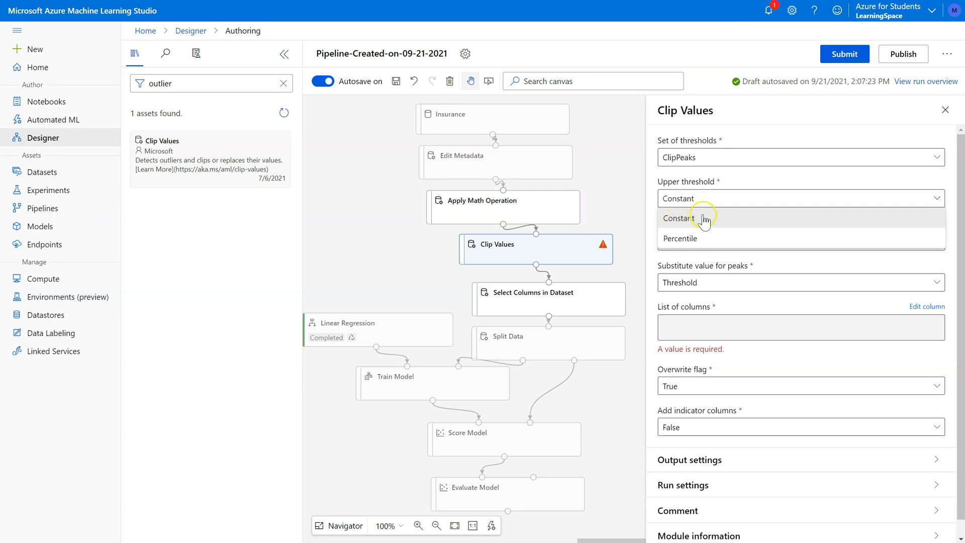
mouse_move(682, 232)
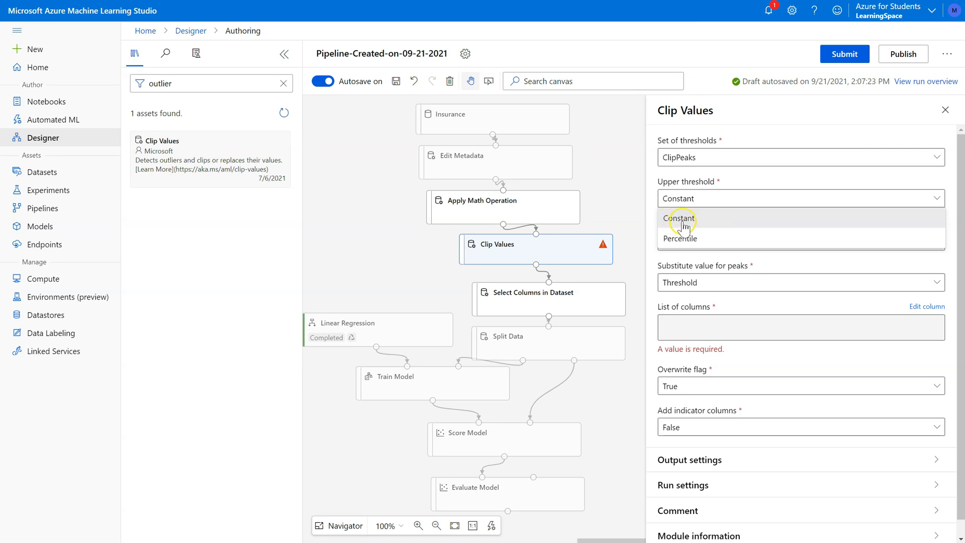
left_click(679, 238)
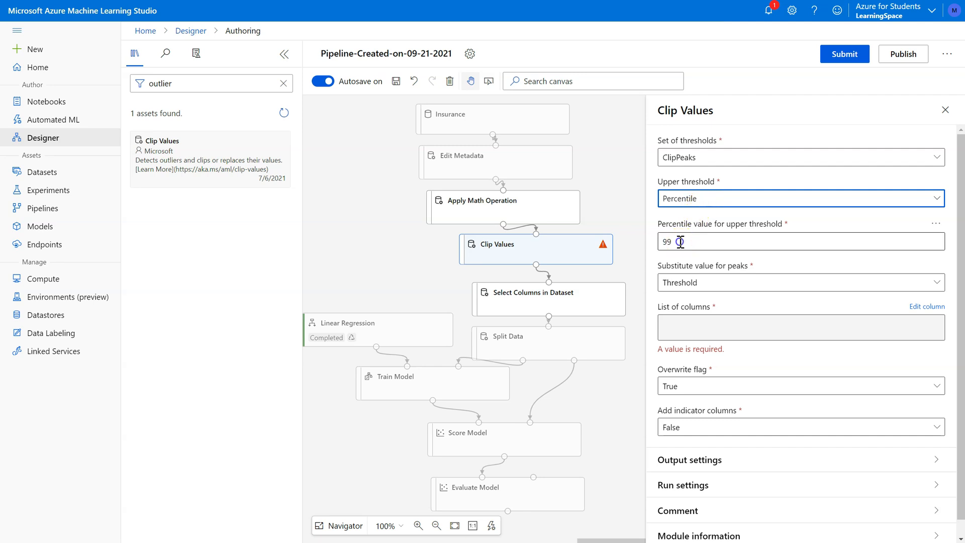
left_click(683, 242)
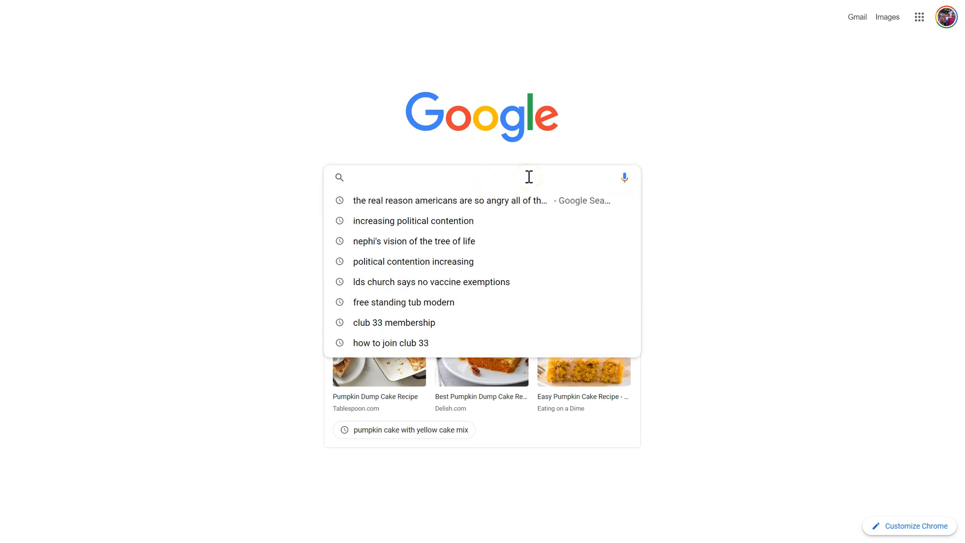
Search Google Images for 'empirical rule' and enlarge the 68-95-99.7 Rule chart
type("empirical rule")
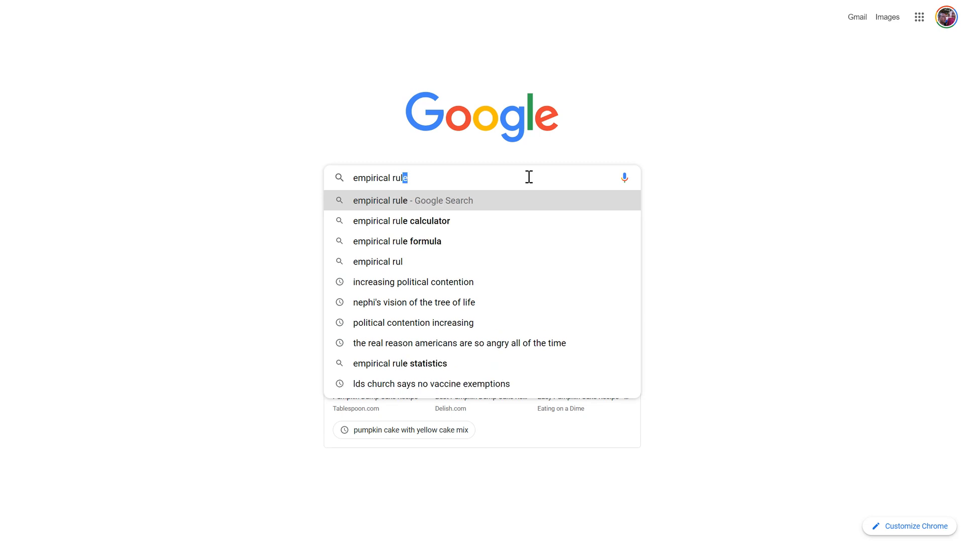
left_click(413, 200)
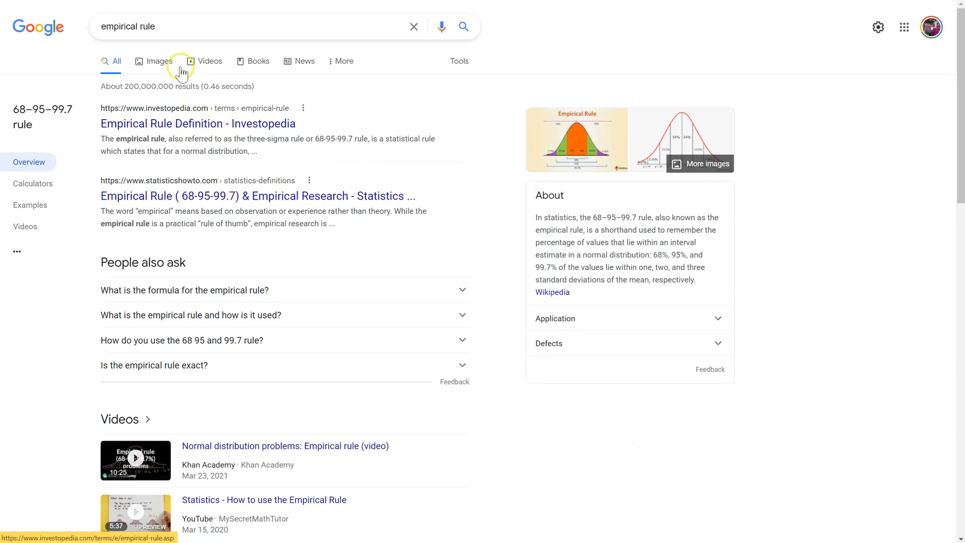
left_click(154, 61)
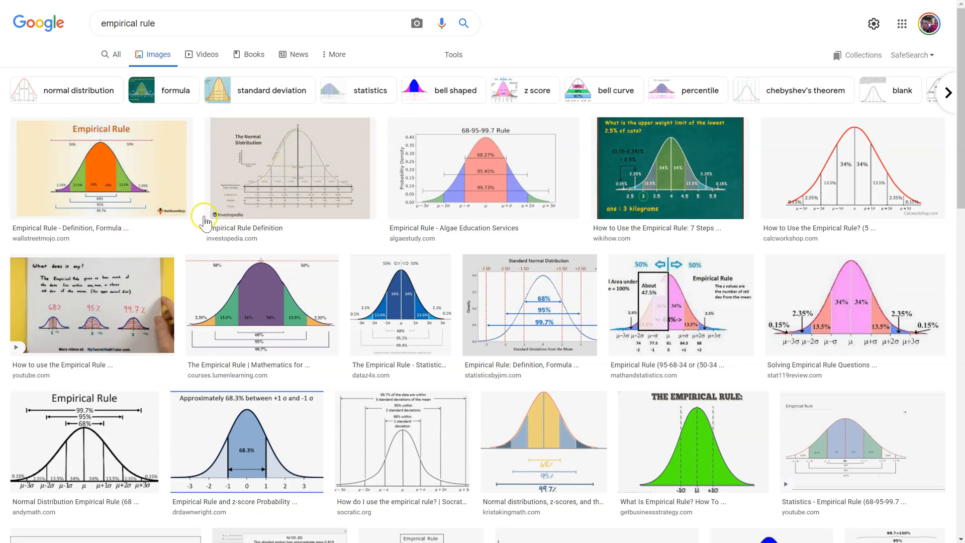
left_click(100, 167)
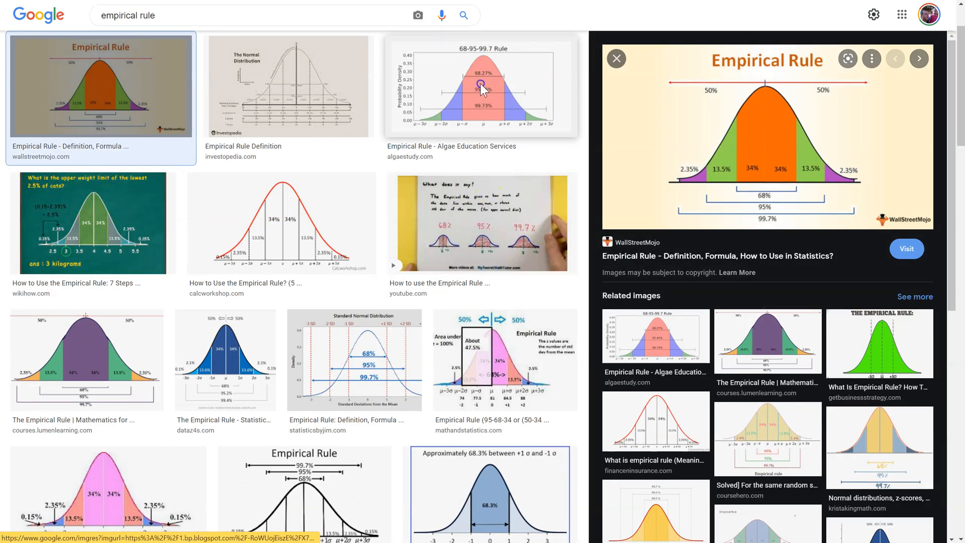
left_click(480, 87)
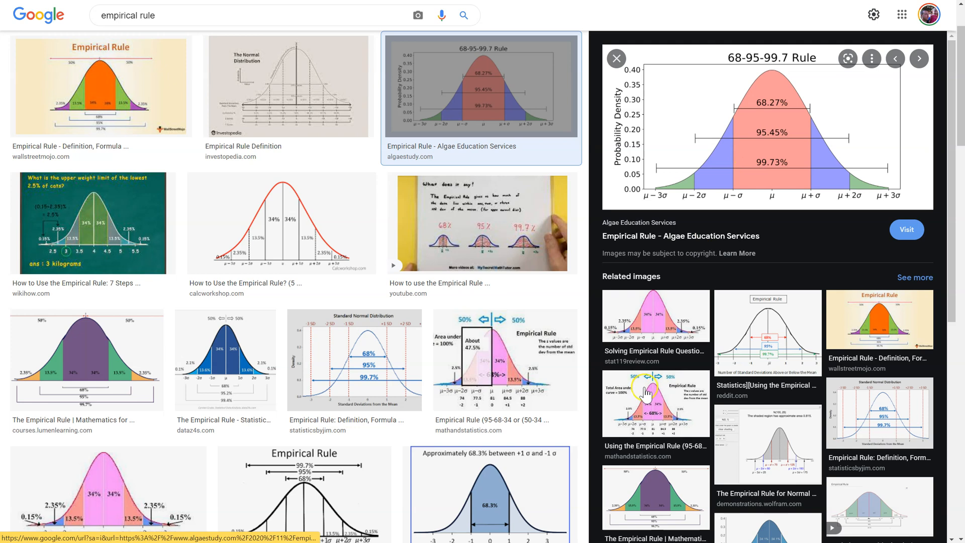
mouse_move(783, 302)
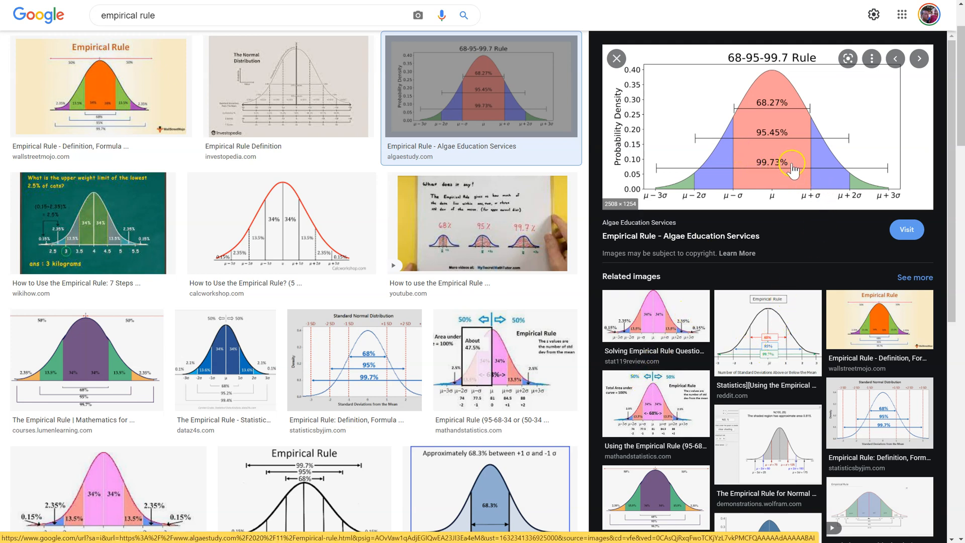
mouse_move(888, 189)
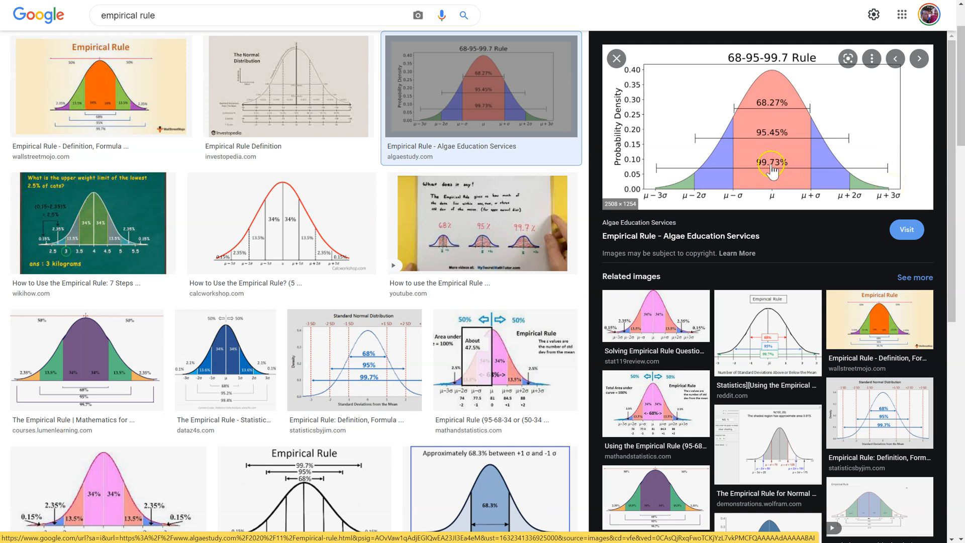
mouse_move(895, 180)
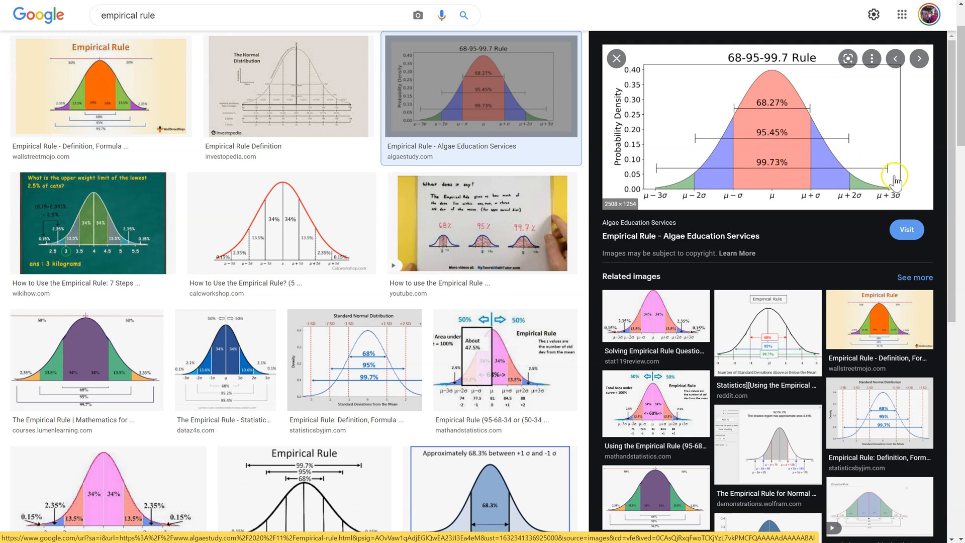
mouse_move(910, 191)
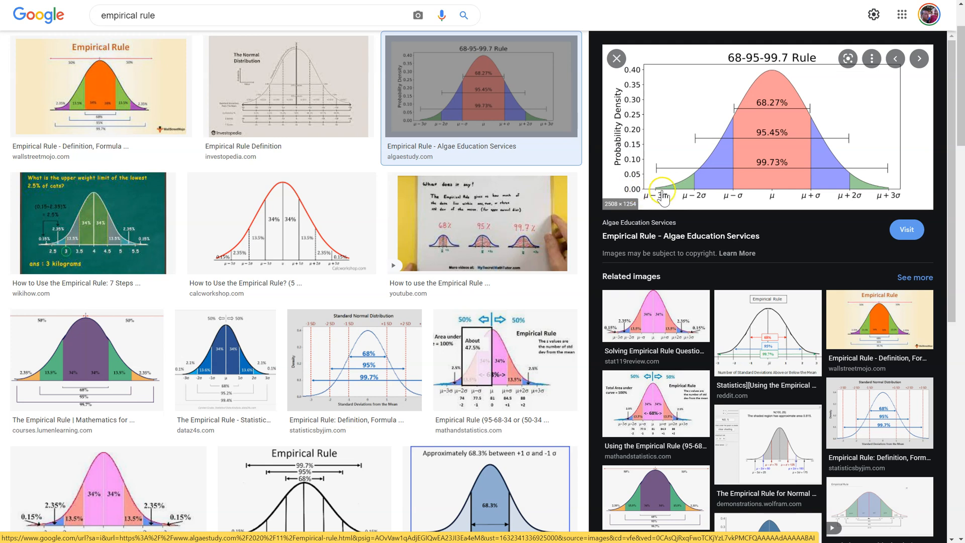
mouse_move(910, 191)
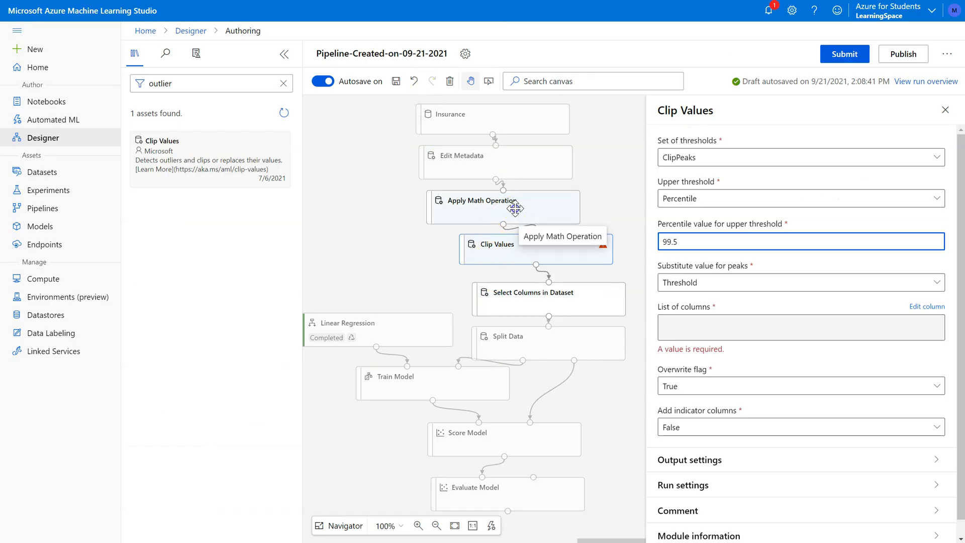
Confirm Apply Math Operation takes Ln of charges, then enter 99 as Clip Values' percentile threshold
left_click(505, 207)
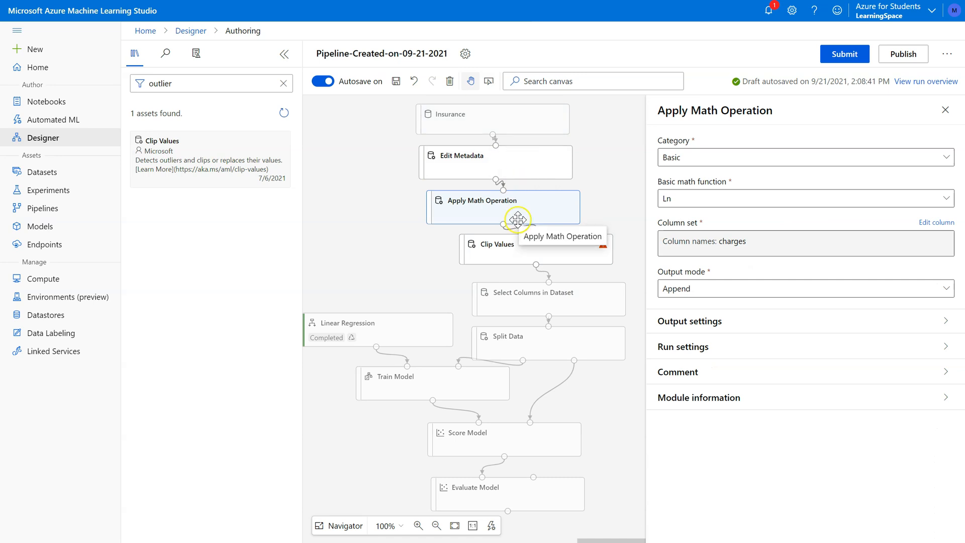
mouse_move(503, 211)
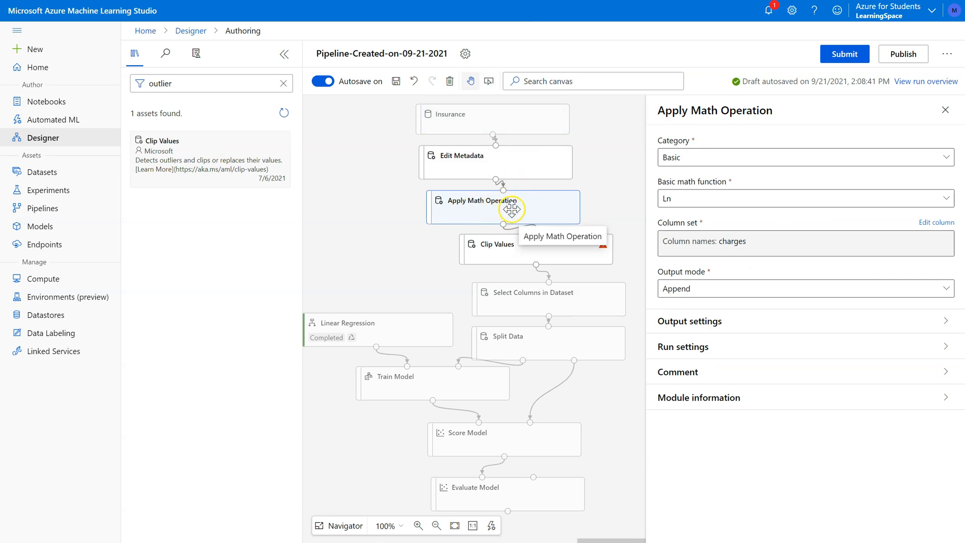
mouse_move(518, 207)
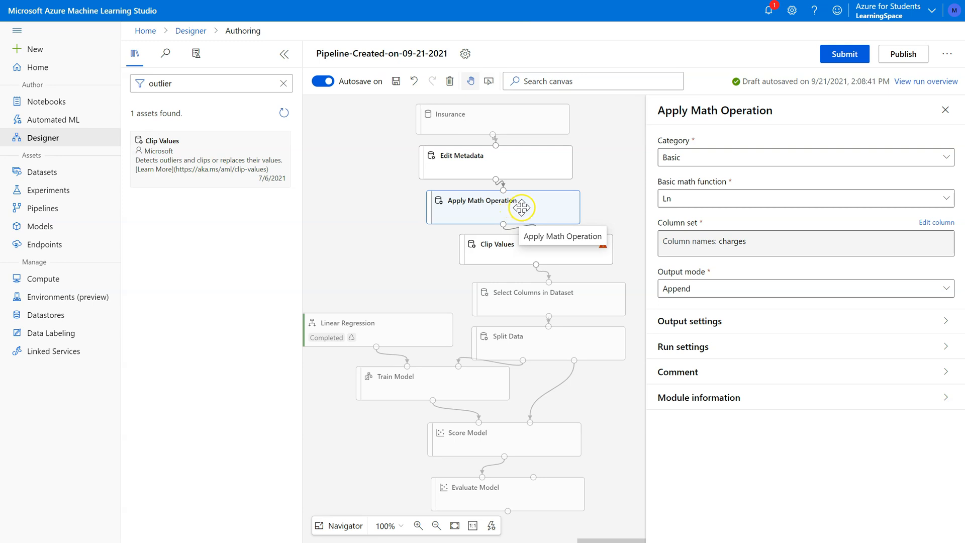
mouse_move(509, 187)
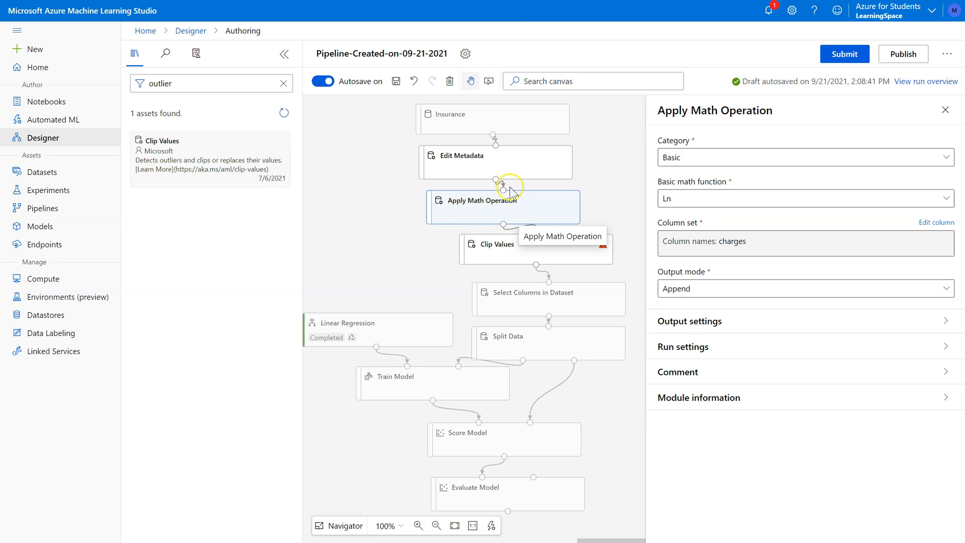
left_click(507, 243)
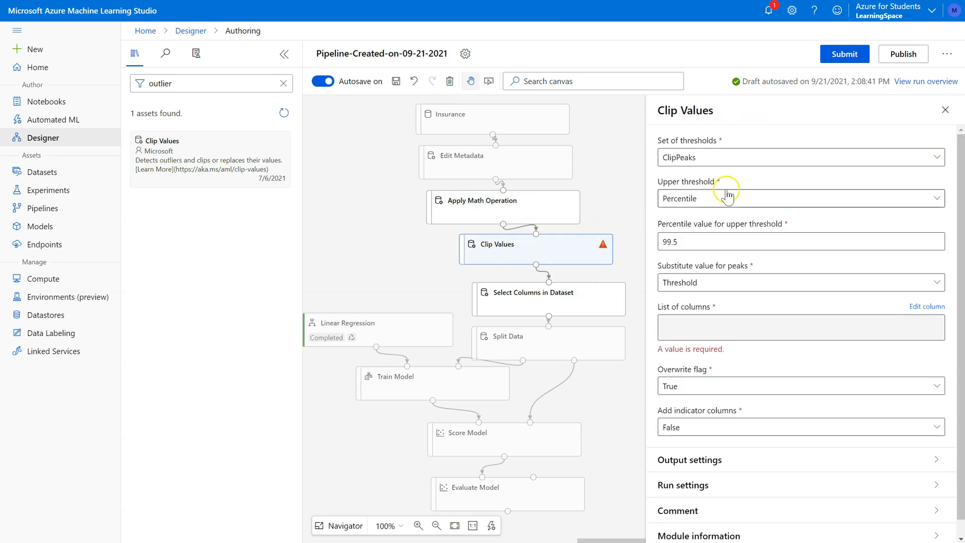
type("99")
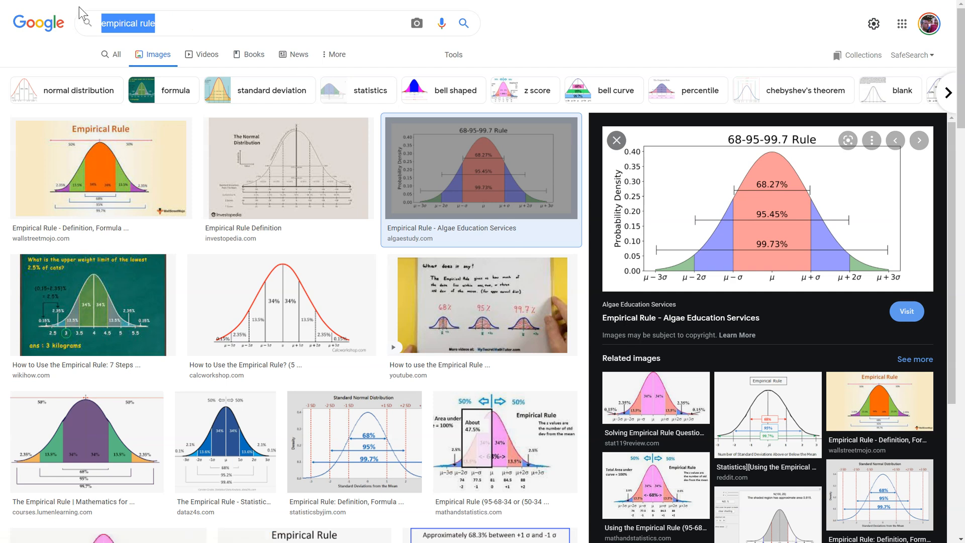
Start a new Google Images query for the Tukey HSD rule for outliers
type("tuckey hsd table")
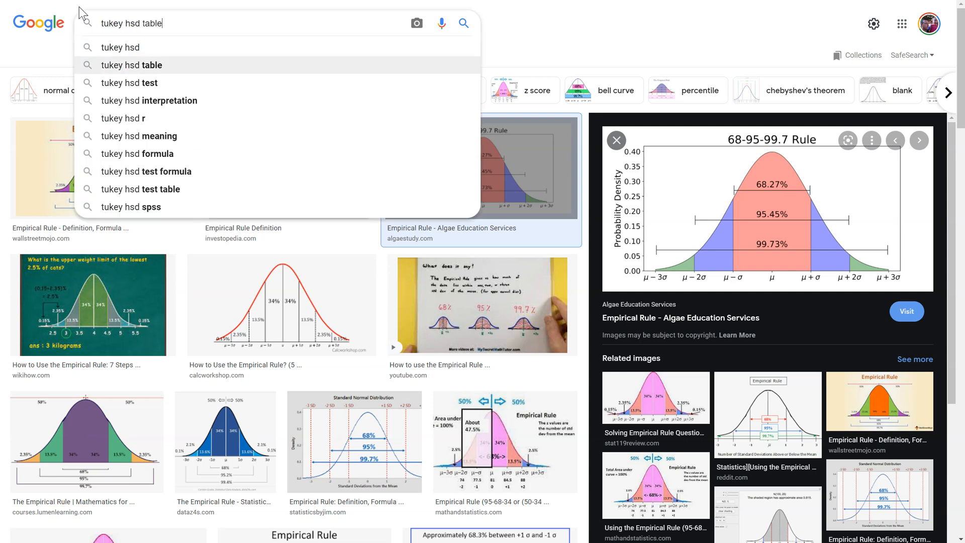
key("Backspace")
type("rule for outliers")
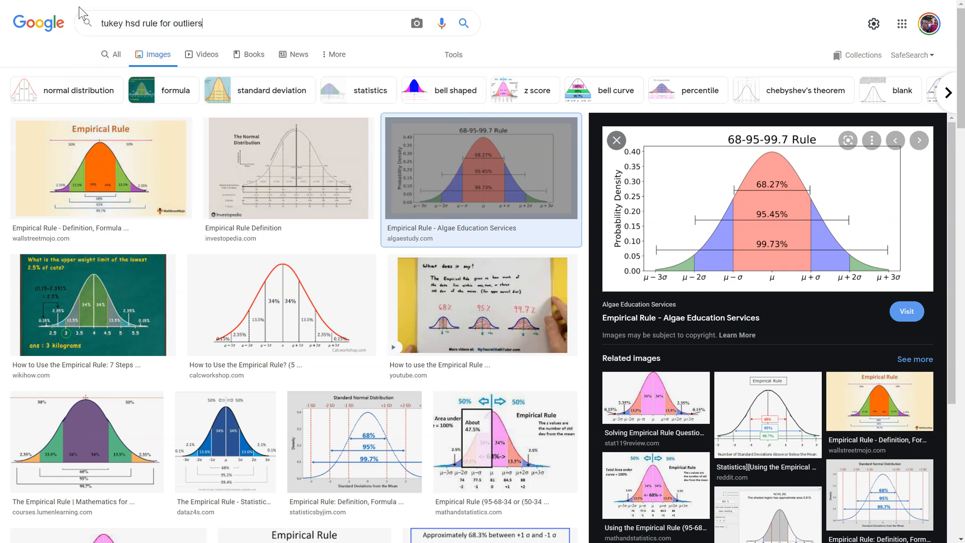
mouse_move(273, 46)
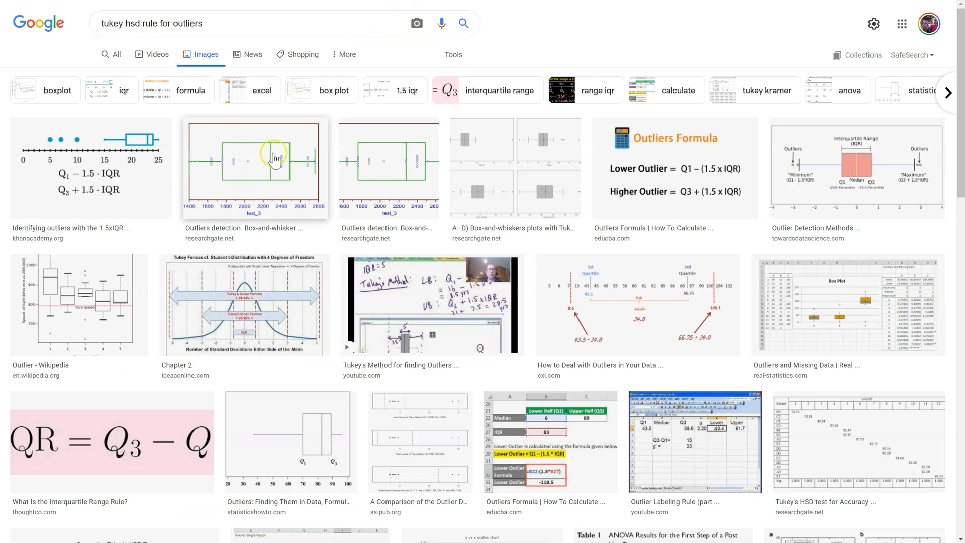
mouse_move(501, 169)
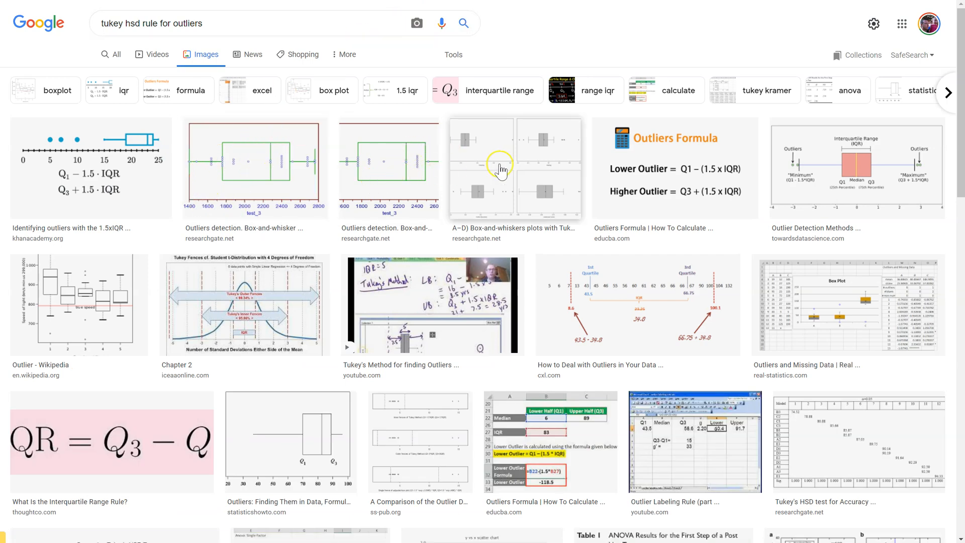
mouse_move(129, 182)
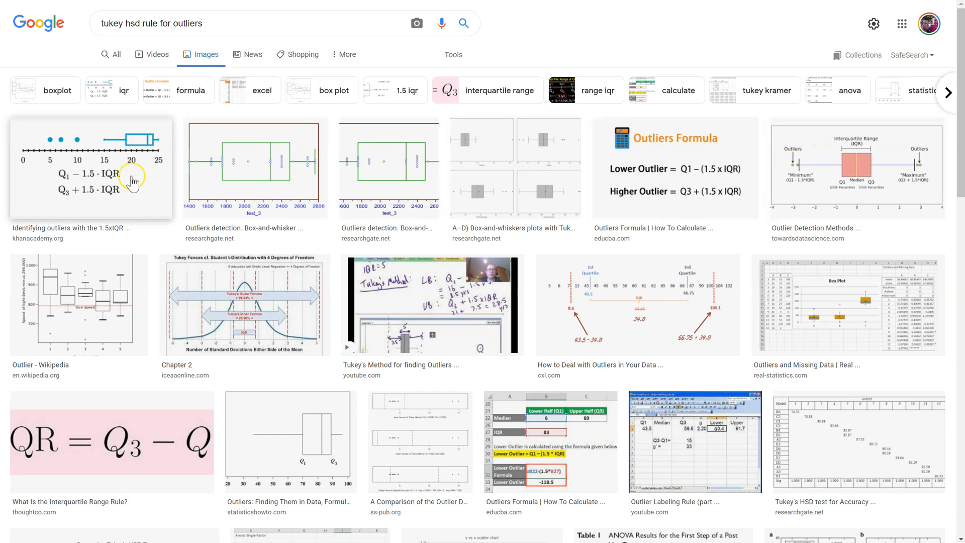
mouse_move(858, 157)
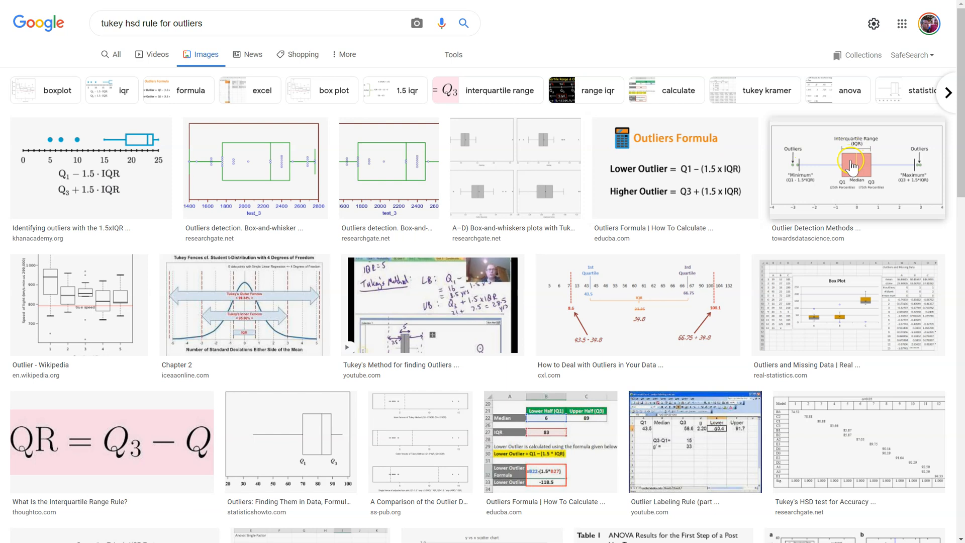
mouse_move(693, 181)
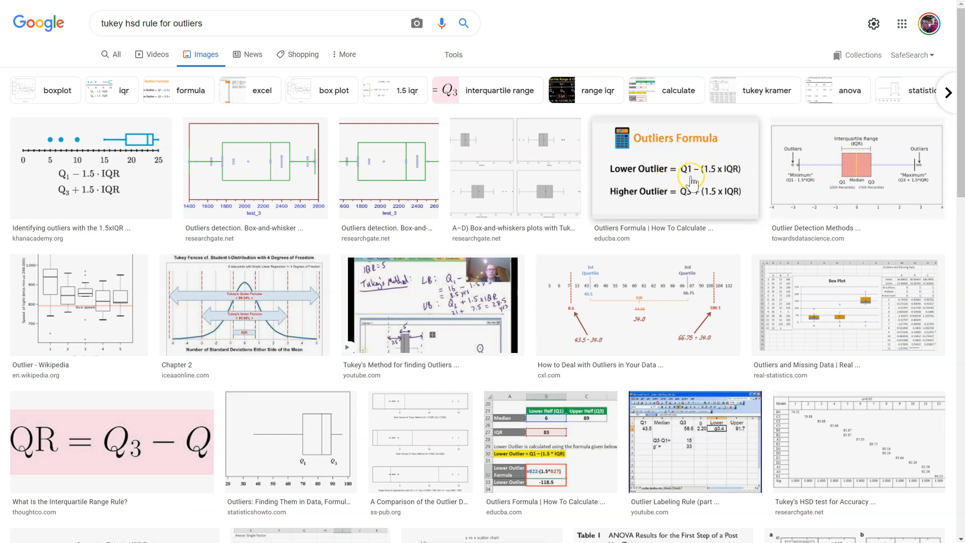
mouse_move(911, 173)
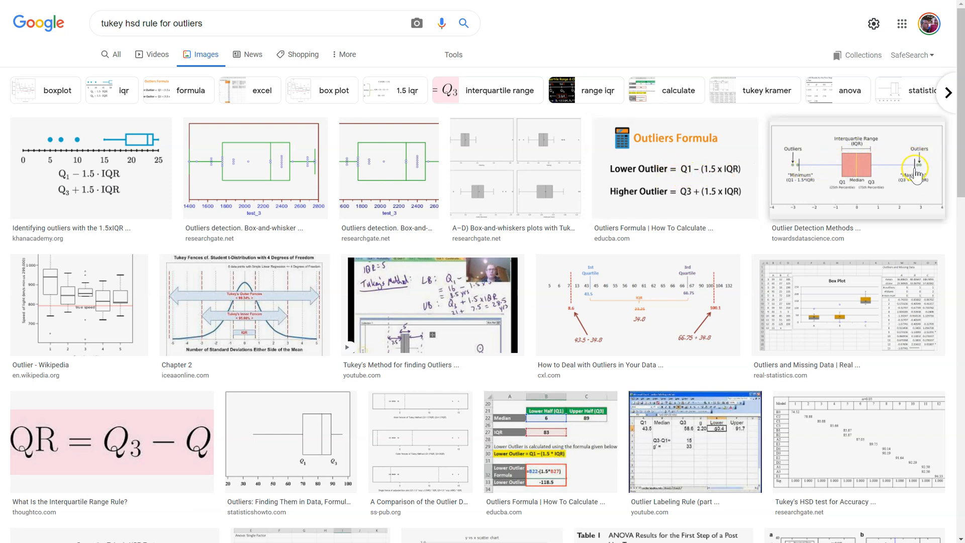
mouse_move(893, 159)
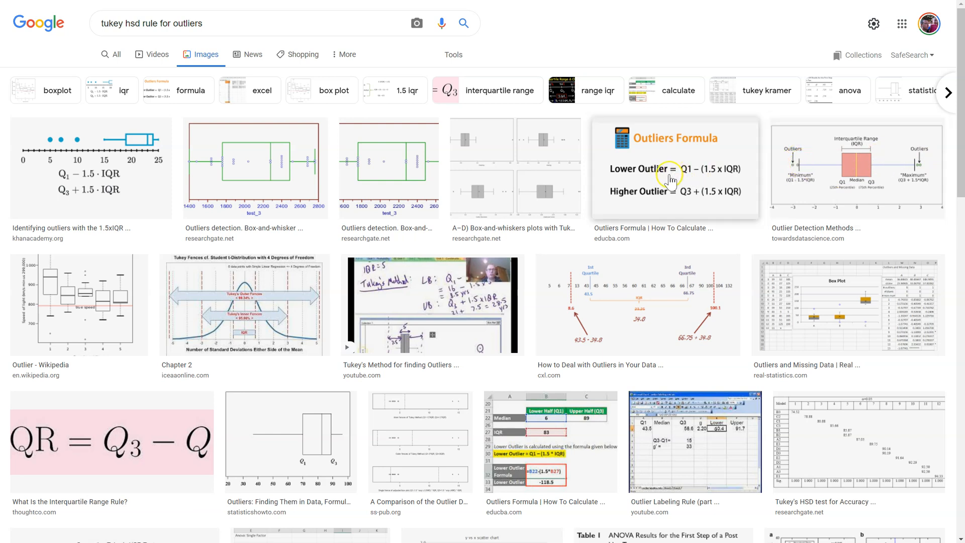
mouse_move(845, 175)
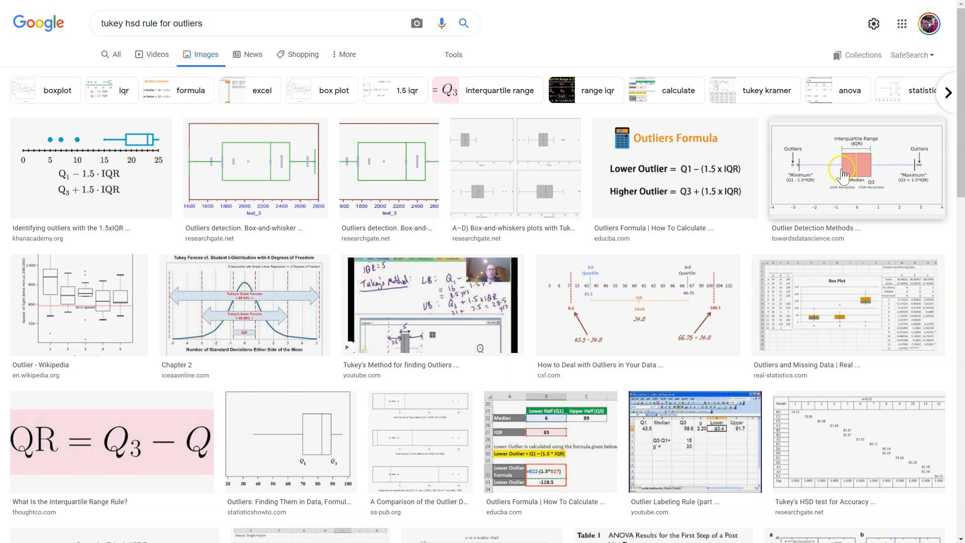
Enlarge the Towards Data Science outlier-detection box-plot diagram
left_click(854, 171)
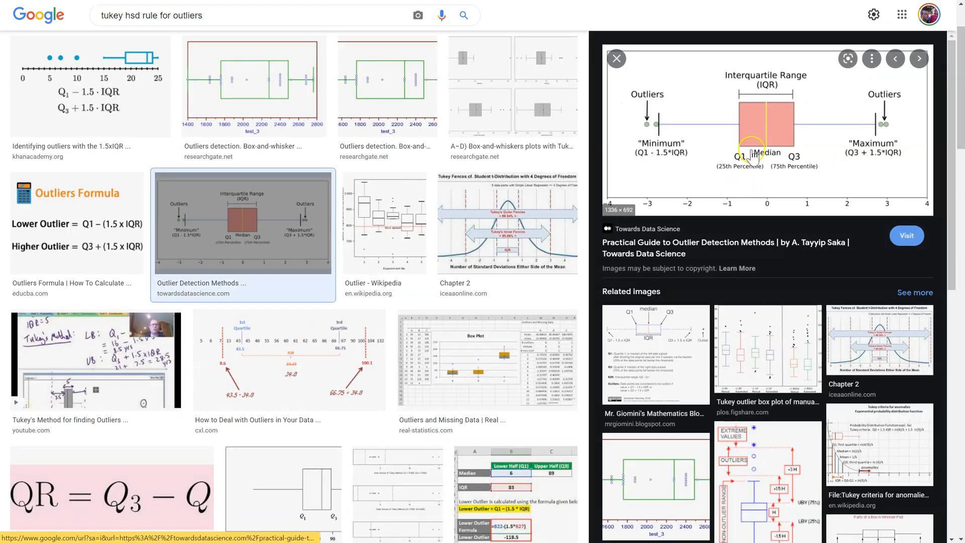
mouse_move(651, 117)
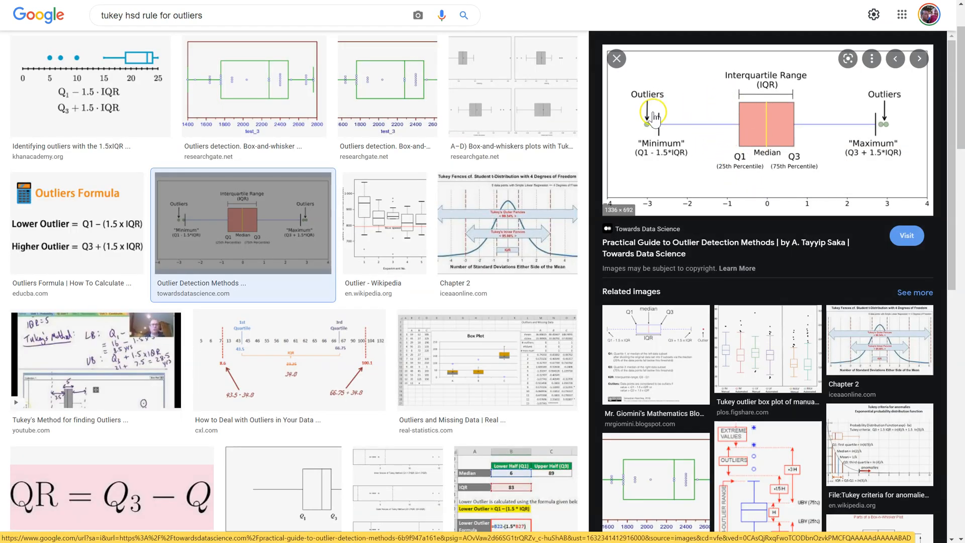
mouse_move(676, 116)
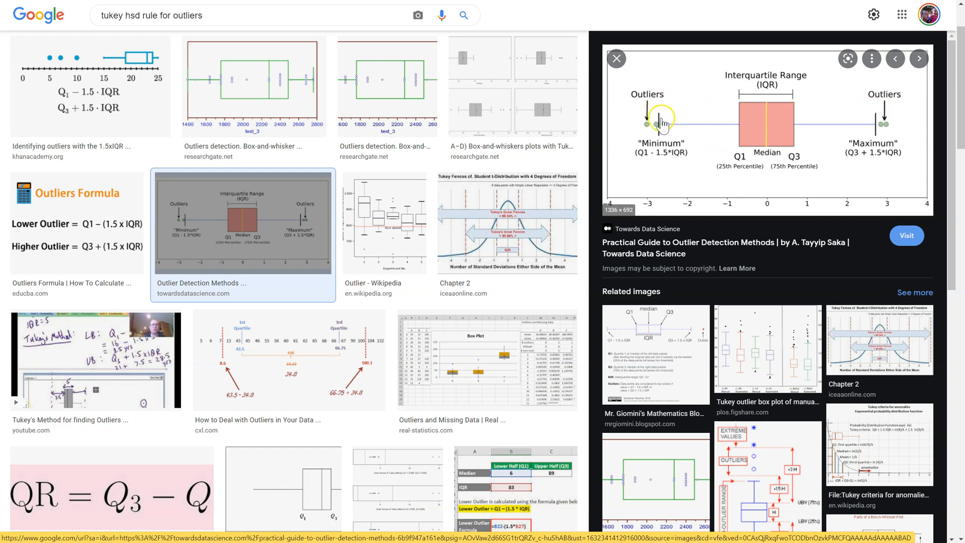
mouse_move(739, 127)
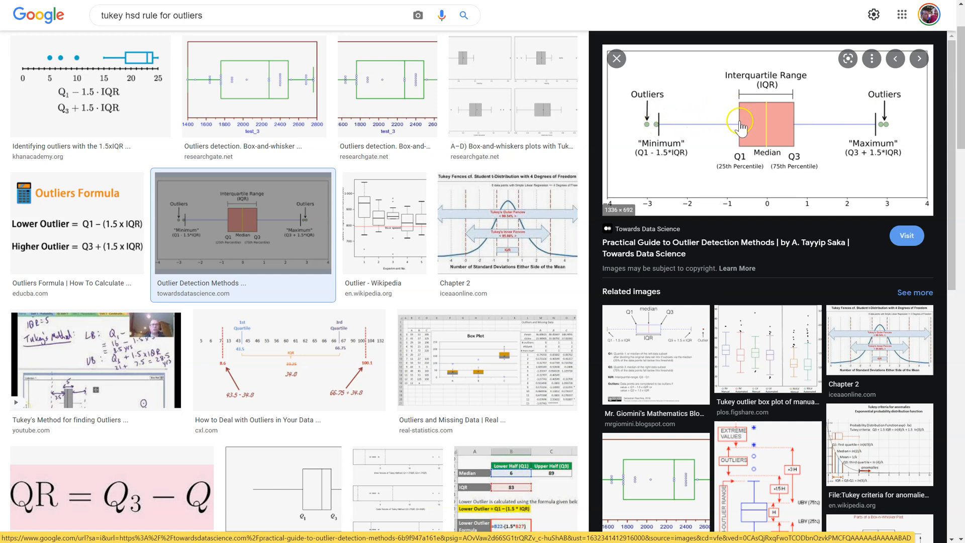
mouse_move(643, 118)
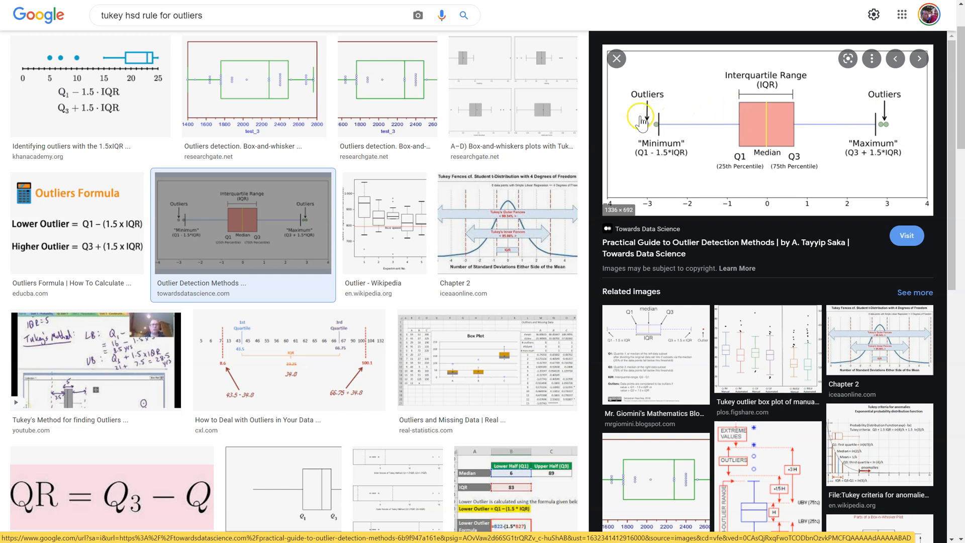
mouse_move(632, 118)
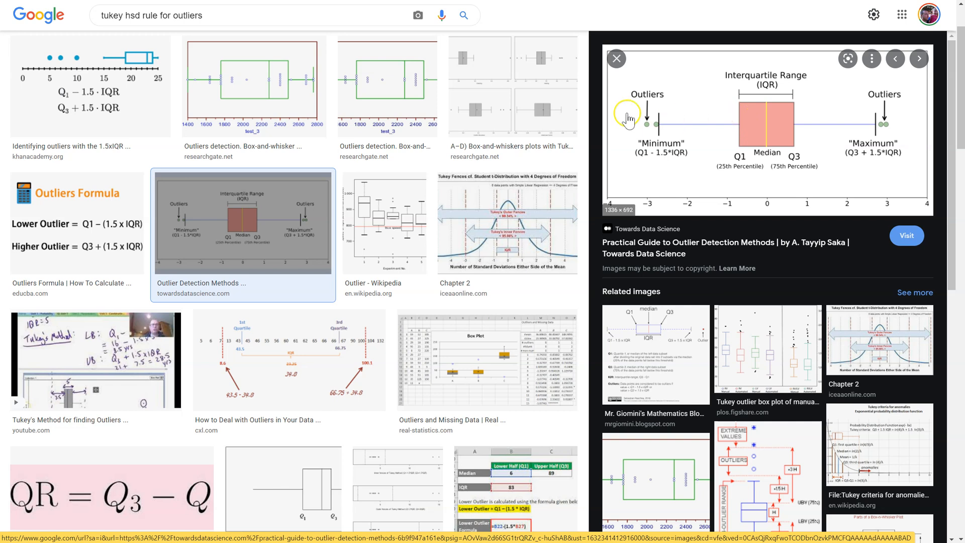
mouse_move(800, 125)
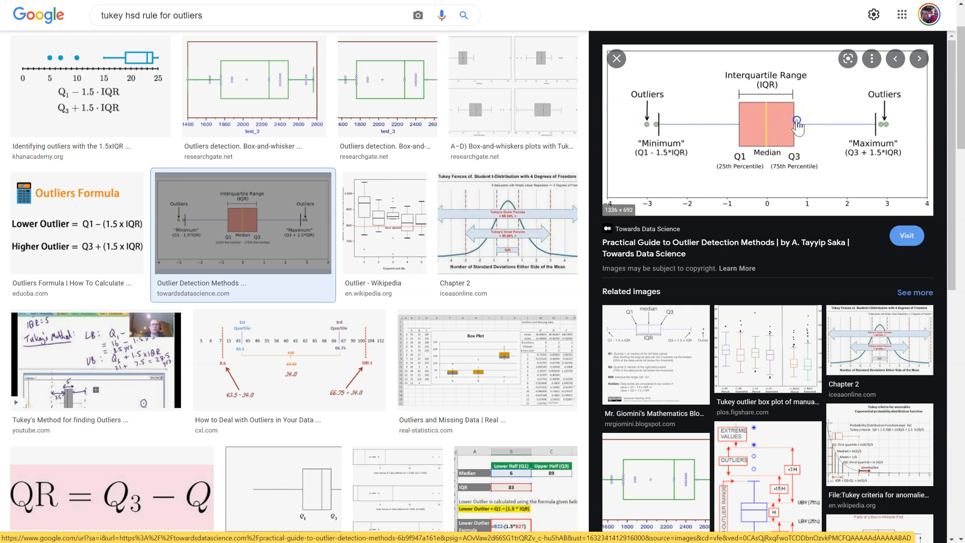
left_click(906, 235)
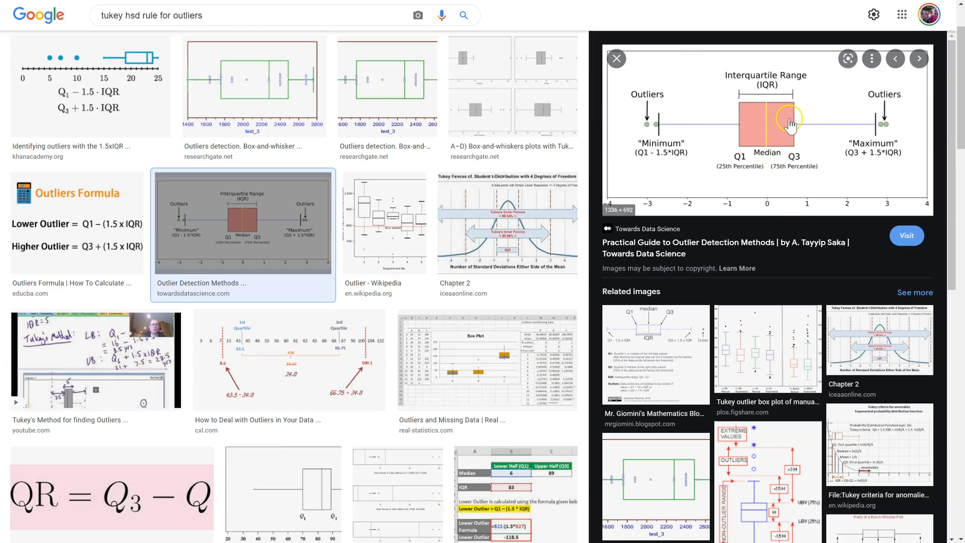
mouse_move(754, 144)
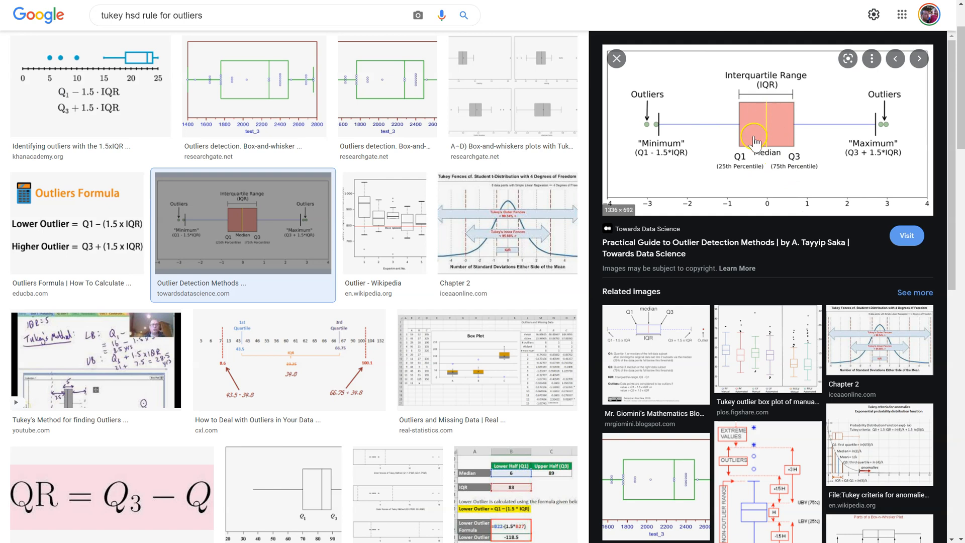
mouse_move(771, 129)
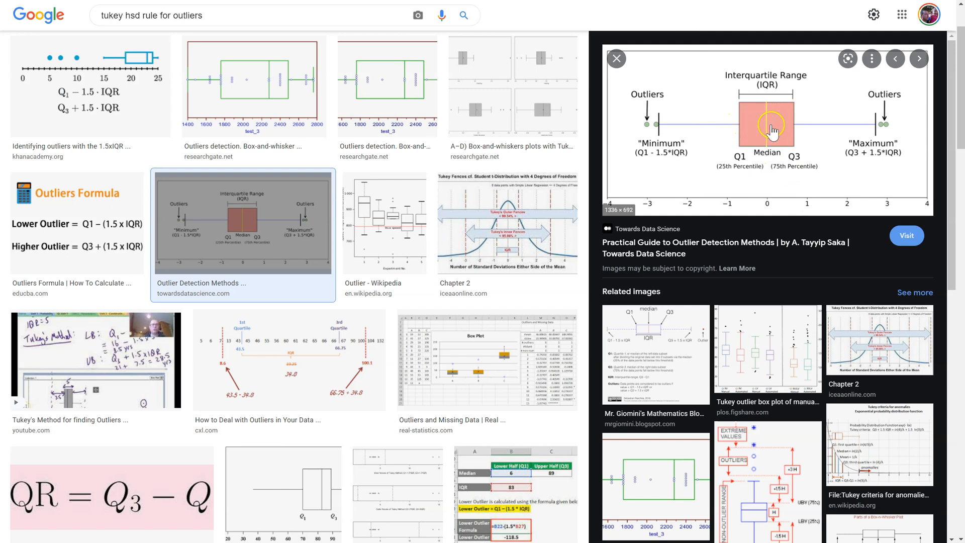
mouse_move(780, 131)
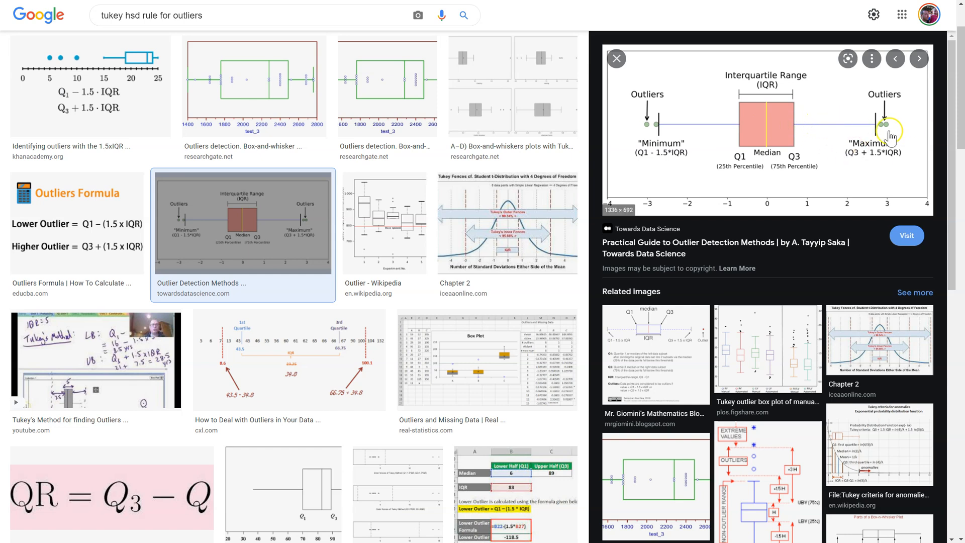
mouse_move(649, 159)
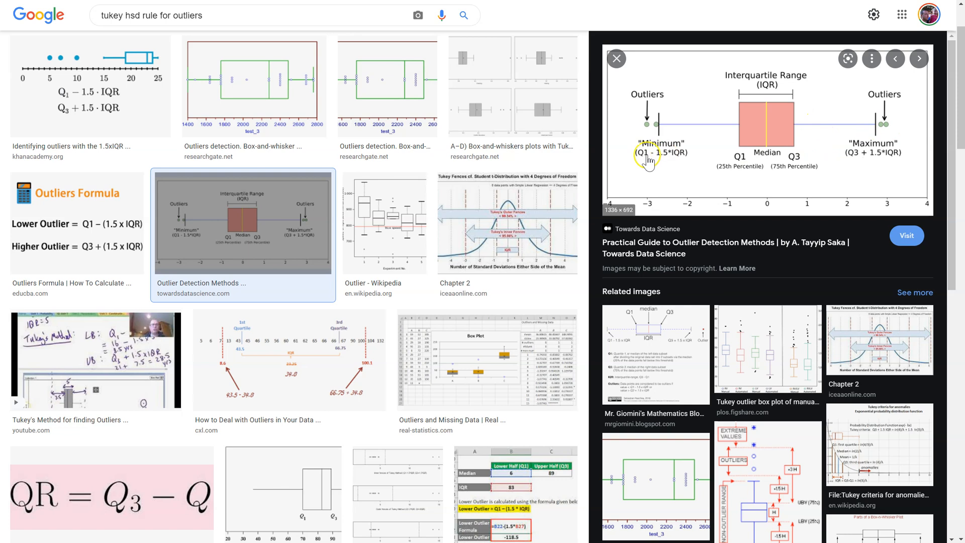
mouse_move(674, 158)
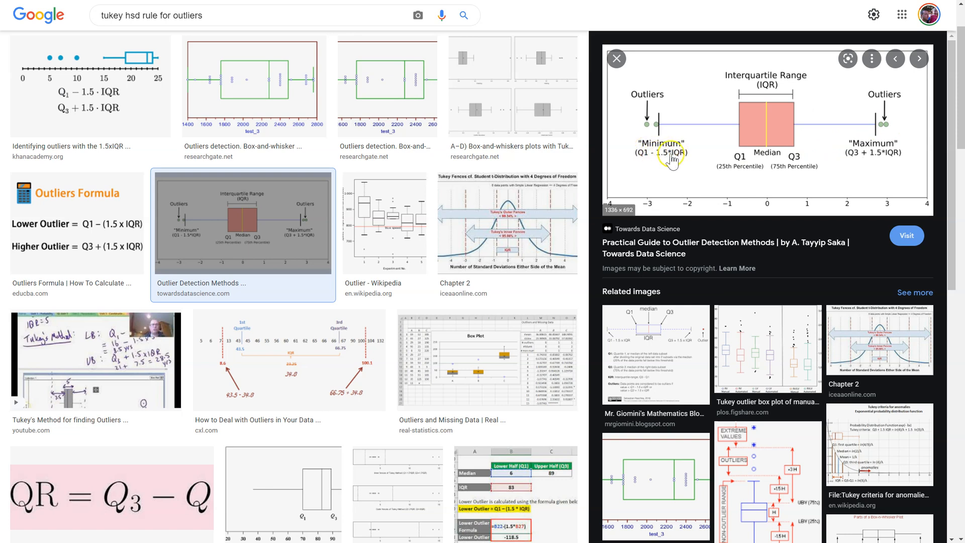
mouse_move(874, 125)
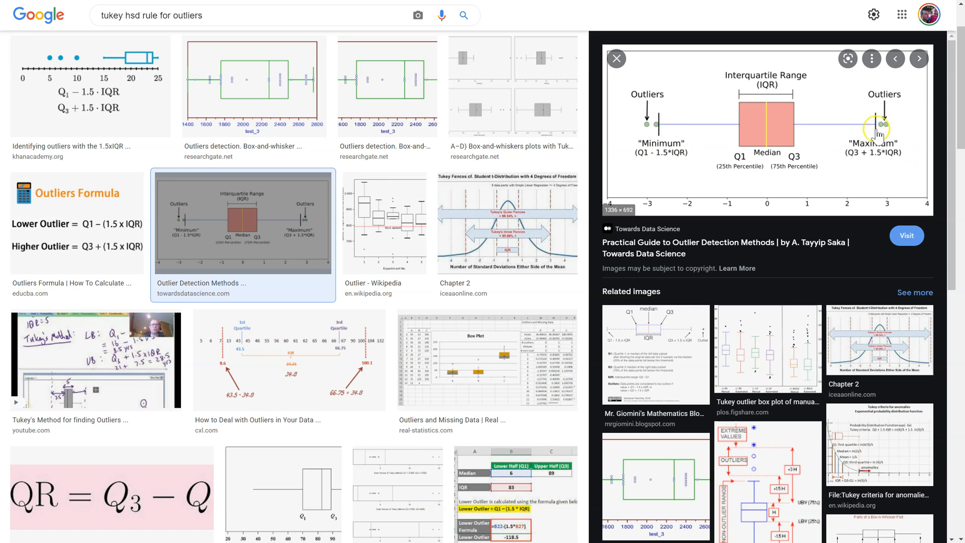
mouse_move(668, 150)
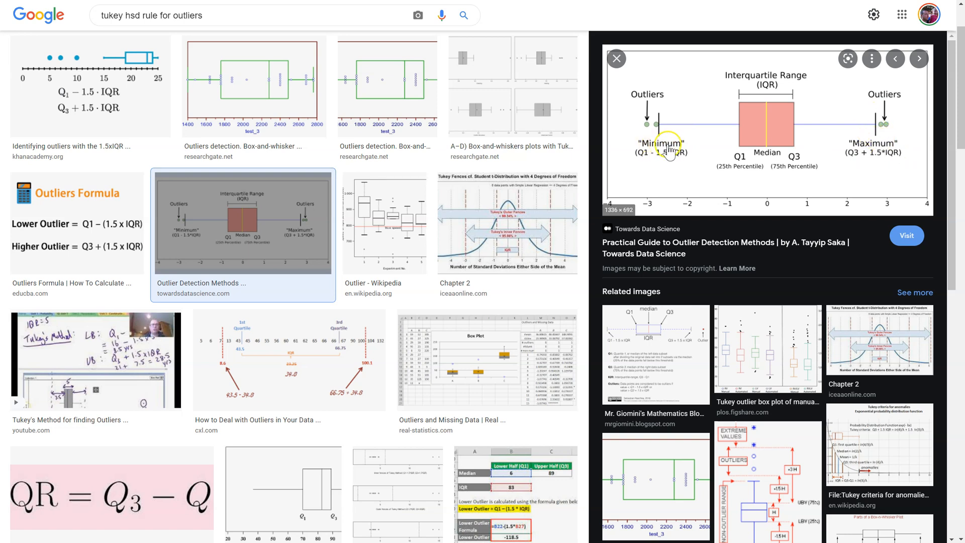
mouse_move(741, 127)
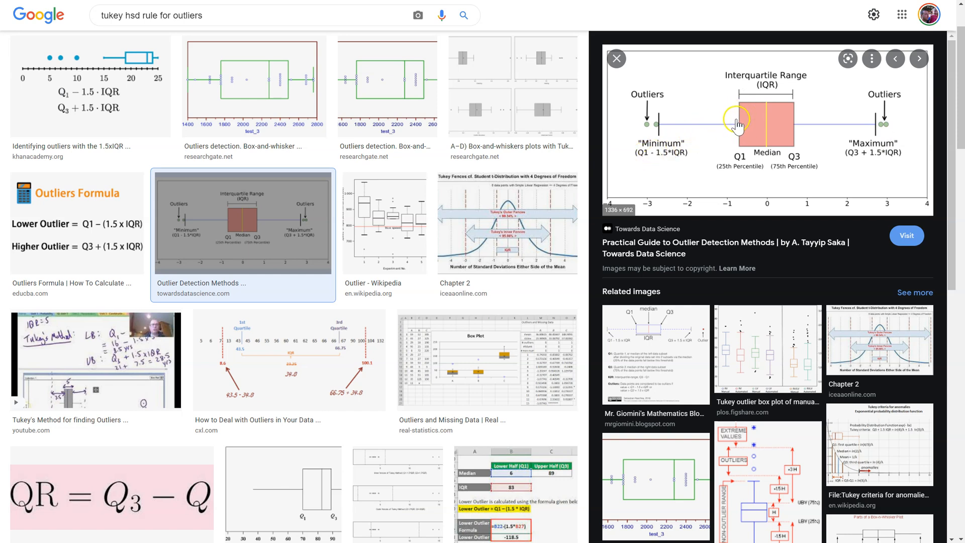
mouse_move(732, 143)
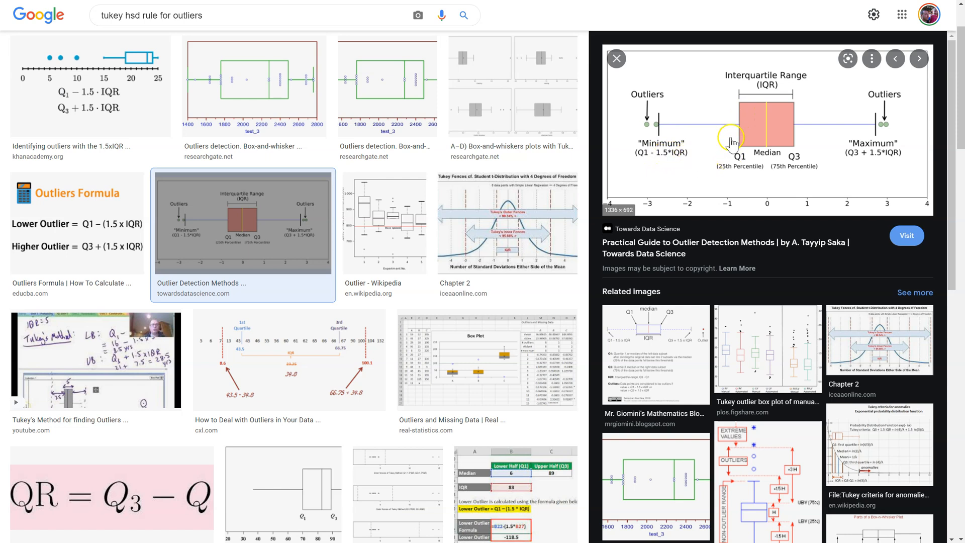
mouse_move(744, 105)
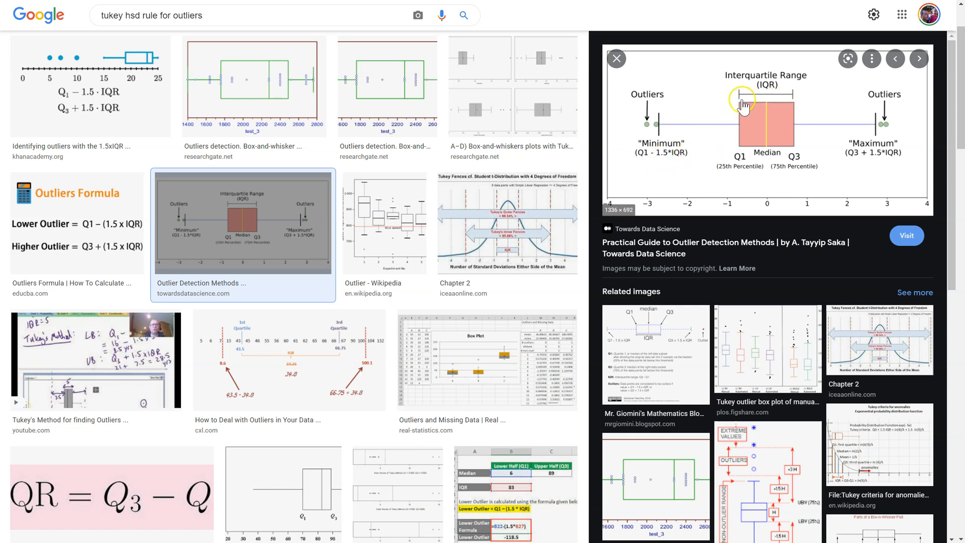
mouse_move(877, 143)
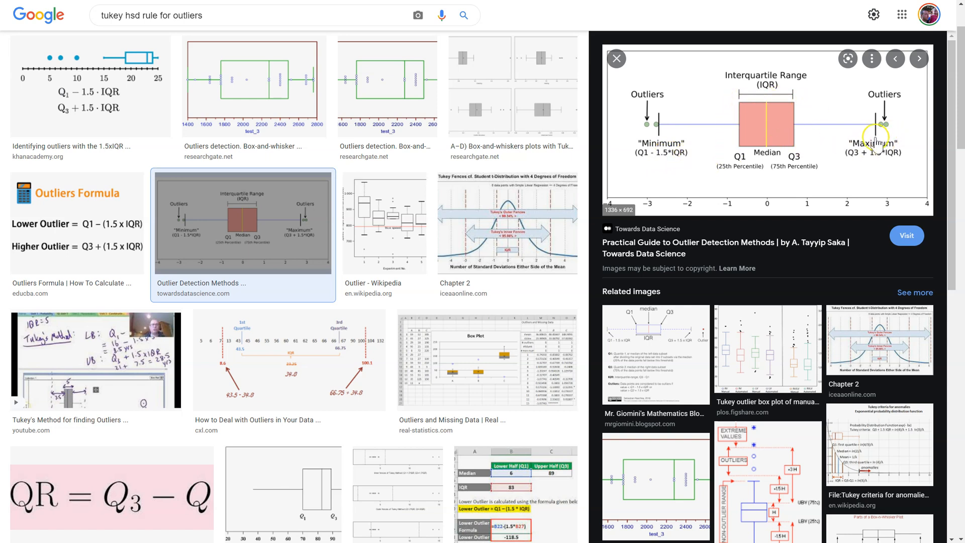
mouse_move(880, 135)
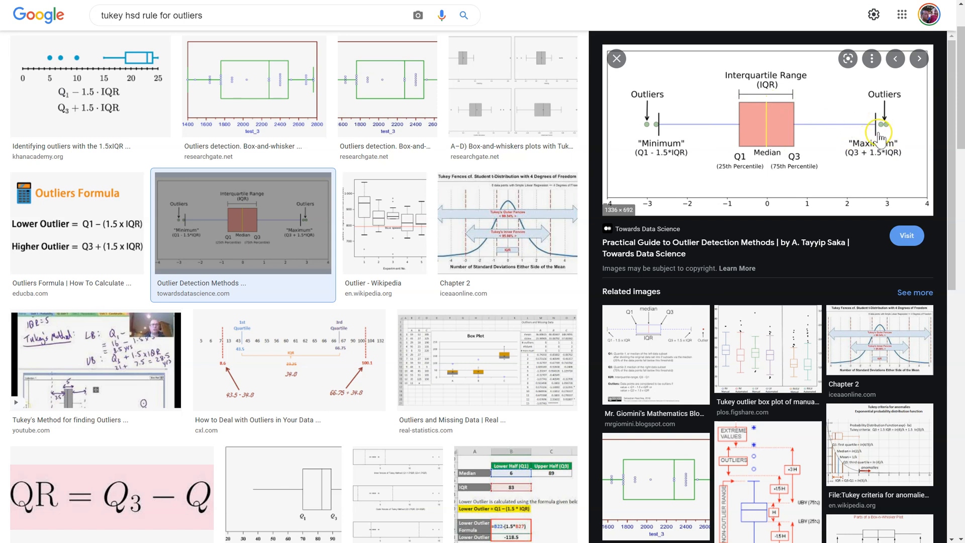
mouse_move(654, 135)
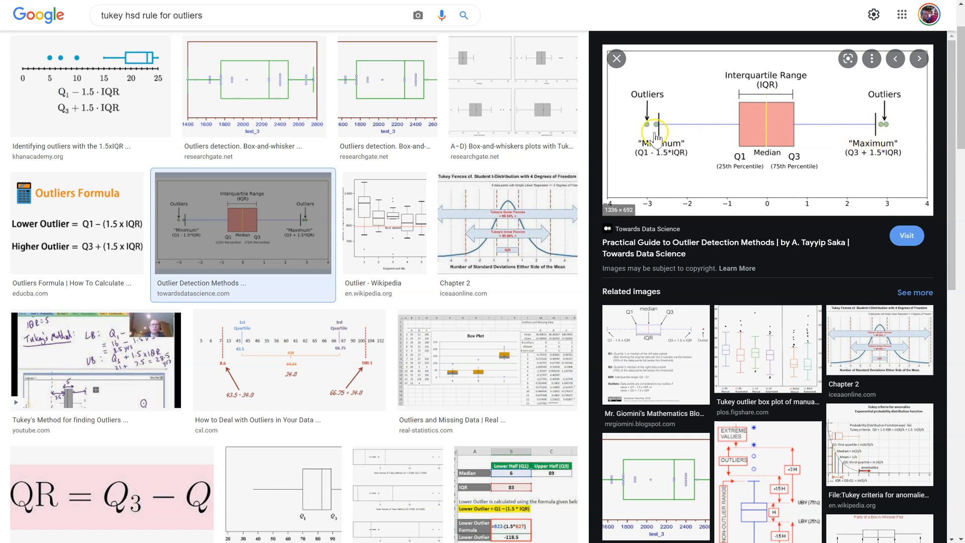
mouse_move(664, 127)
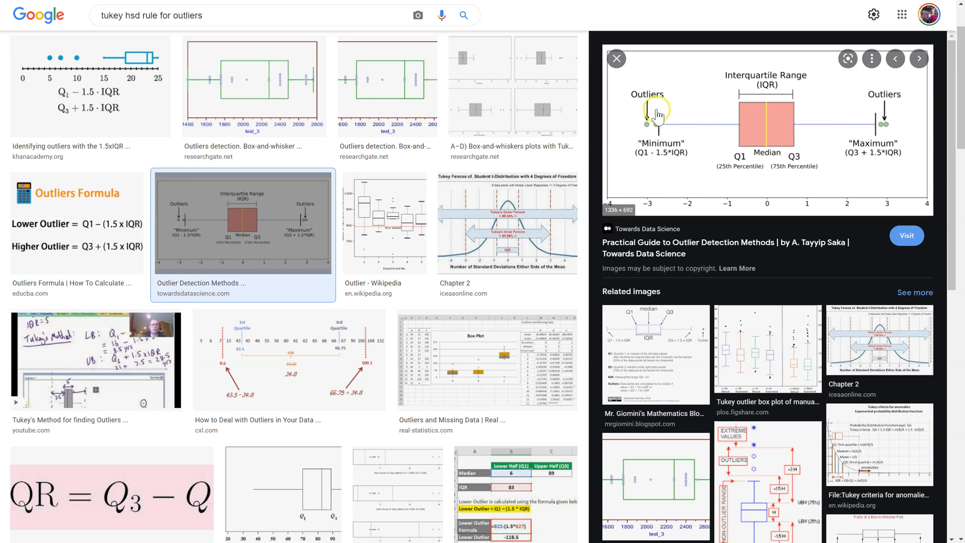
mouse_move(379, 34)
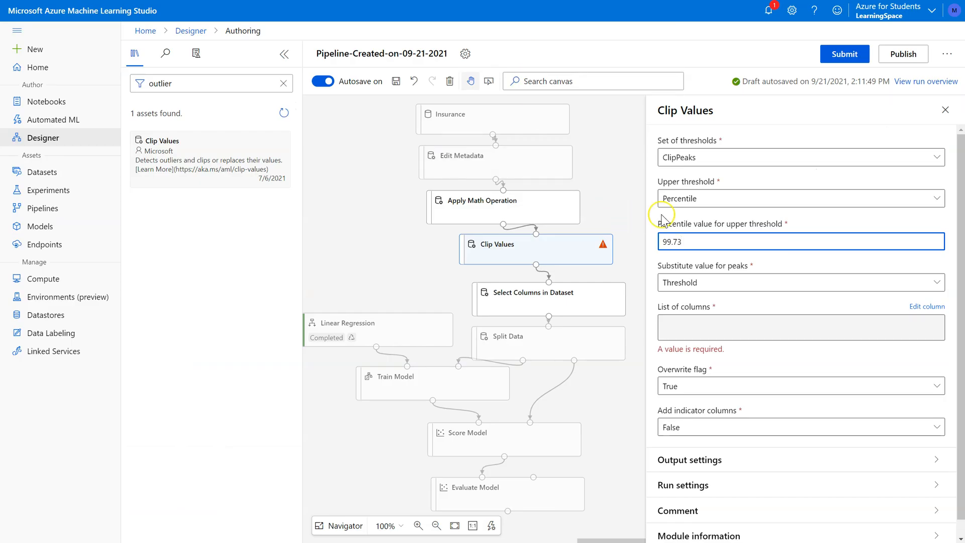
left_click(801, 198)
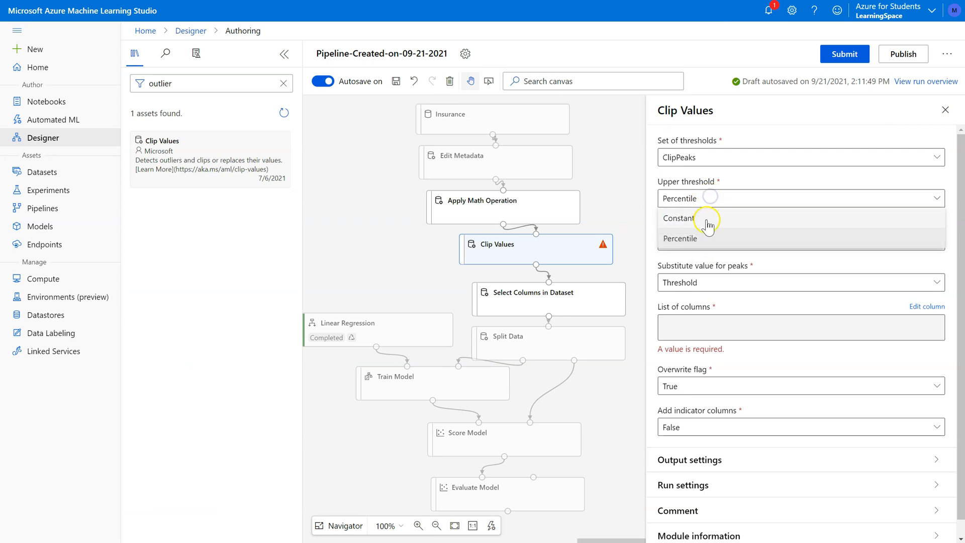
left_click(678, 218)
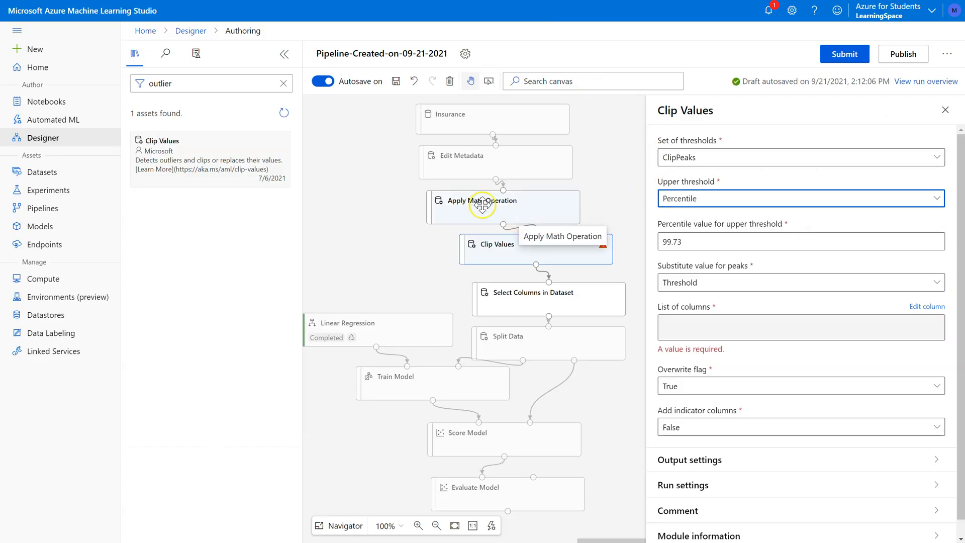
mouse_move(534, 219)
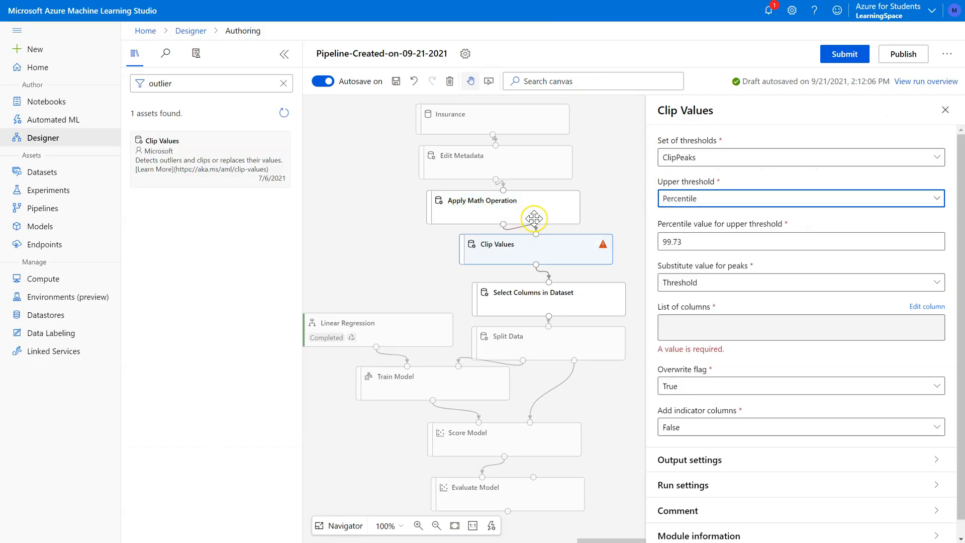
mouse_move(731, 203)
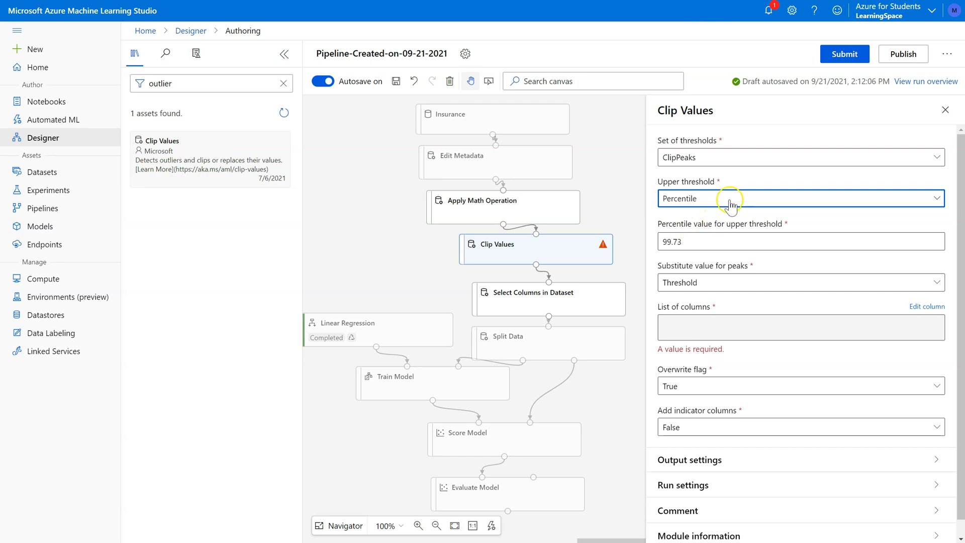
mouse_move(717, 213)
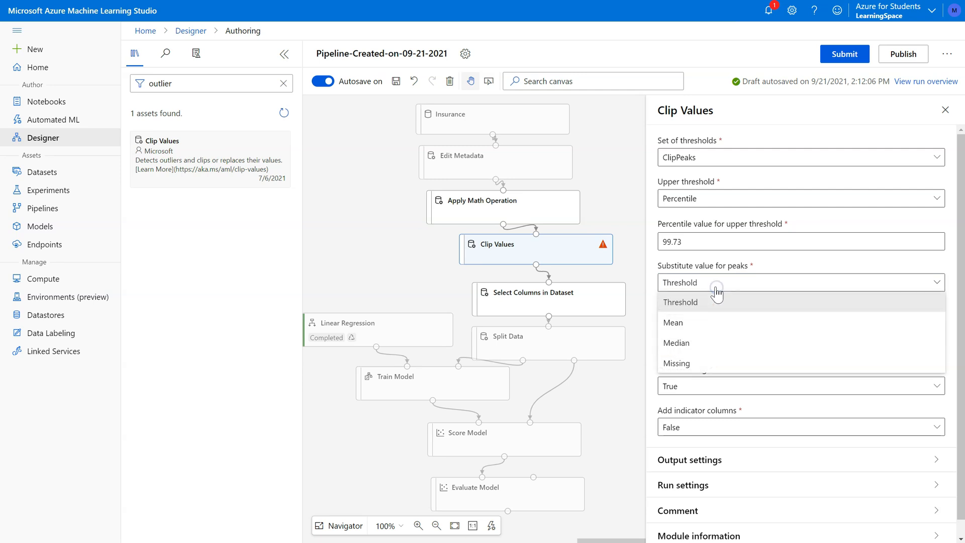
mouse_move(722, 370)
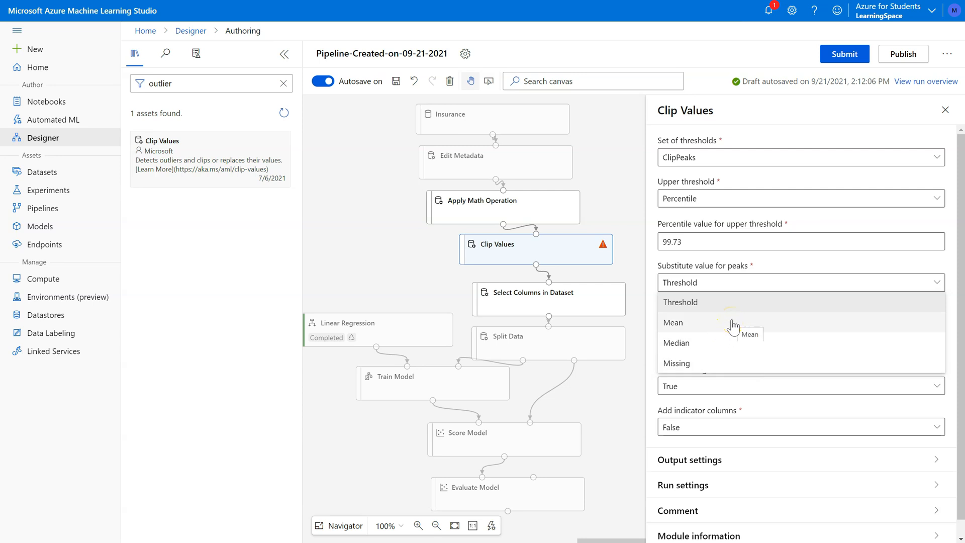
mouse_move(722, 307)
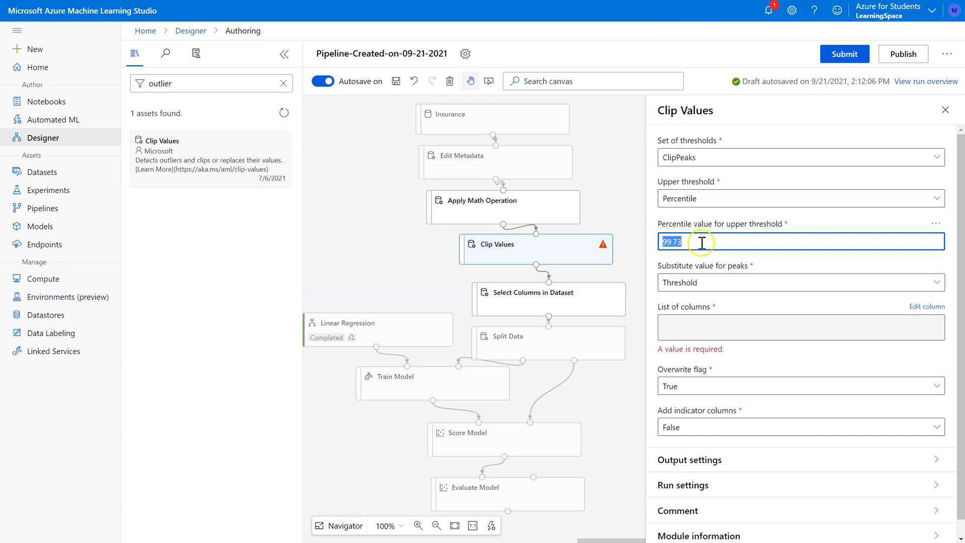
mouse_move(743, 227)
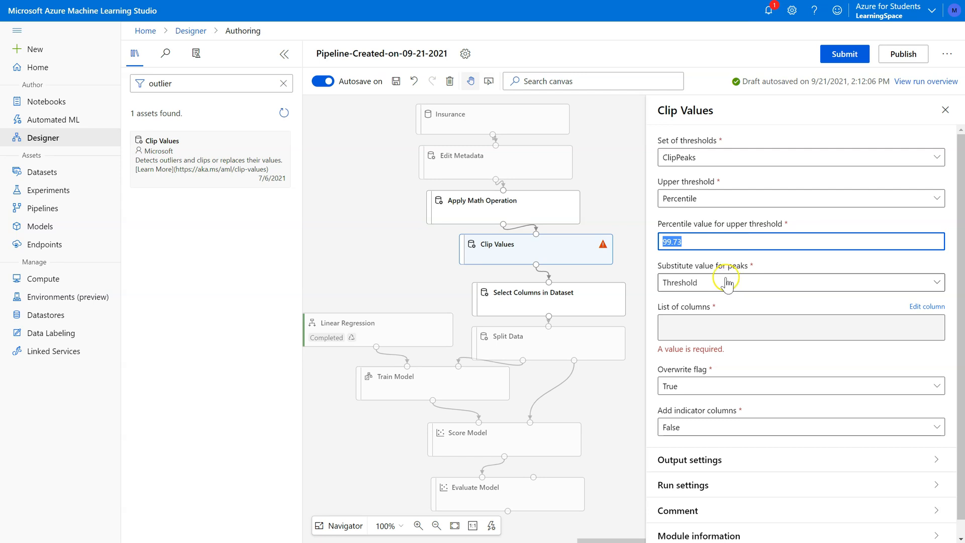
left_click(801, 282)
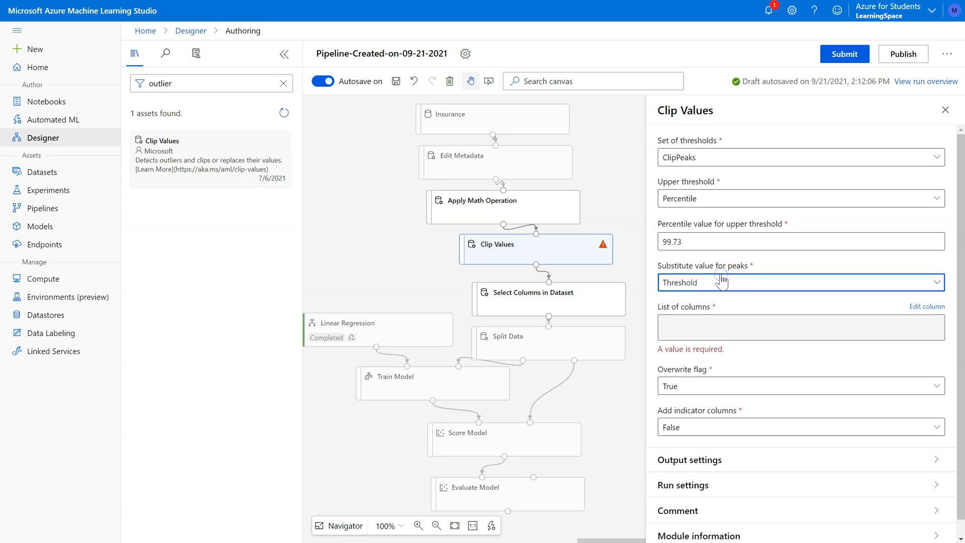
left_click(800, 282)
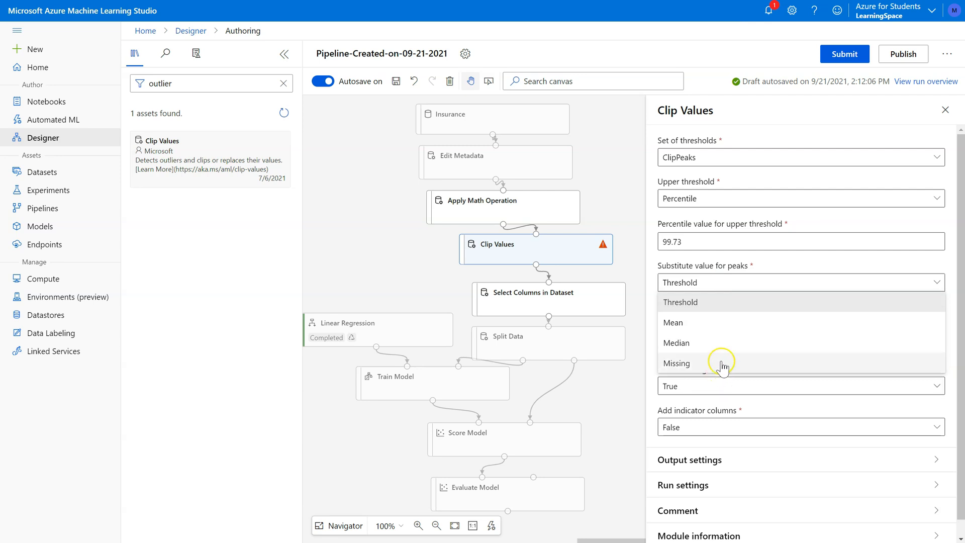
left_click(679, 301)
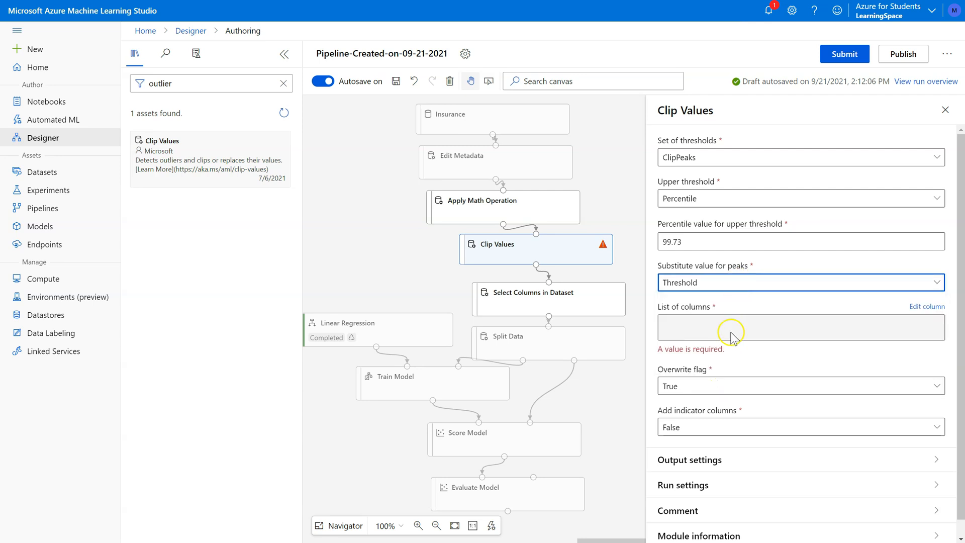
mouse_move(725, 282)
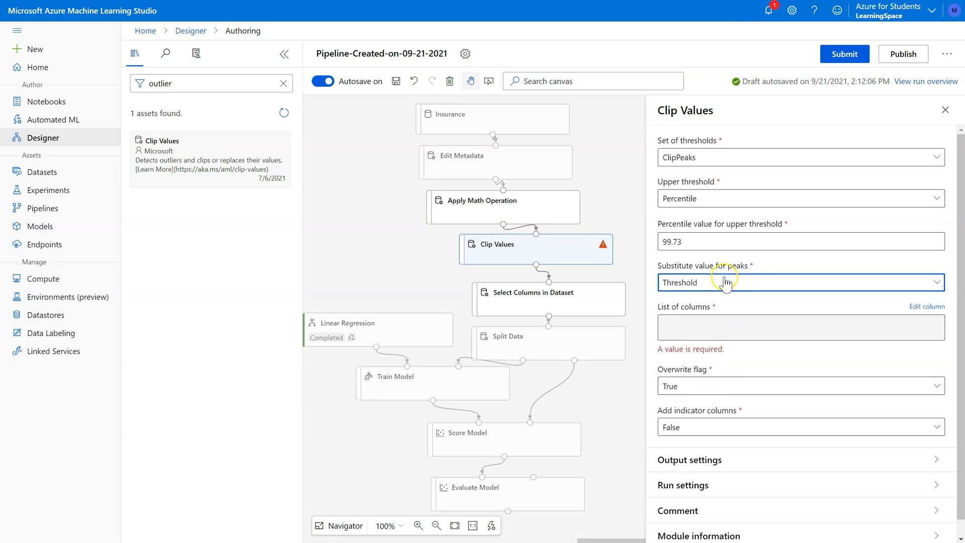
mouse_move(713, 320)
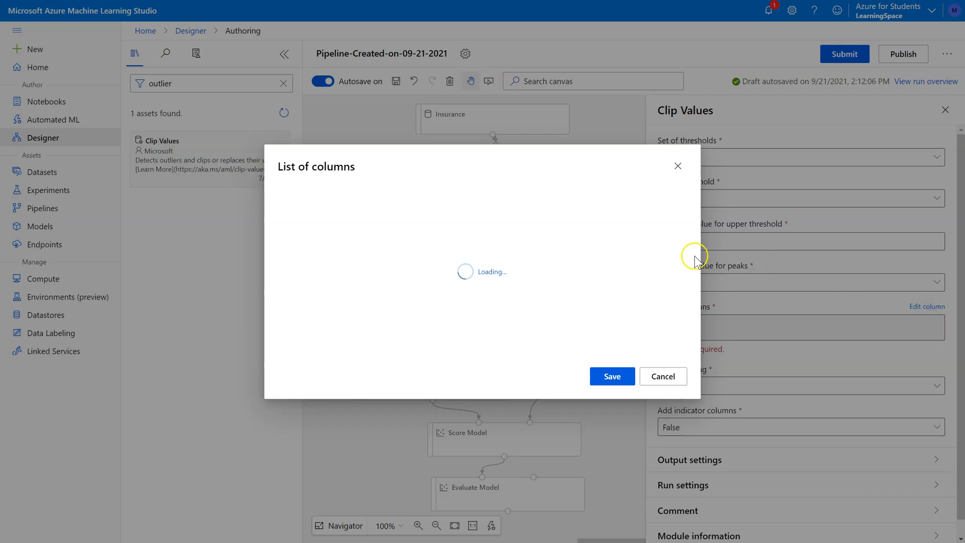
mouse_move(469, 266)
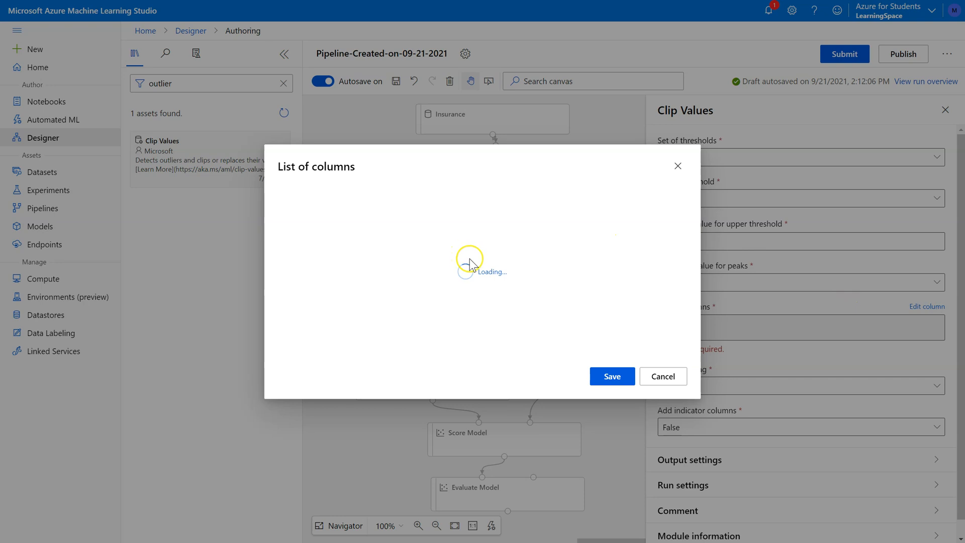
Select the charges column as Clip Values' list of columns and save
left_click(541, 248)
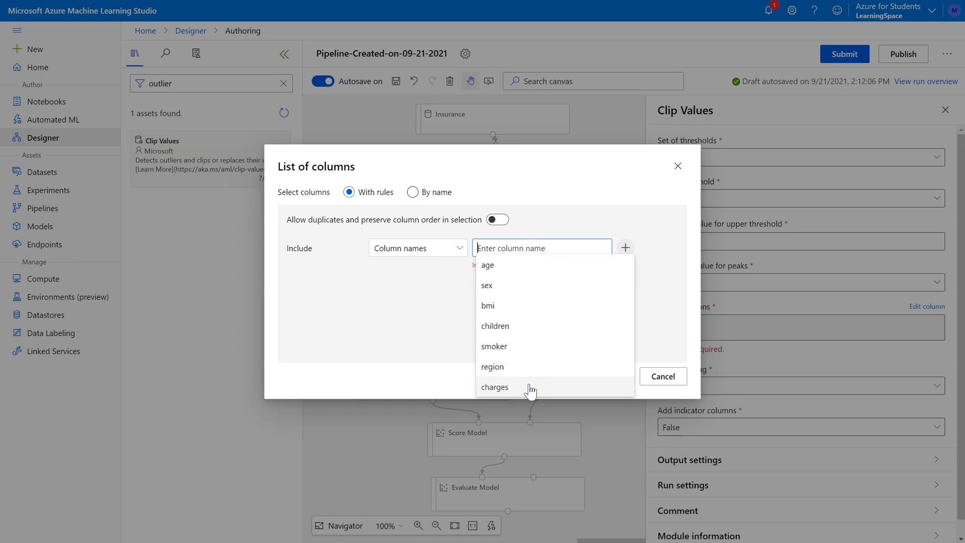
left_click(495, 387)
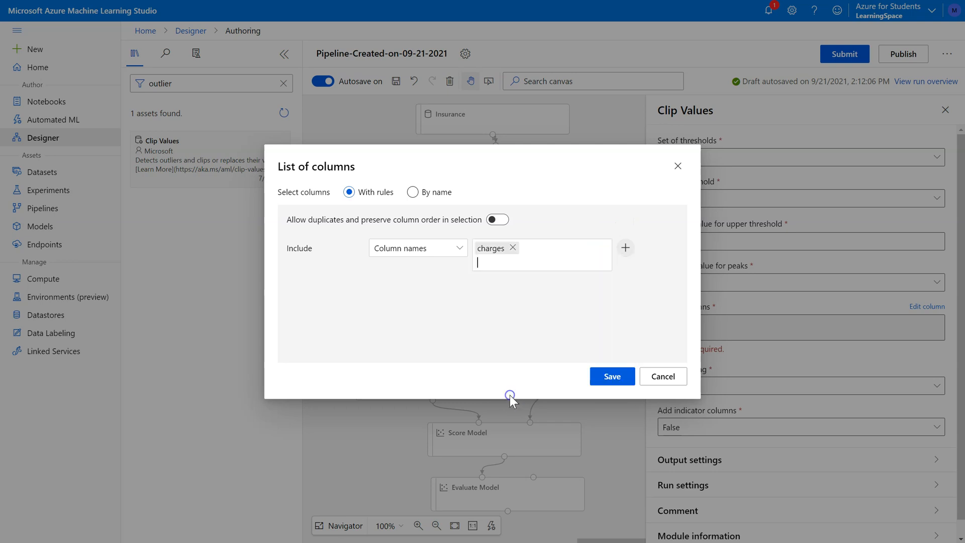
left_click(612, 376)
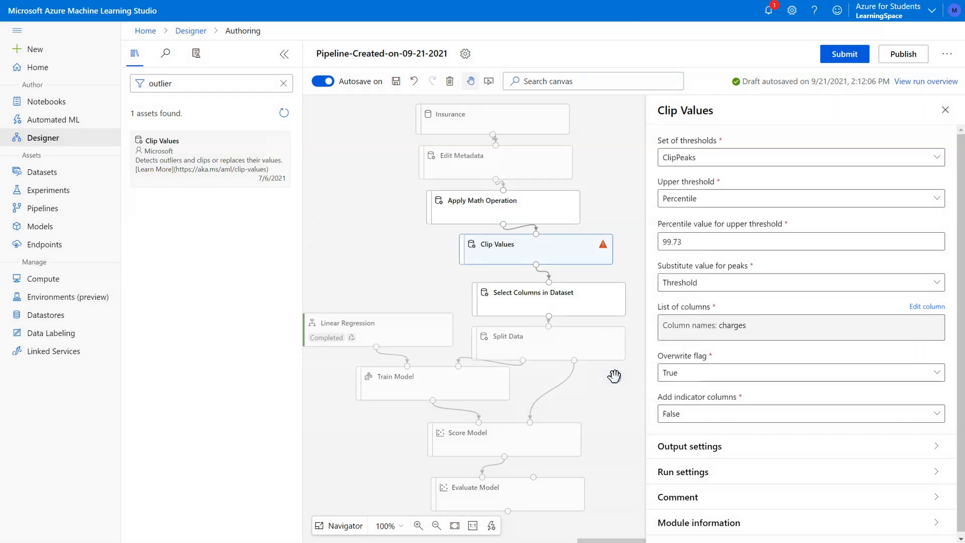
mouse_move(511, 207)
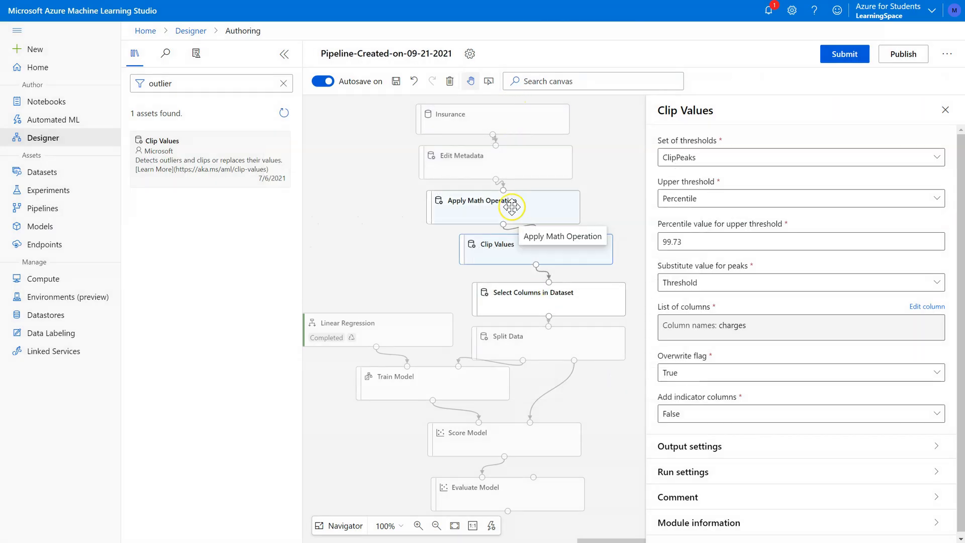
mouse_move(838, 106)
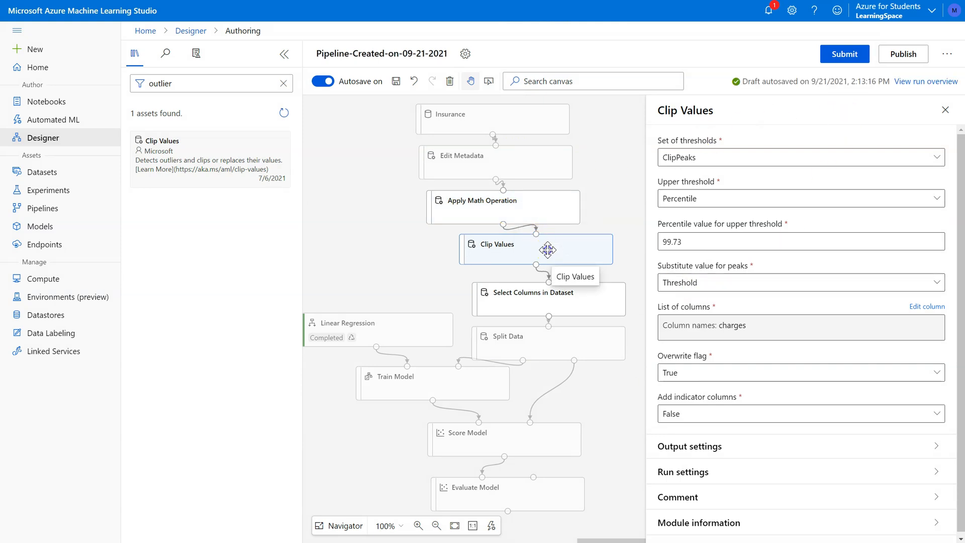
double_click(731, 326)
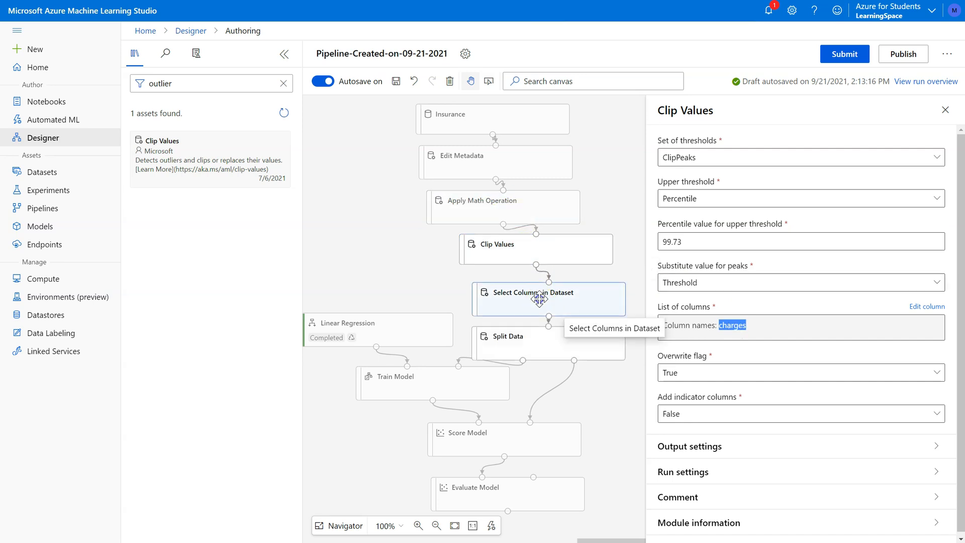
left_click(540, 300)
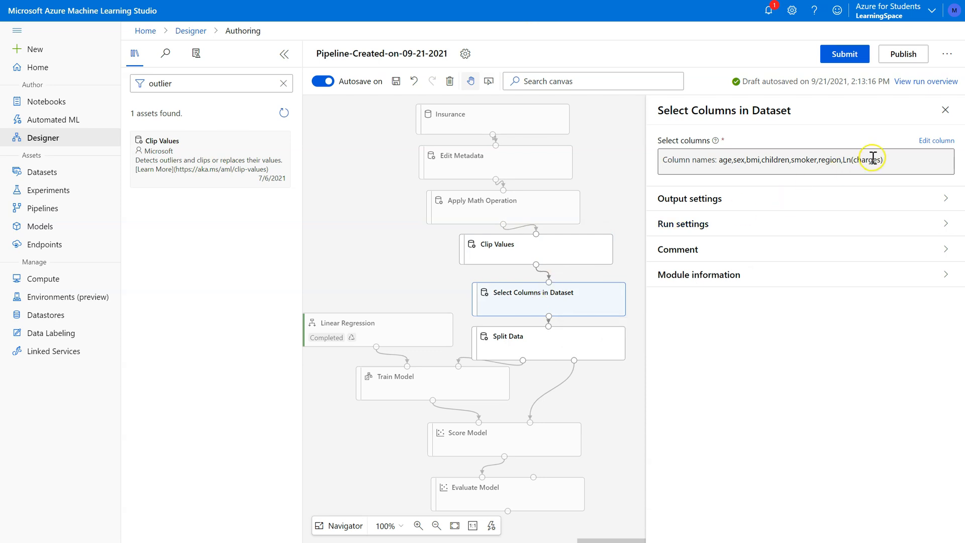
left_click(536, 248)
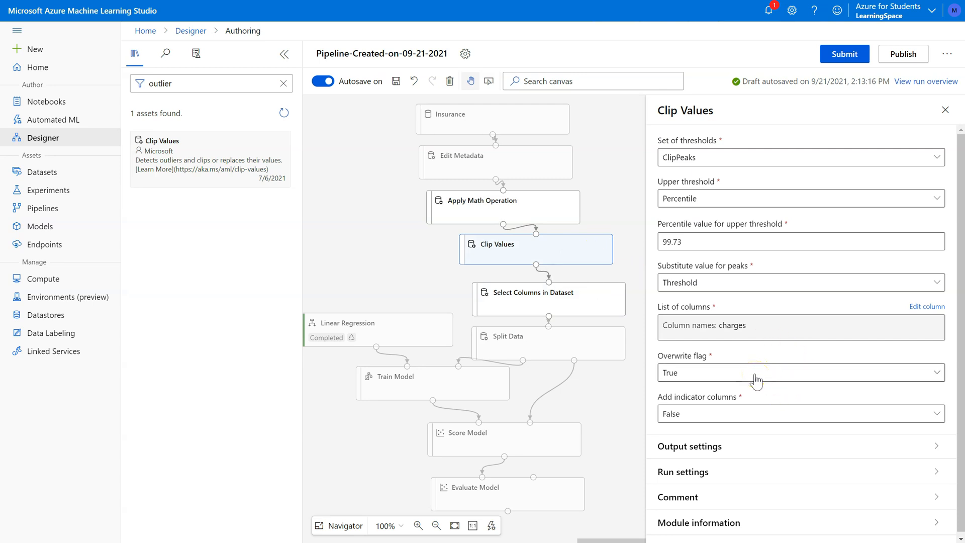
mouse_move(755, 379)
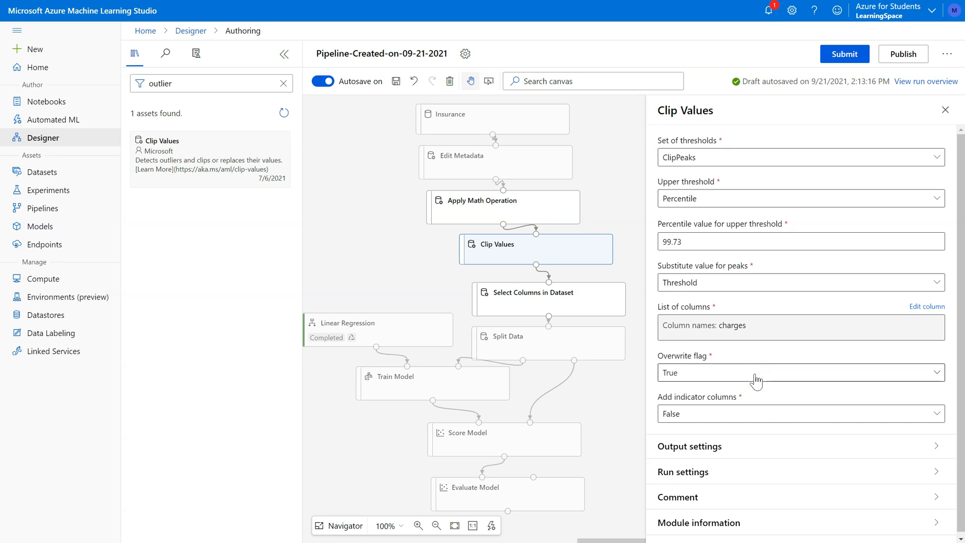
left_click(801, 414)
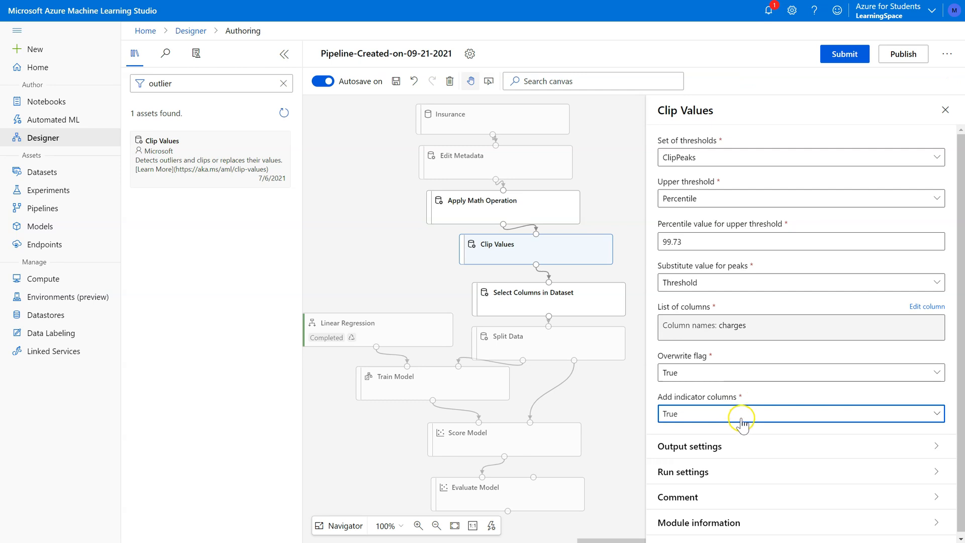
left_click(800, 414)
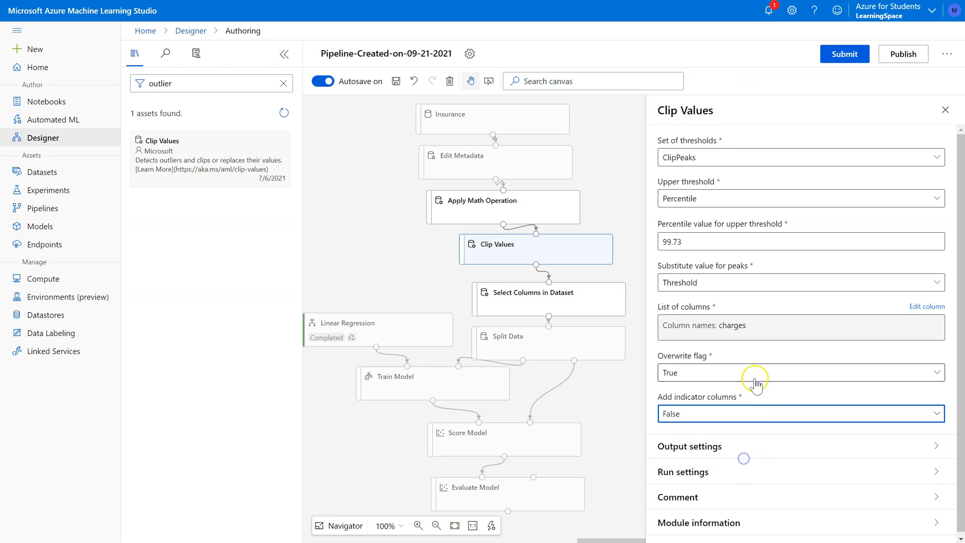
mouse_move(883, 42)
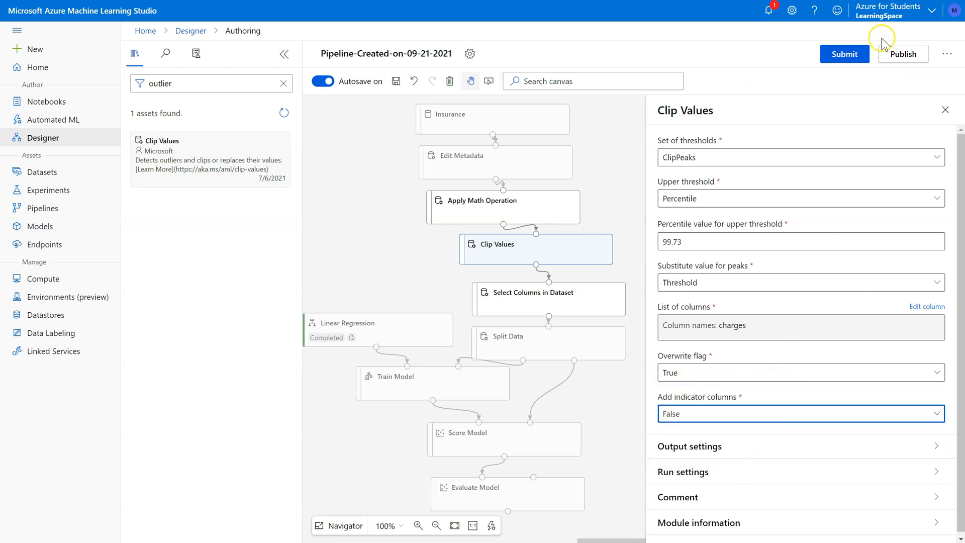
Submit the pipeline and inspect the invalid LearningComputer compute target, whose only instance is stopped
left_click(196, 54)
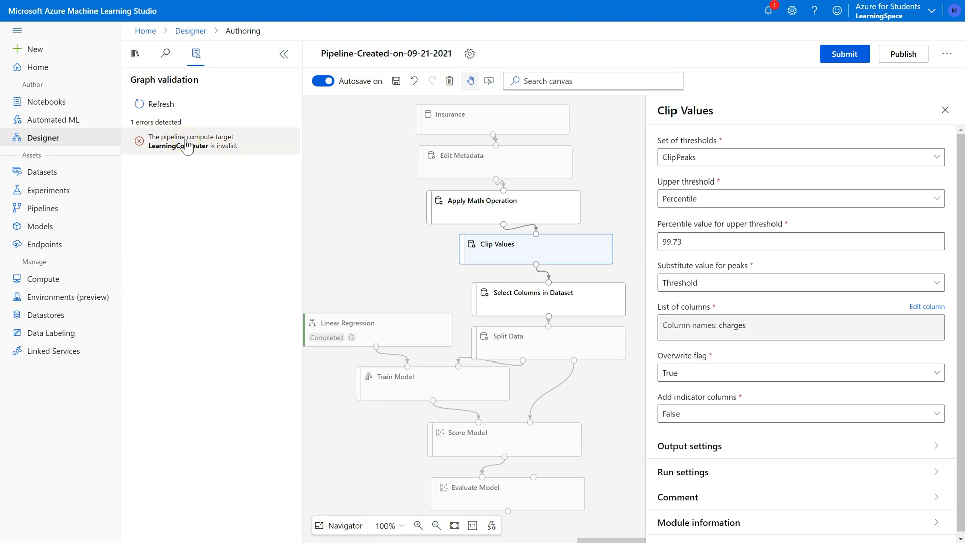
mouse_move(691, 99)
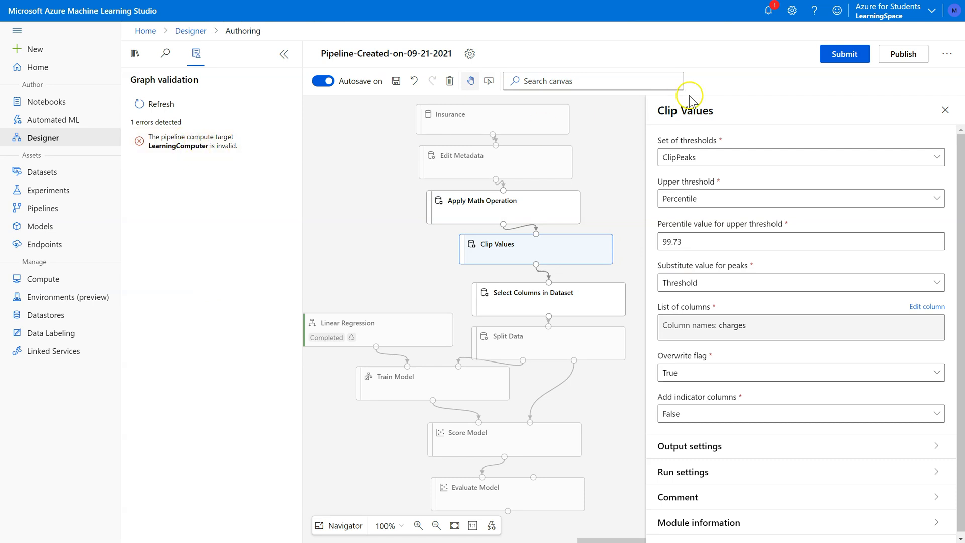
left_click(944, 108)
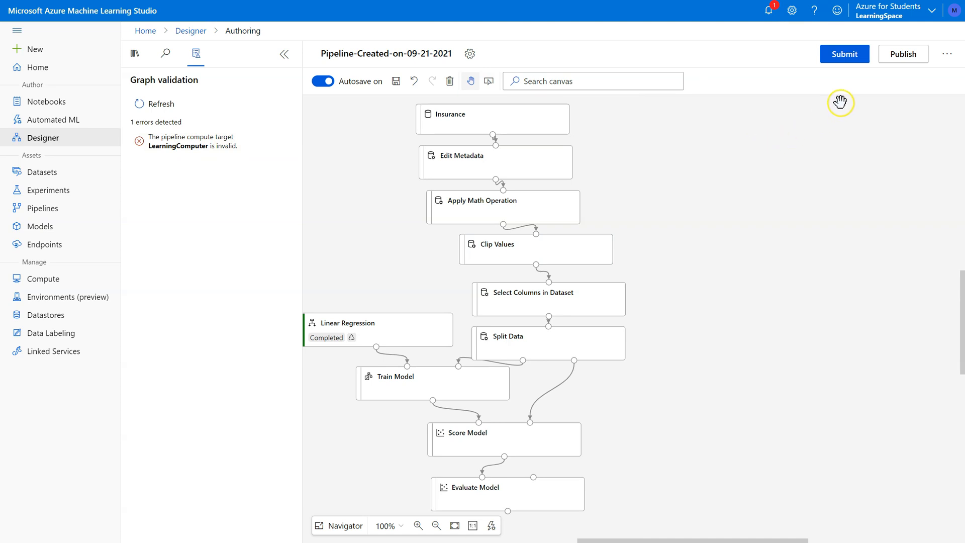
left_click(199, 142)
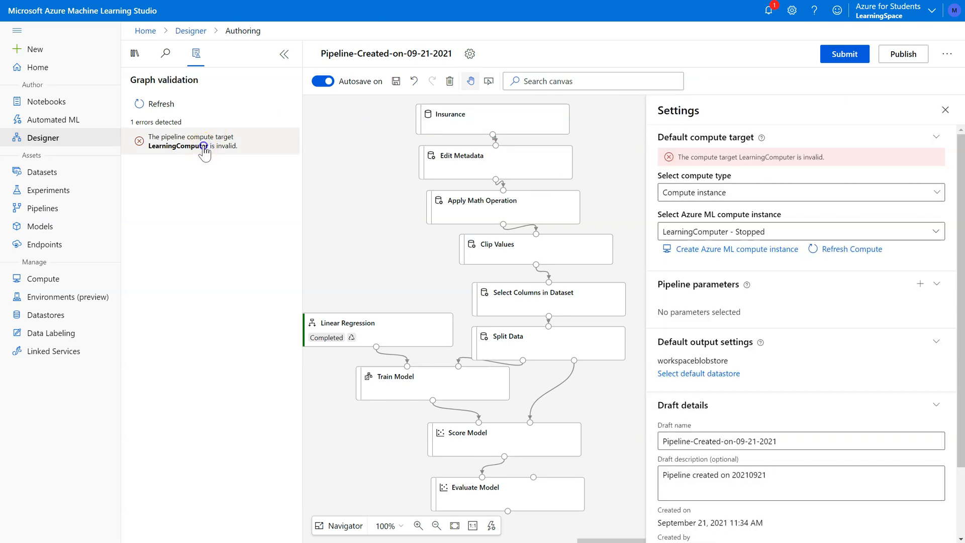
mouse_move(817, 242)
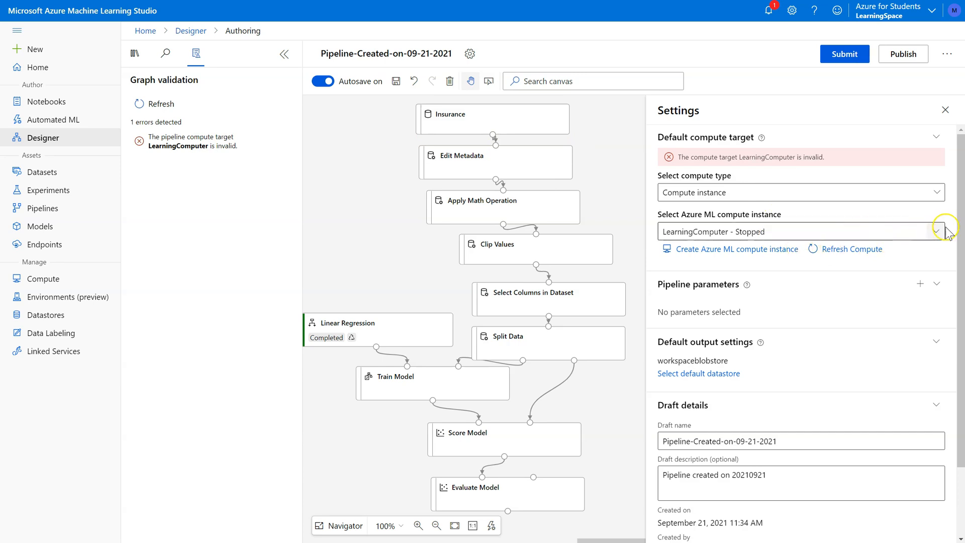
left_click(936, 231)
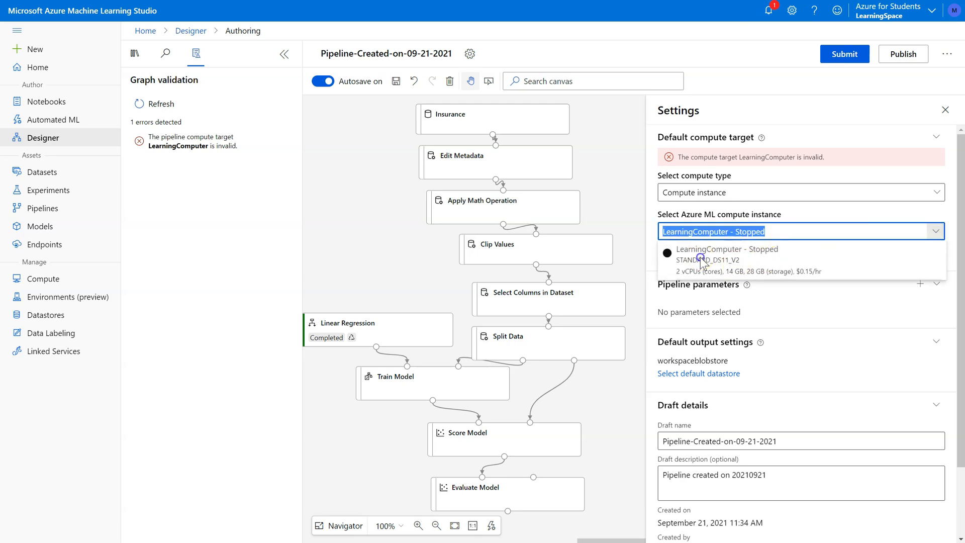
left_click(725, 256)
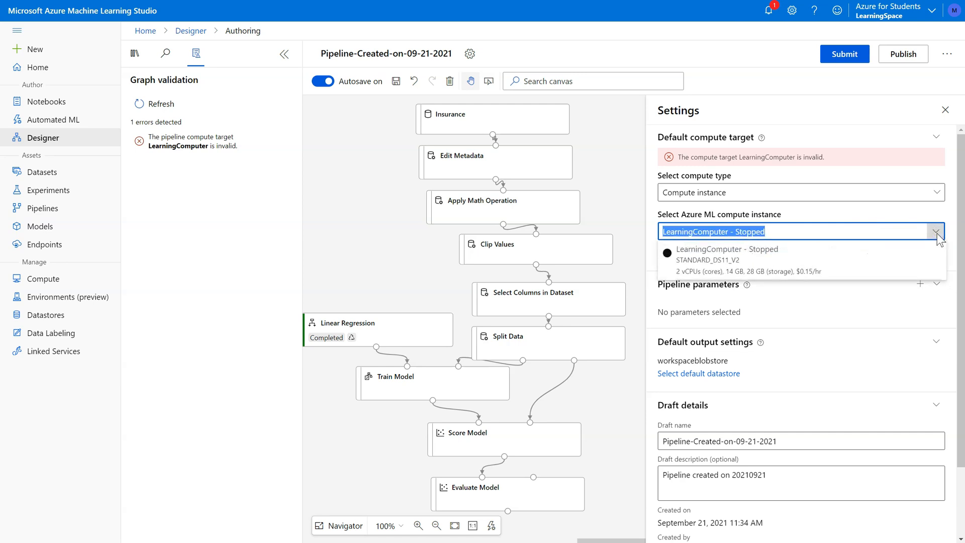
mouse_move(848, 286)
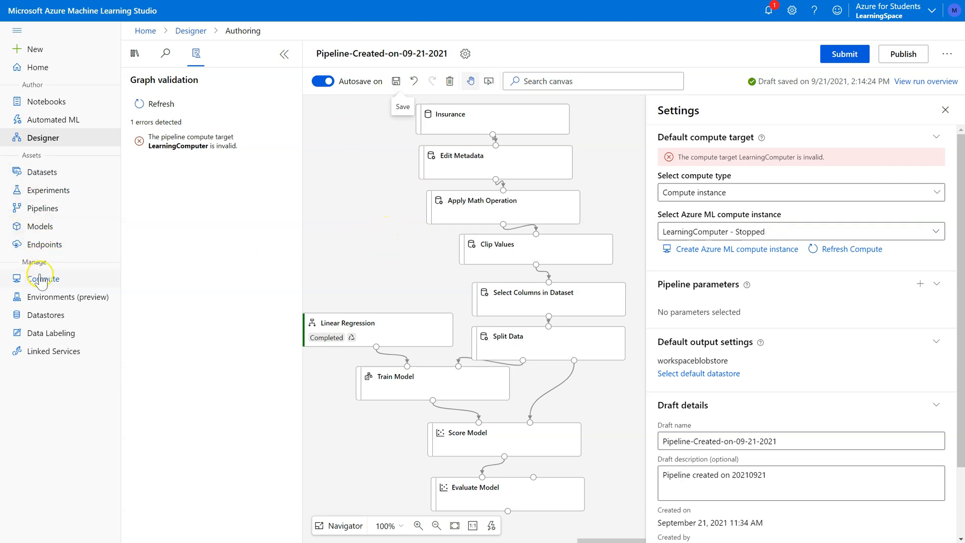
Start the stopped LearningComputer instance from the Compute page and return to the Designer
left_click(42, 278)
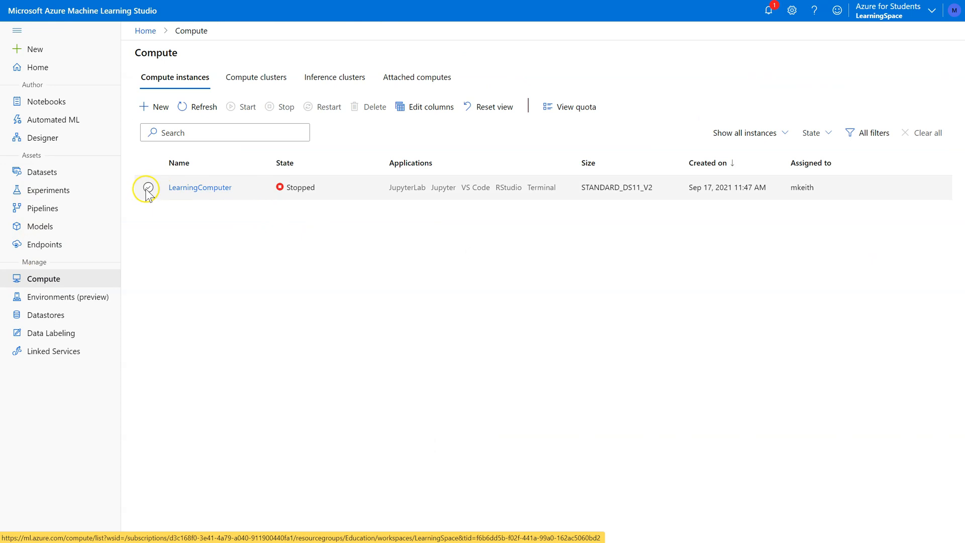
left_click(147, 187)
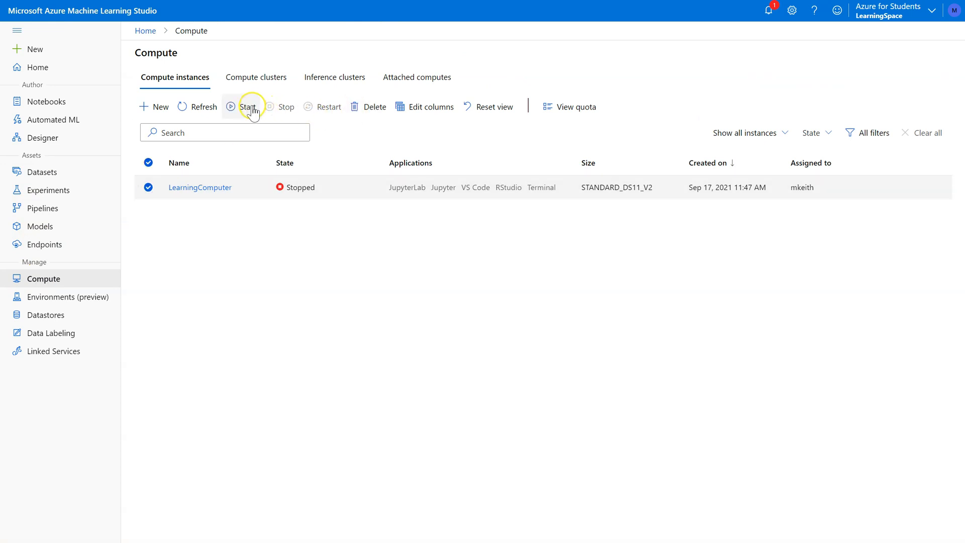
left_click(248, 107)
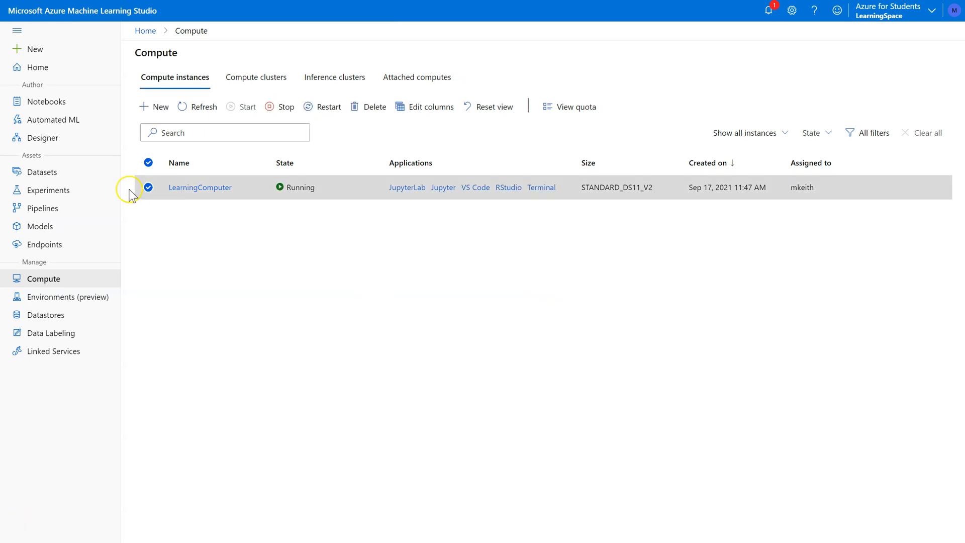
left_click(42, 138)
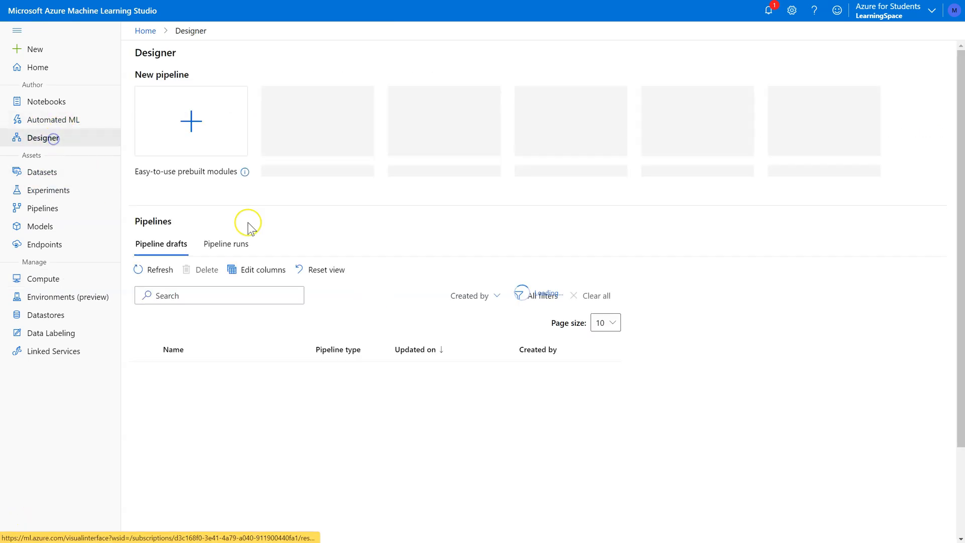
Reopen the draft and change Clip Values' column selection from charges to Ln(charges)
left_click(191, 120)
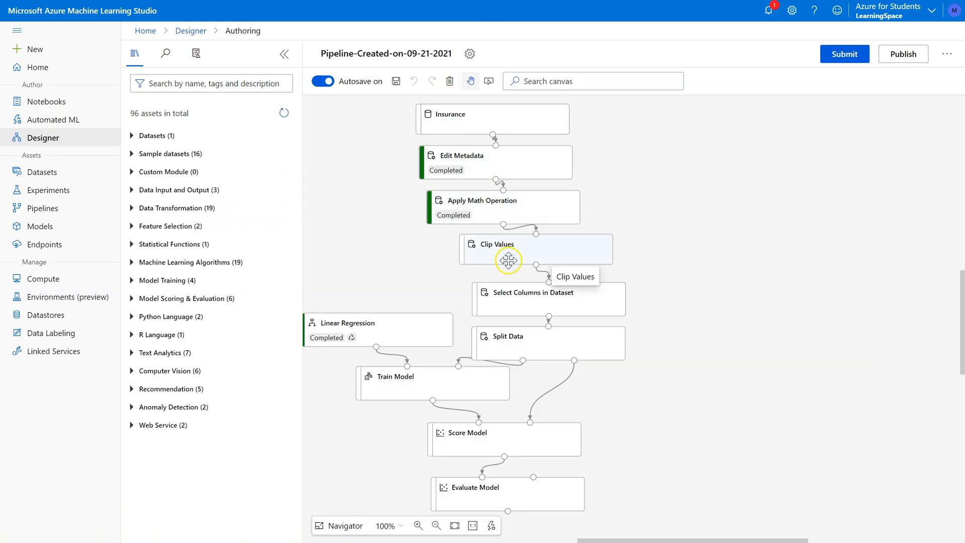
mouse_move(505, 205)
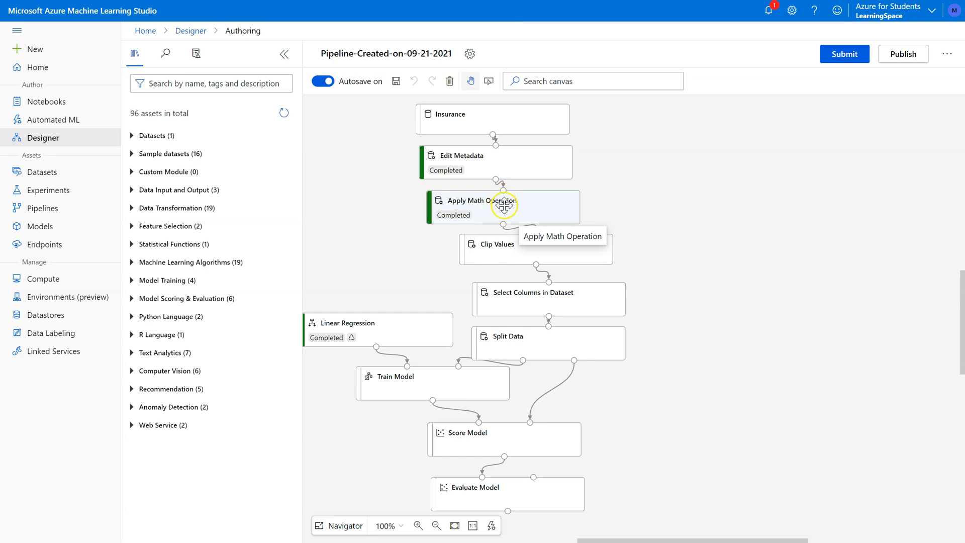
mouse_move(505, 208)
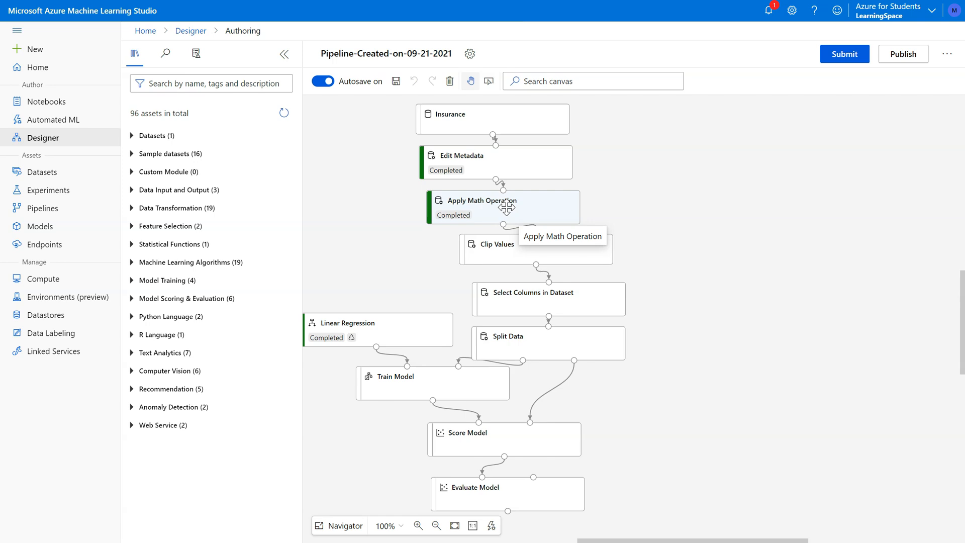
mouse_move(503, 249)
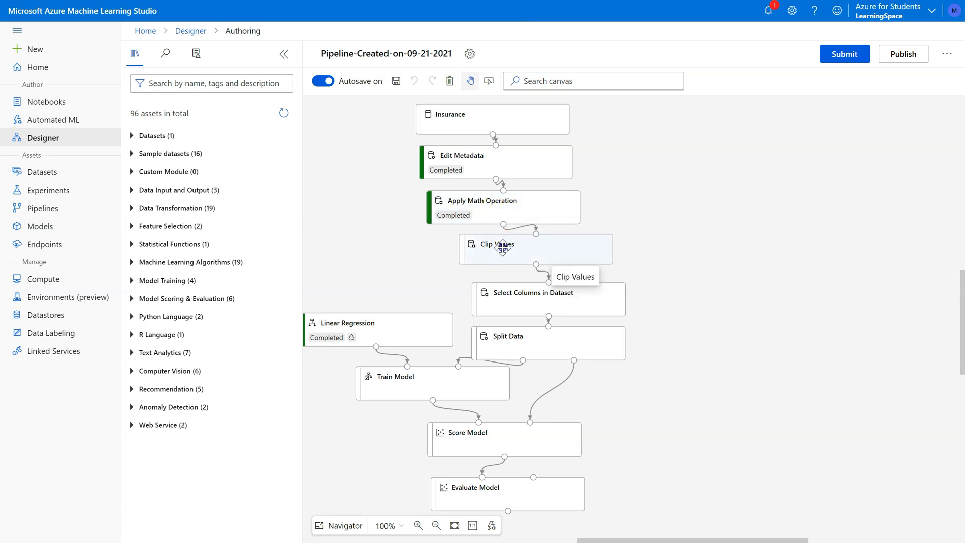
left_click(504, 249)
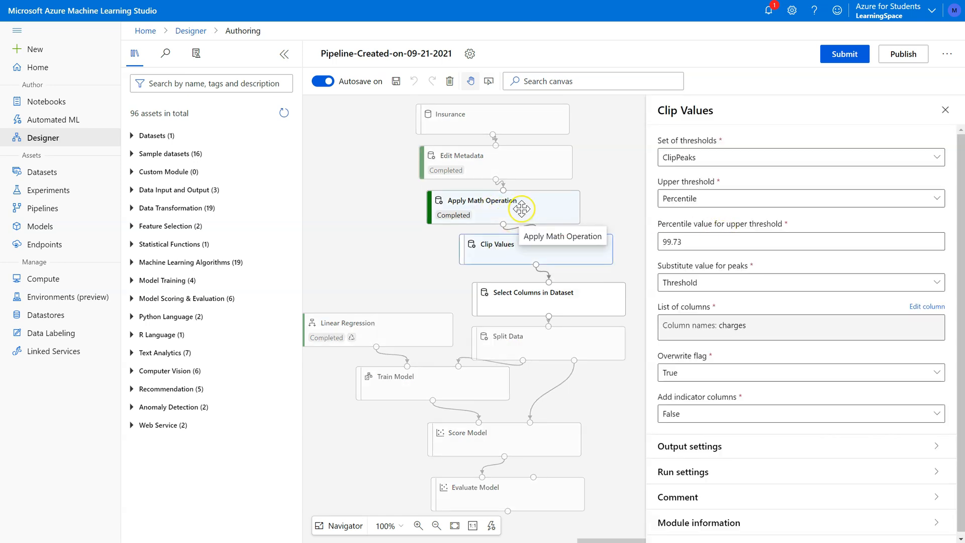
mouse_move(624, 288)
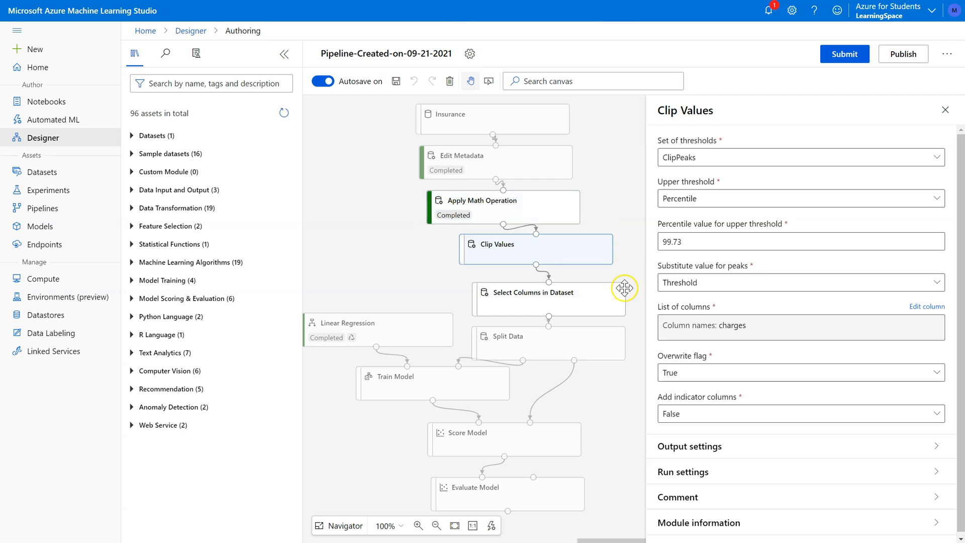
mouse_move(759, 212)
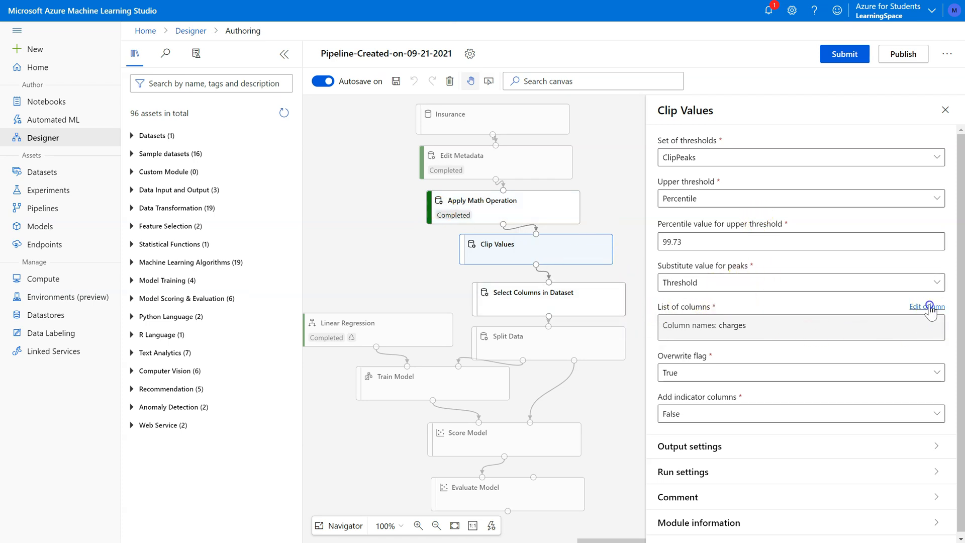
left_click(926, 305)
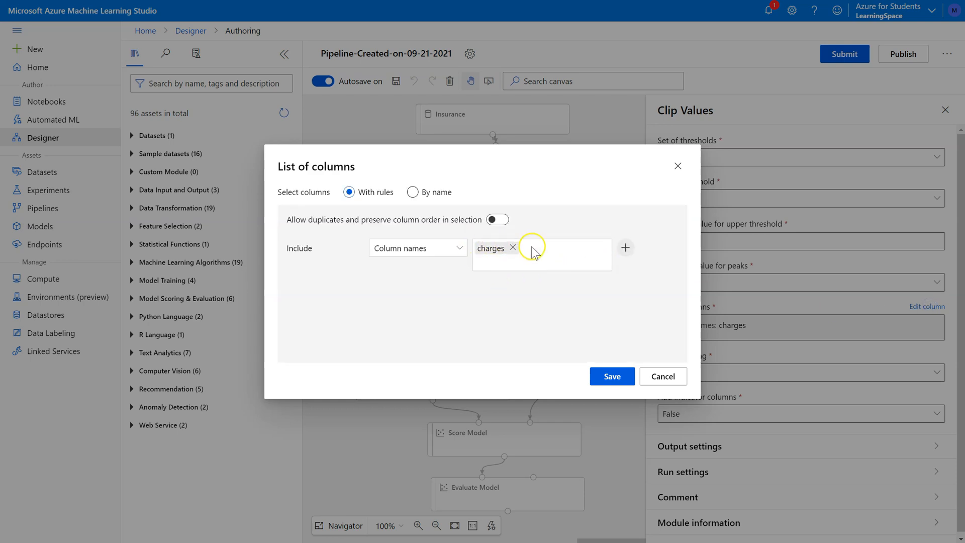
left_click(512, 247)
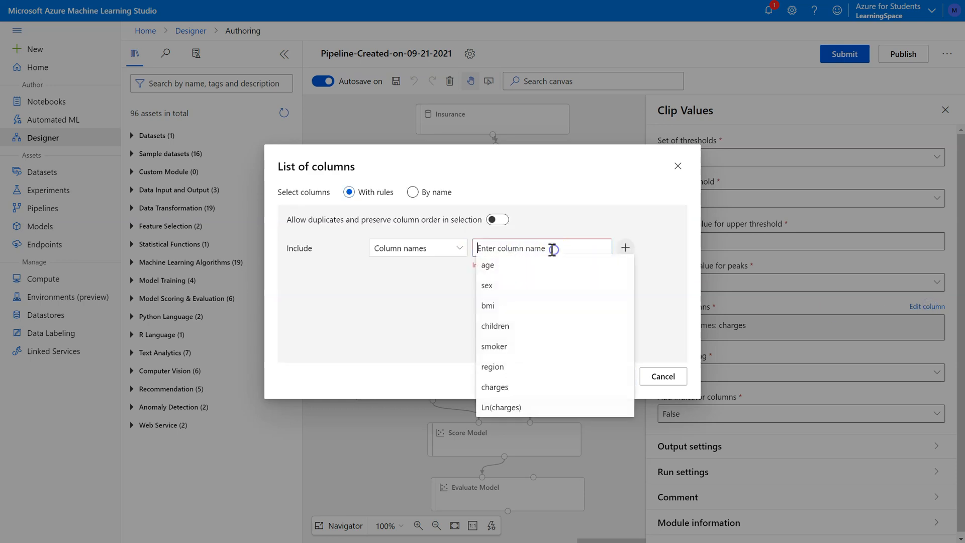
left_click(500, 407)
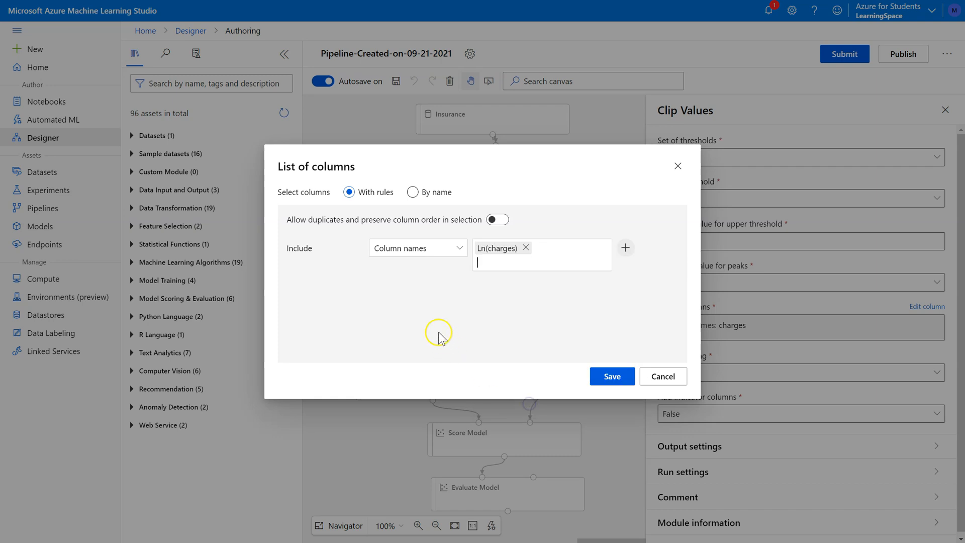
left_click(610, 376)
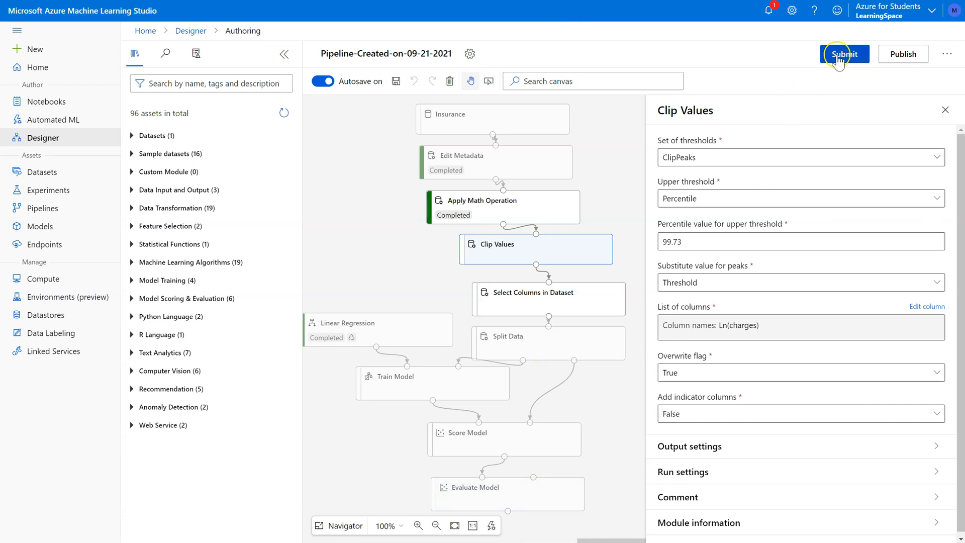
Submit a run to the existing InsuranceChargesLinearRegression experiment and select Evaluate Model when finished
left_click(844, 54)
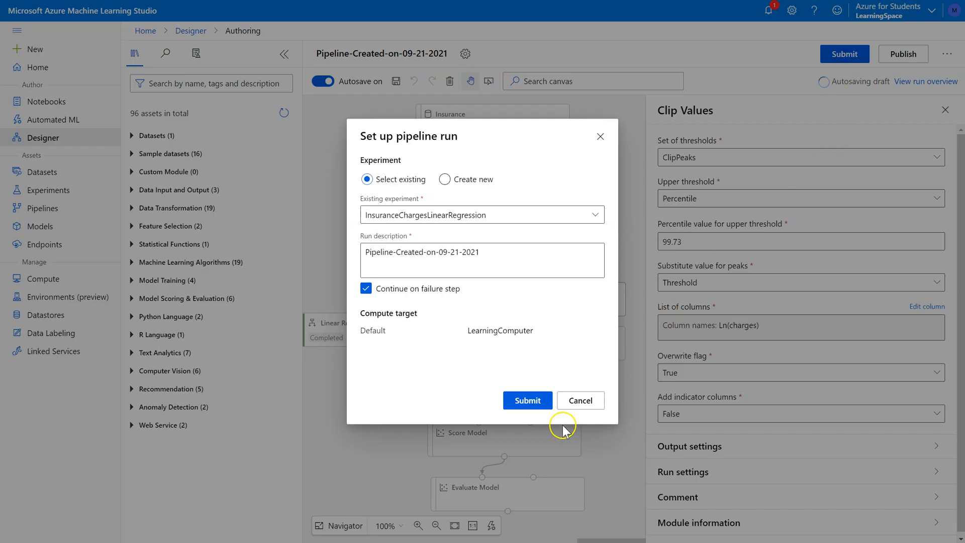
left_click(527, 400)
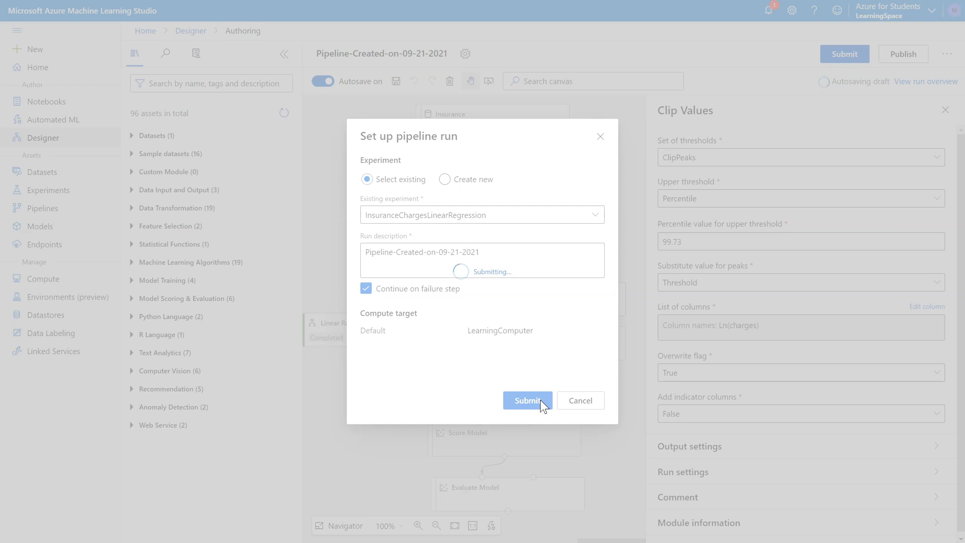
mouse_move(552, 344)
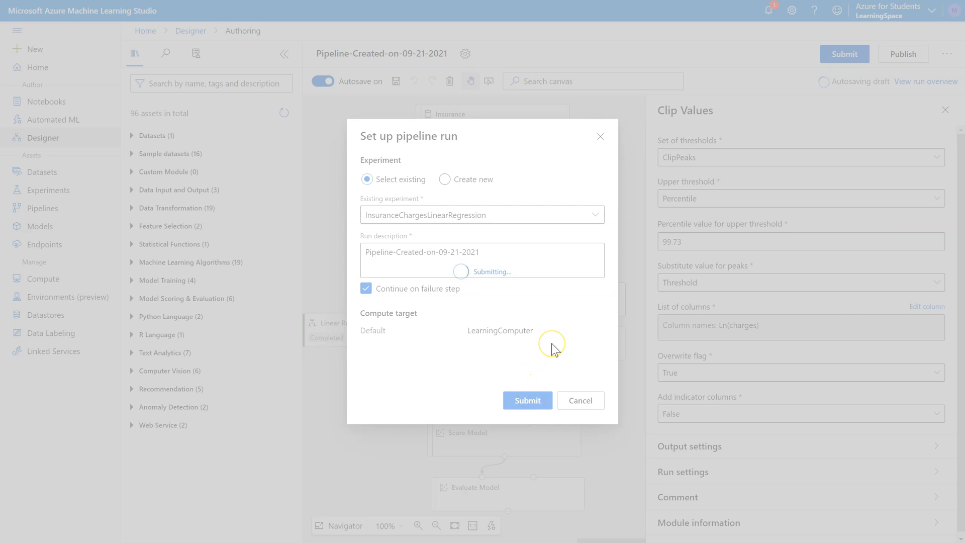
left_click(526, 400)
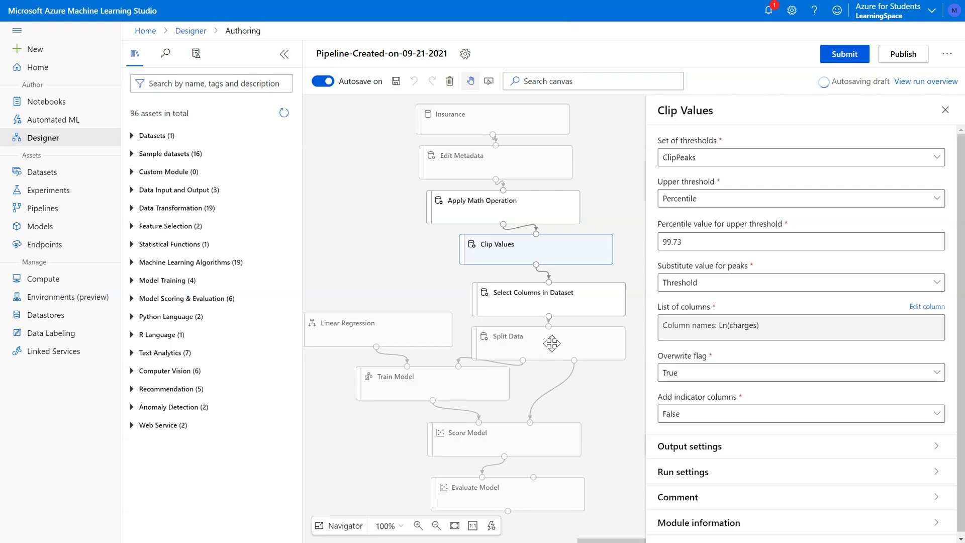
left_click(845, 53)
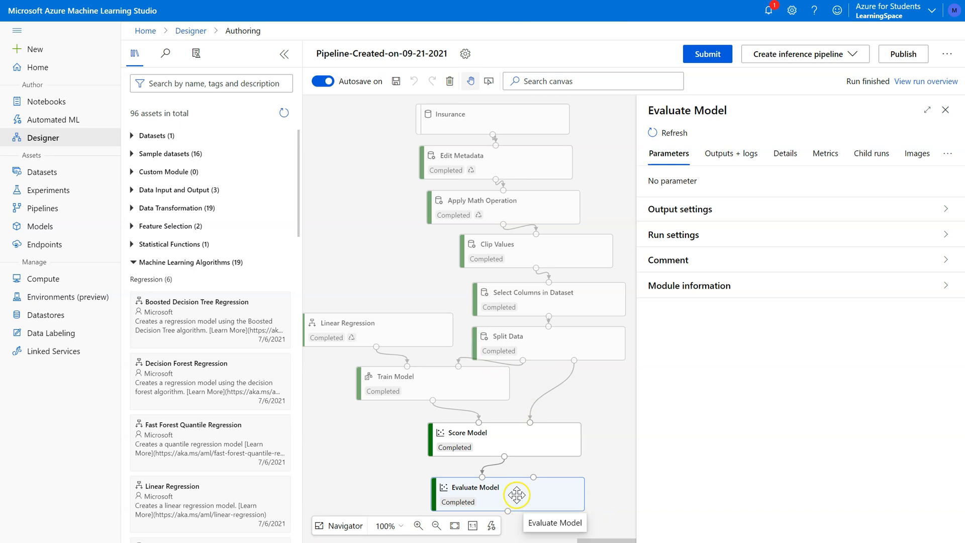
right_click(516, 493)
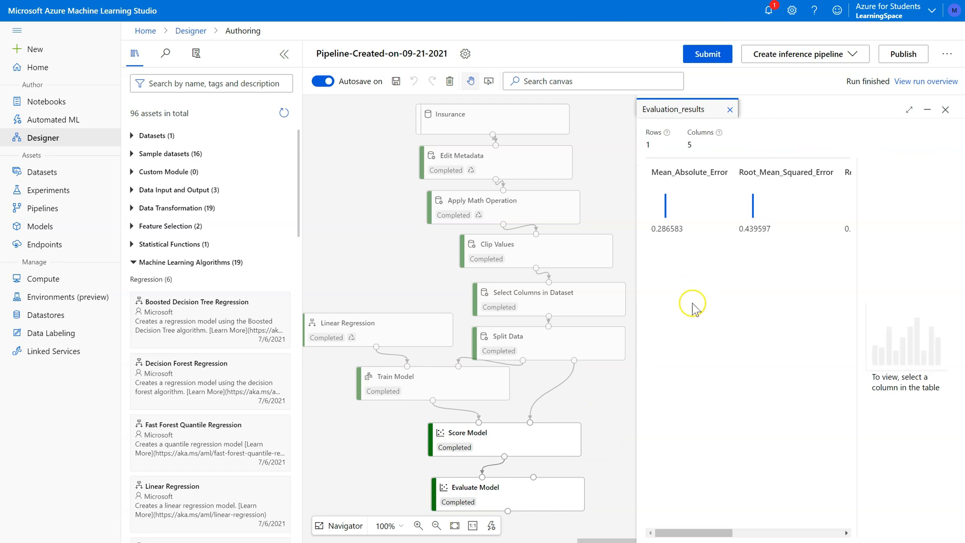
left_click_drag(692, 533, 722, 533)
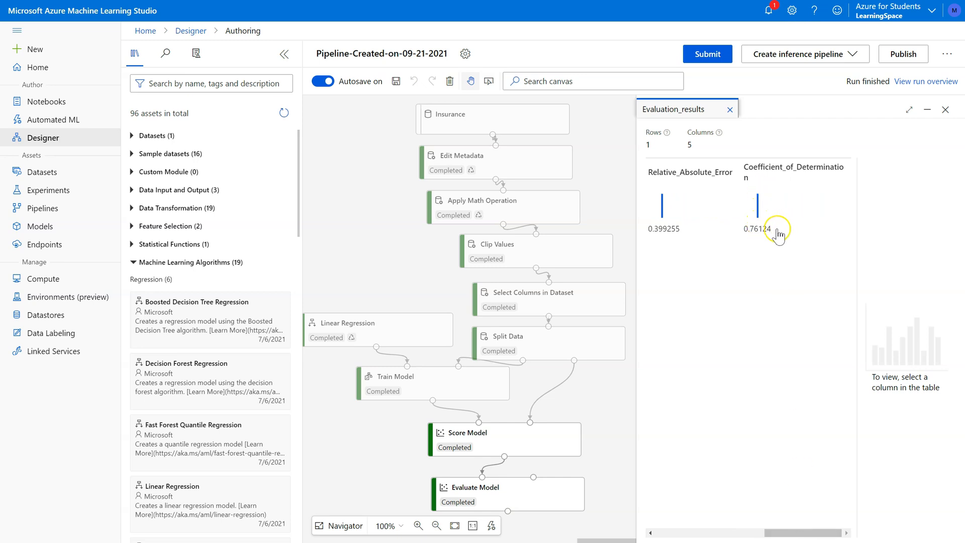
mouse_move(774, 233)
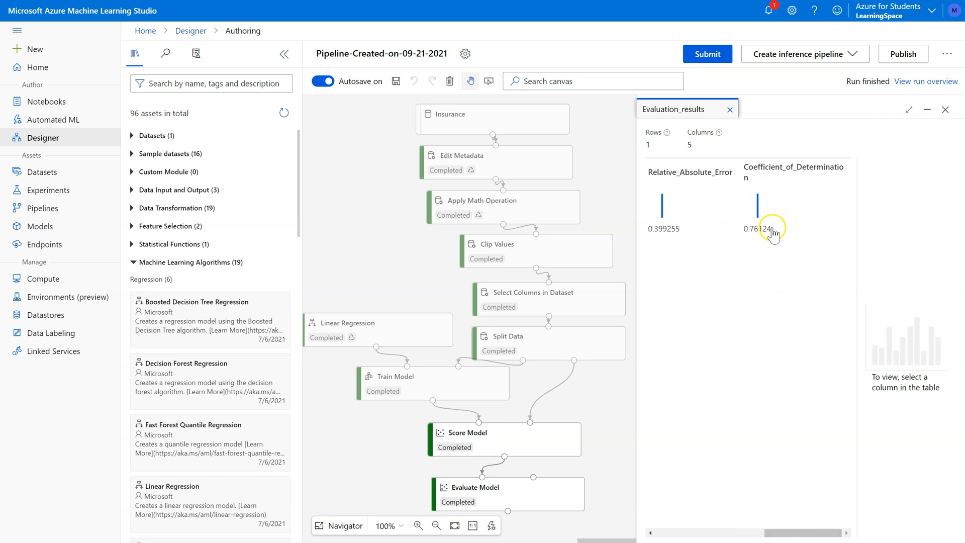
mouse_move(490, 233)
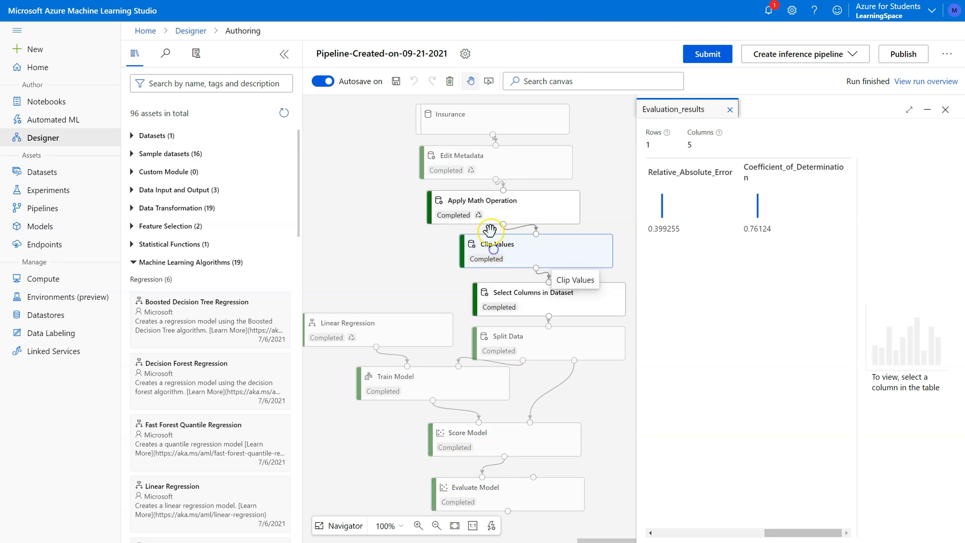
Select Apply Math Operation to review its Ln of charges settings
left_click(503, 207)
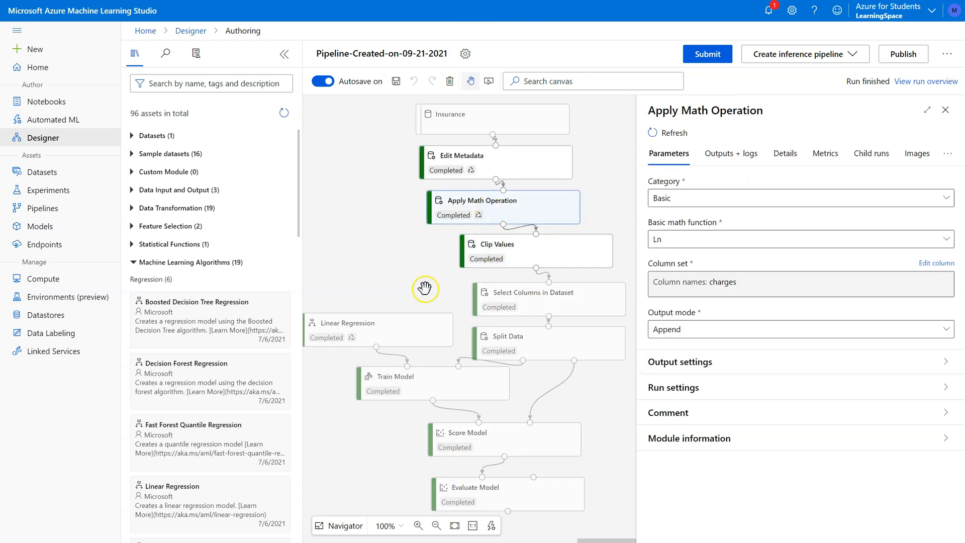
mouse_move(520, 206)
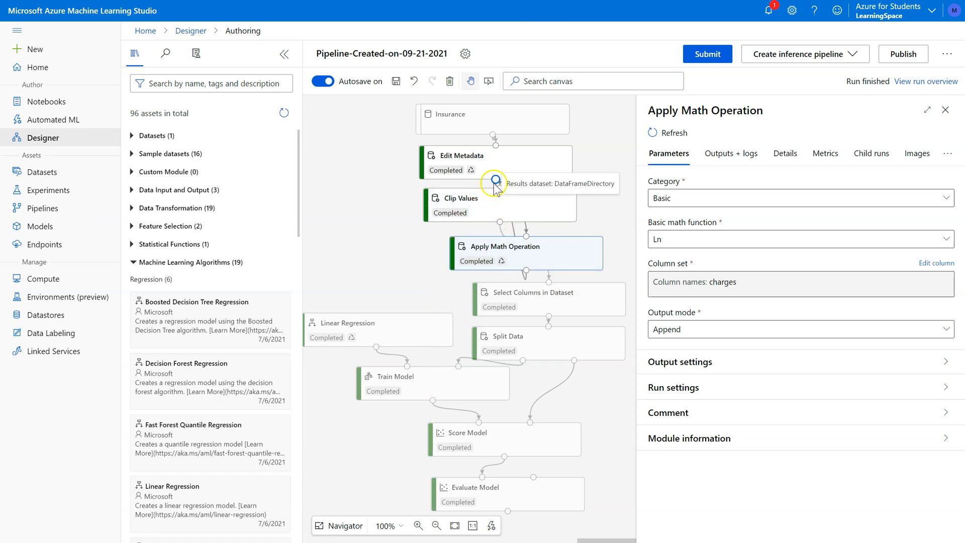
mouse_move(527, 229)
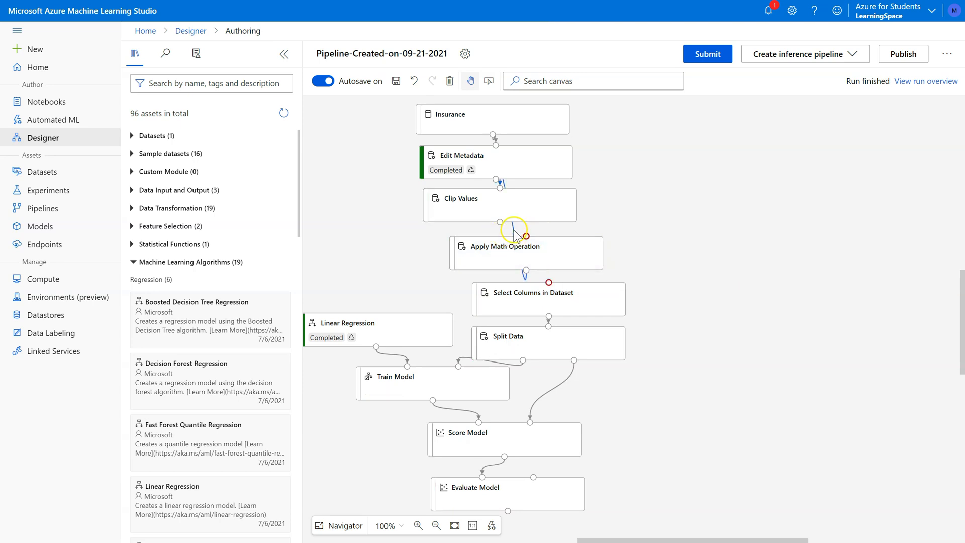
mouse_move(495, 190)
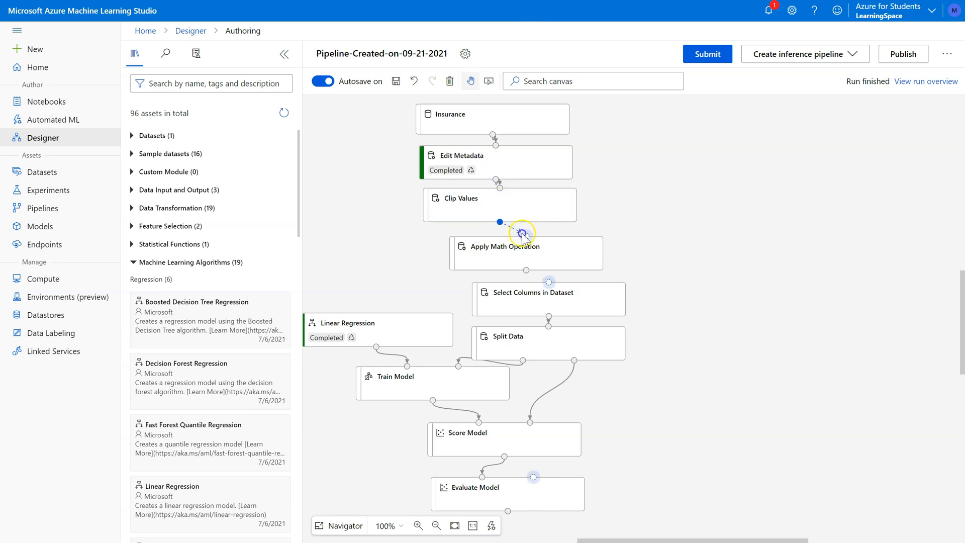
mouse_move(527, 270)
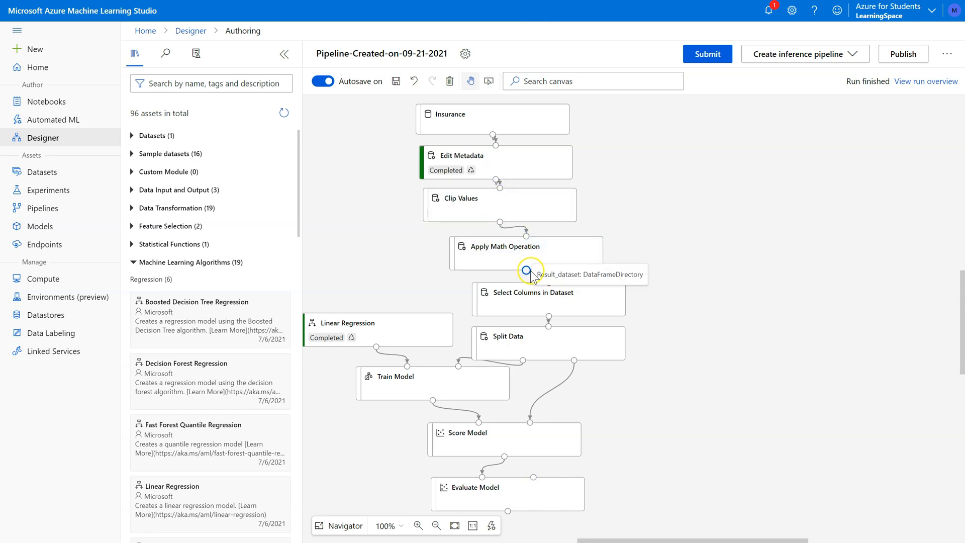
mouse_move(482, 212)
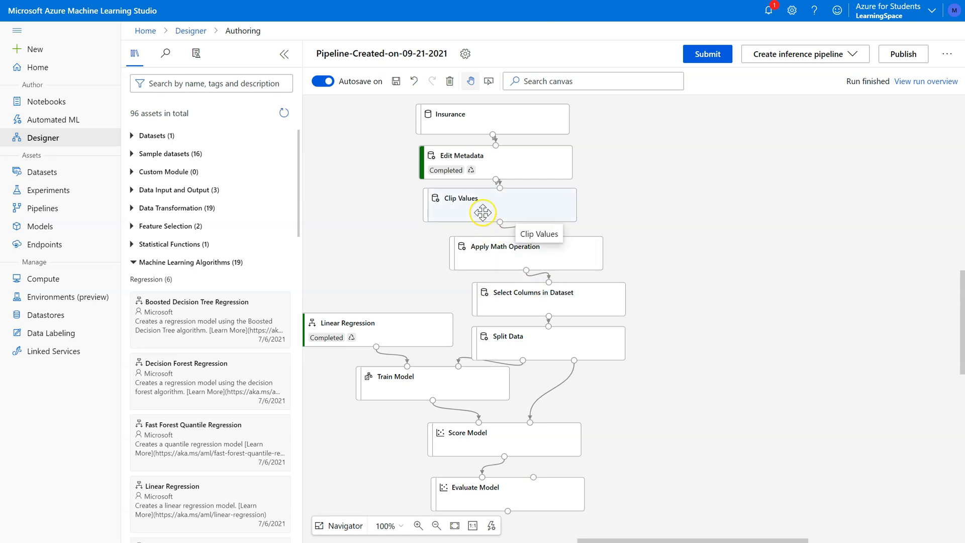
Set Clip Values' Add indicator columns to True and submit a new run to the existing experiment
left_click(482, 212)
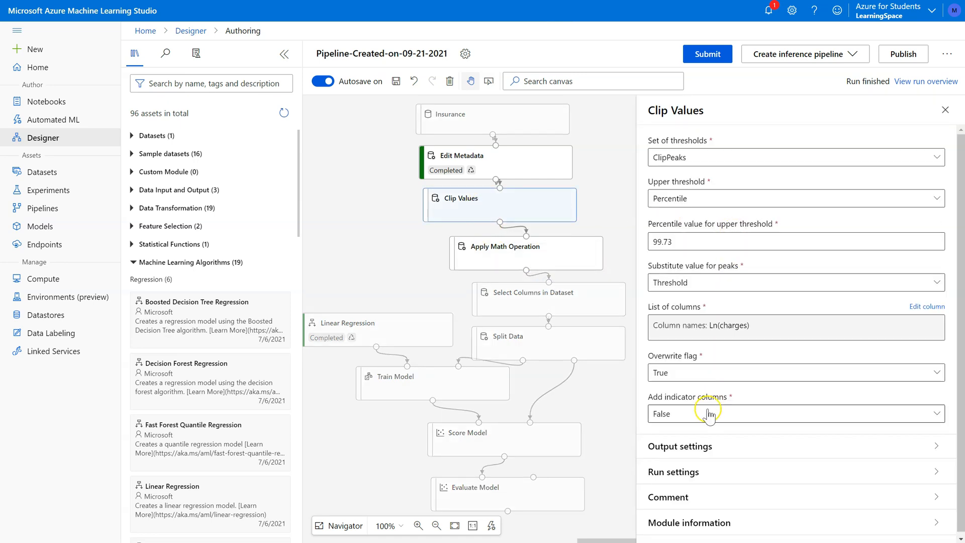
left_click(796, 414)
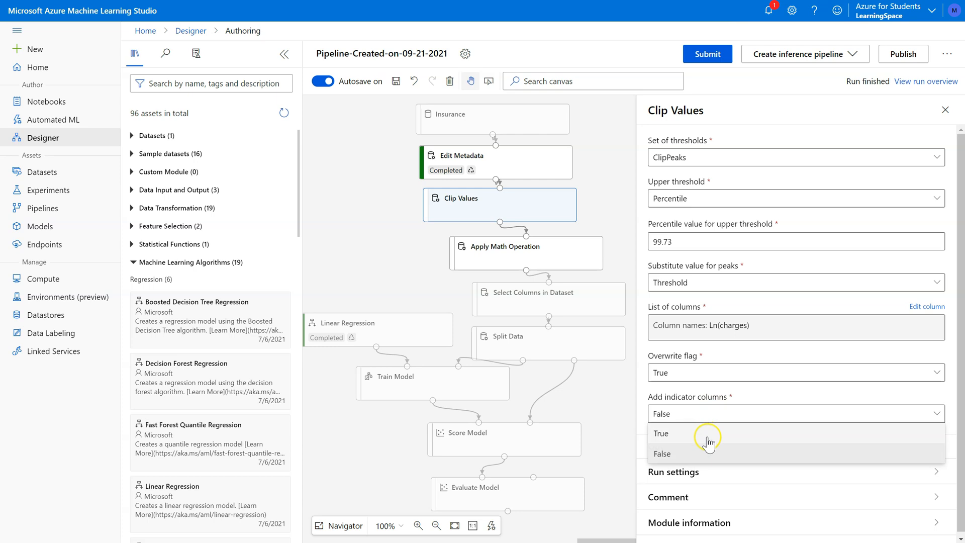
left_click(660, 433)
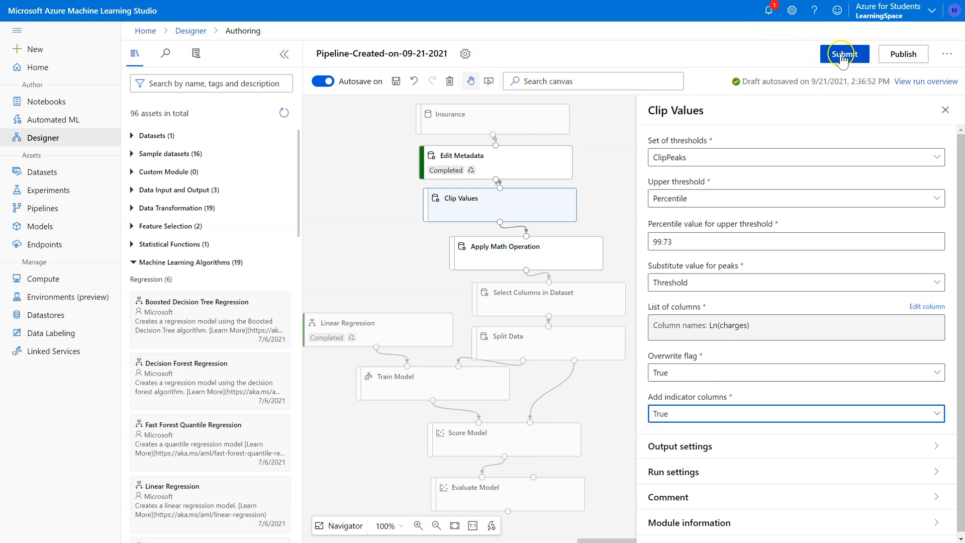
left_click(844, 53)
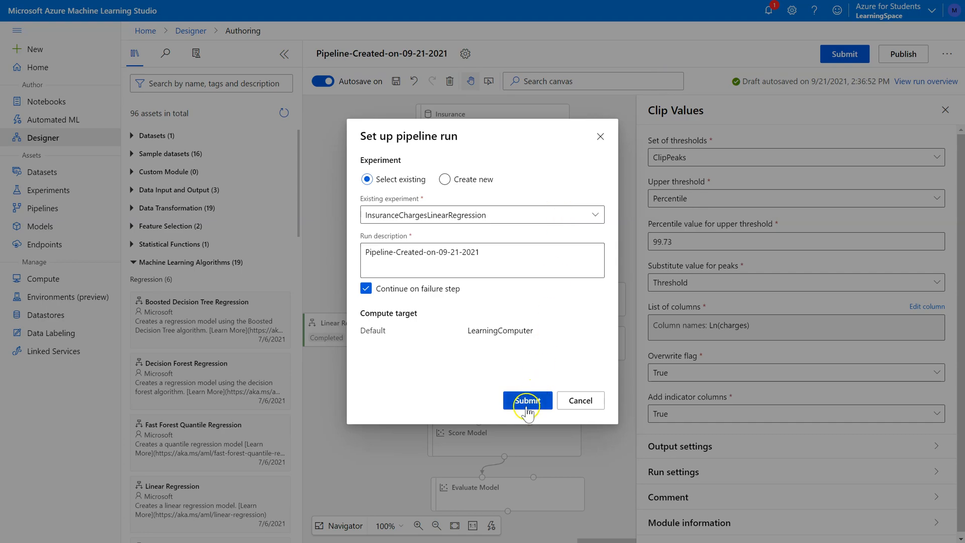
left_click(528, 400)
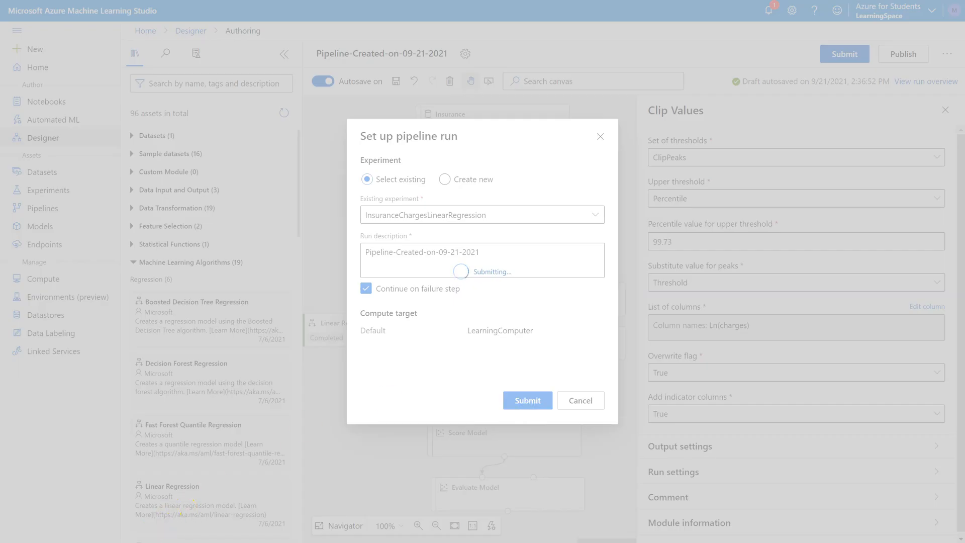
left_click(527, 400)
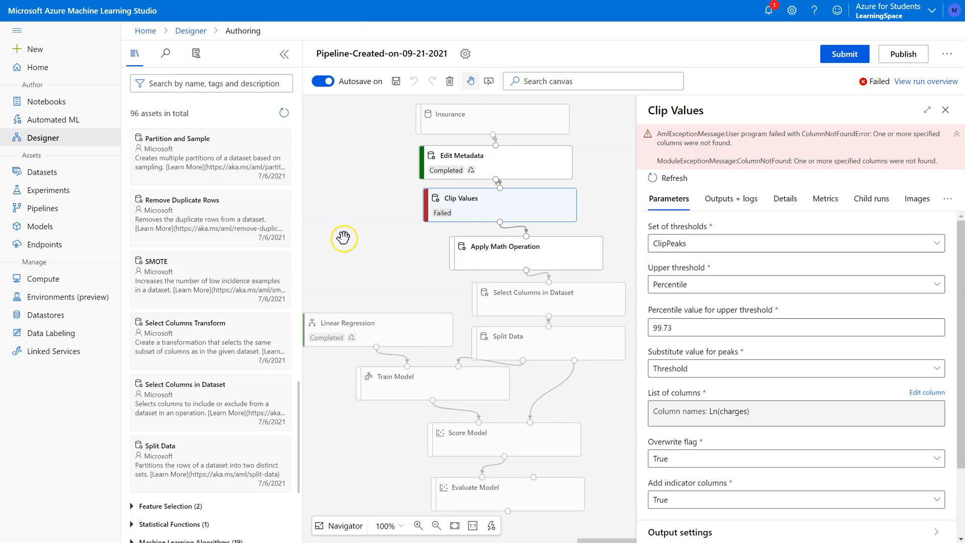
mouse_move(520, 208)
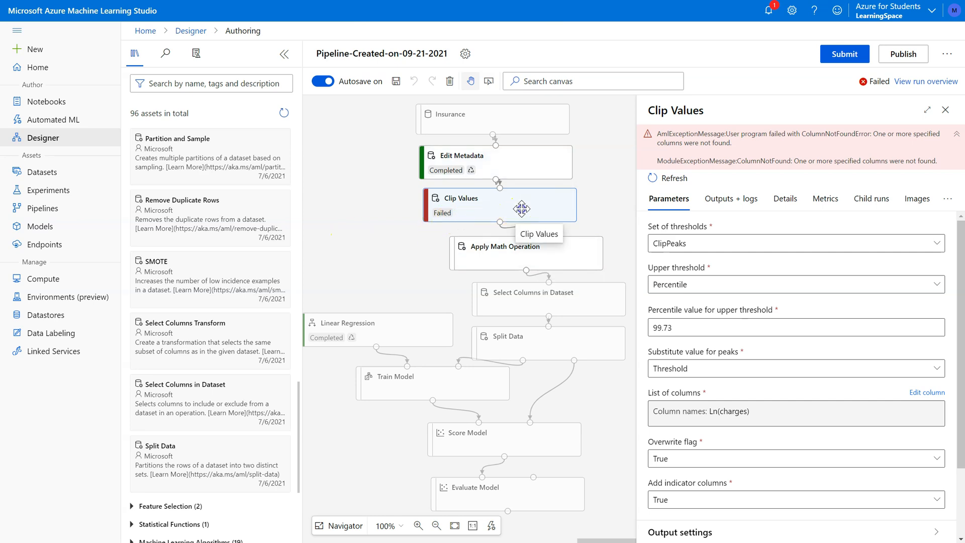
Select the failed Clip Values module and edit its list of columns
left_click(499, 205)
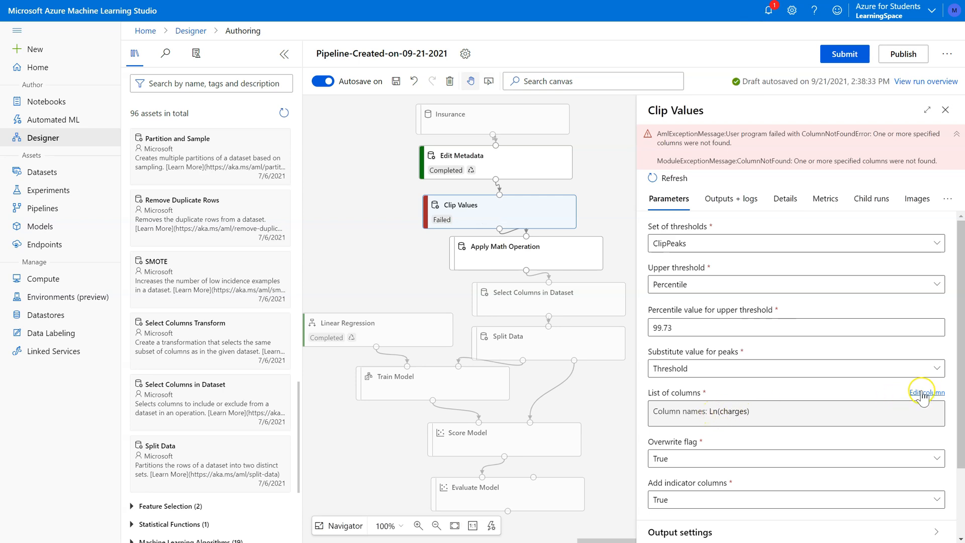
left_click(925, 393)
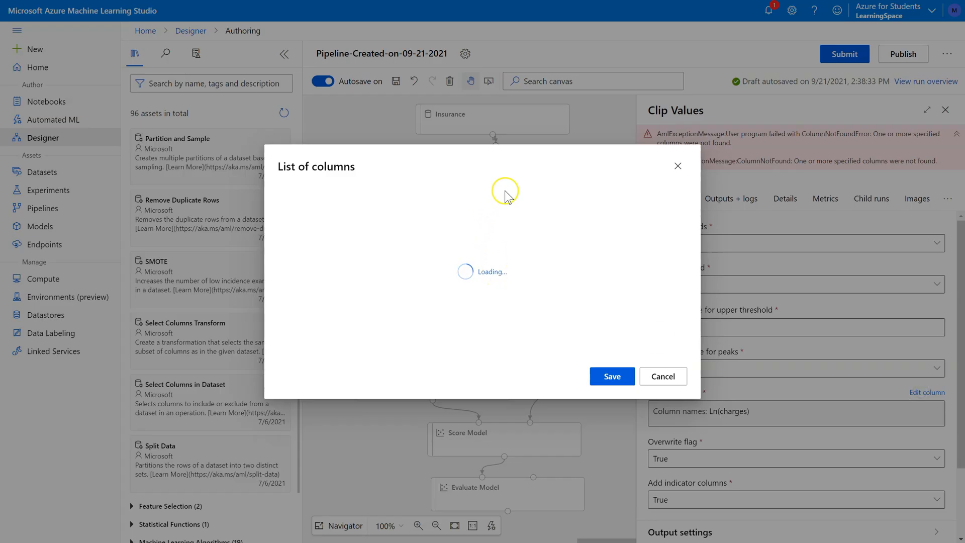
Check Apply Math Operation's column, then replace Ln(charges) with charges in Clip Values and save
left_click(663, 375)
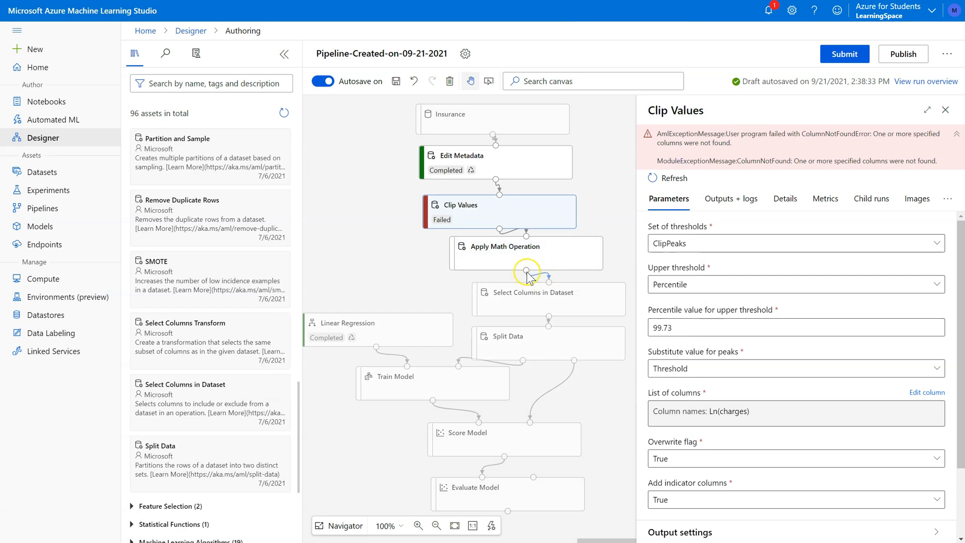
left_click(508, 251)
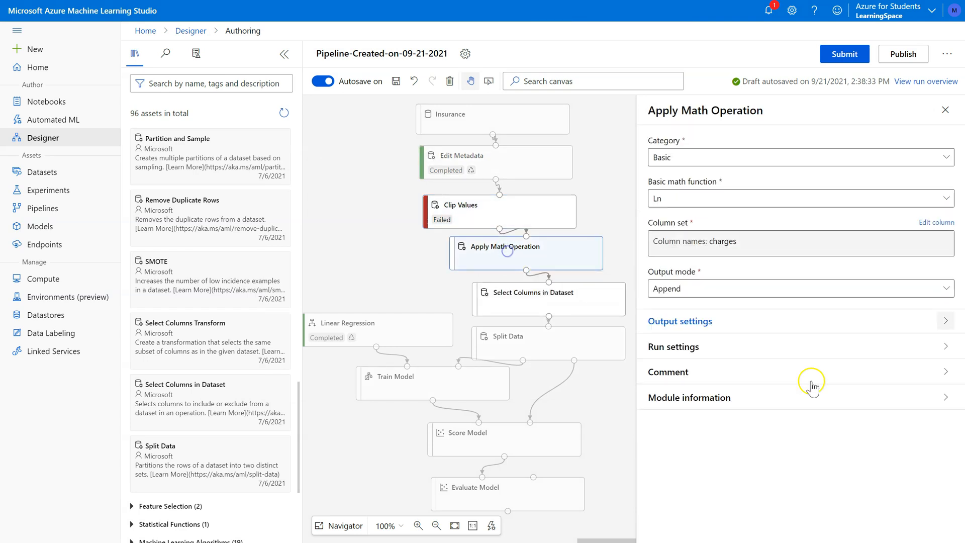
mouse_move(524, 212)
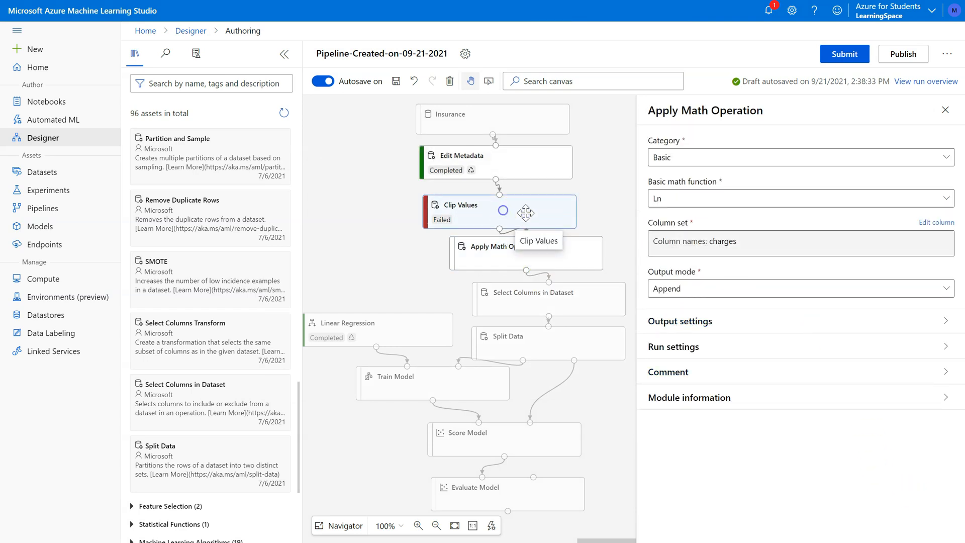
left_click(474, 211)
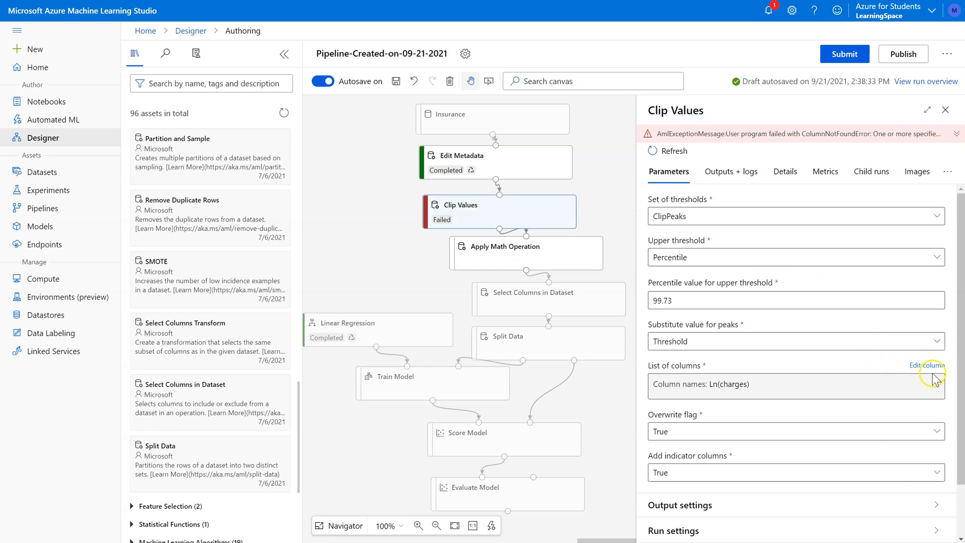
left_click(926, 364)
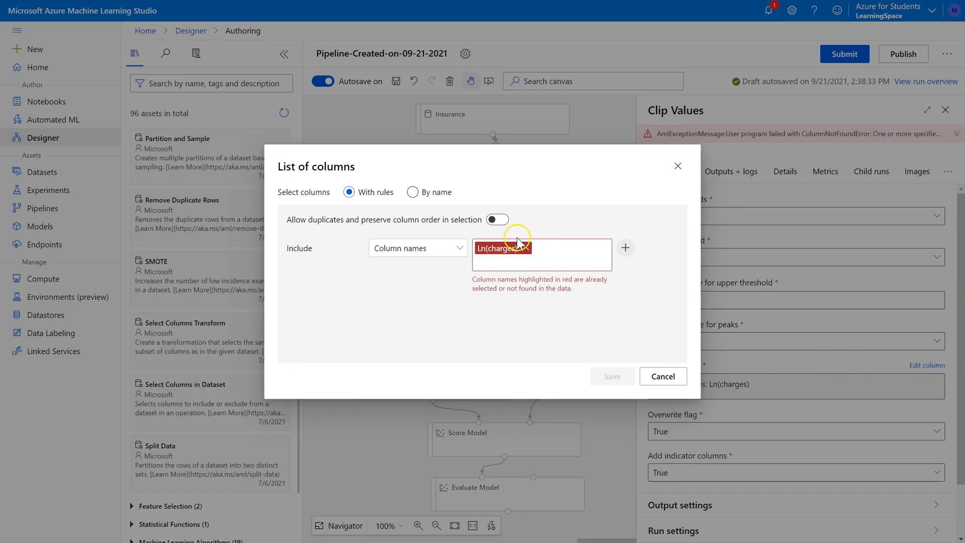
left_click(521, 247)
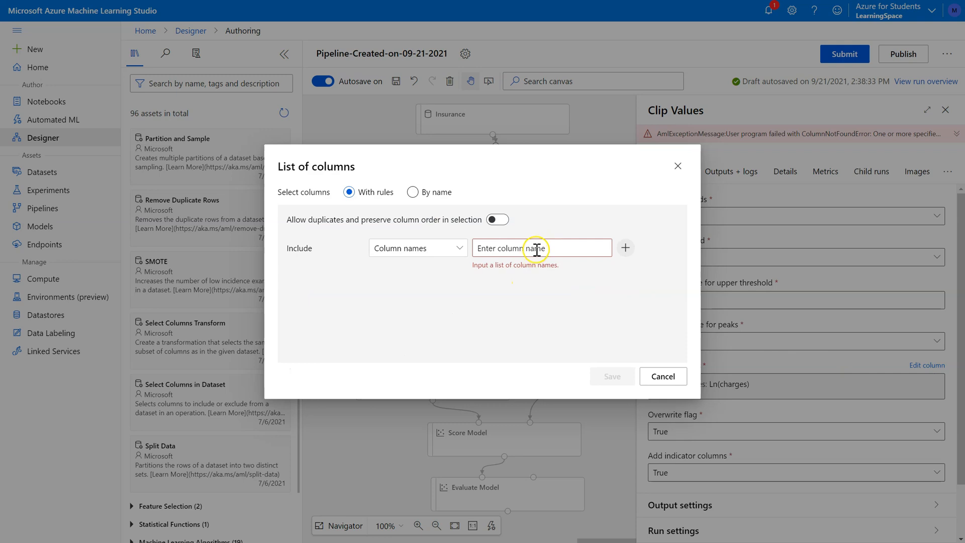
type("charges")
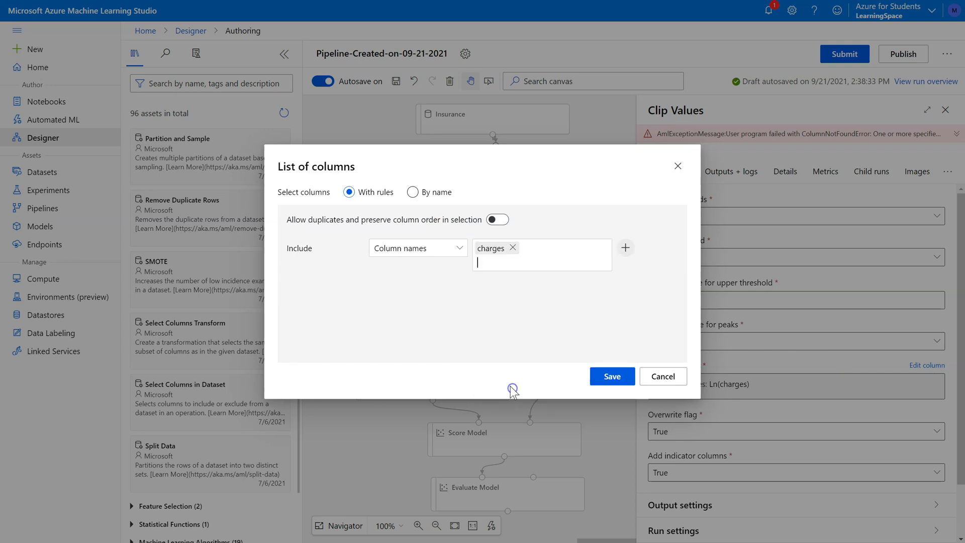
left_click(612, 375)
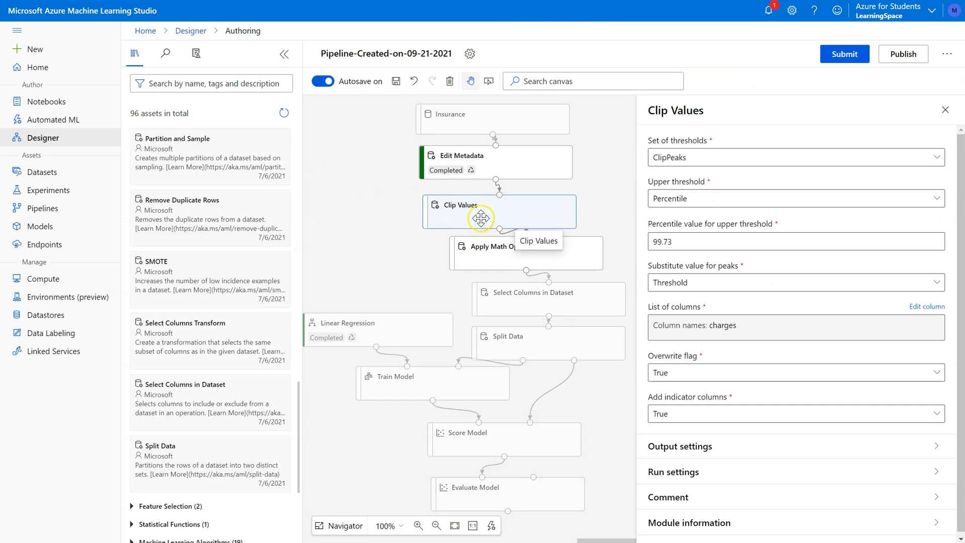
Review Apply Math Operation, then submit a fresh run under InsuranceChargesLinearRegression
left_click(504, 253)
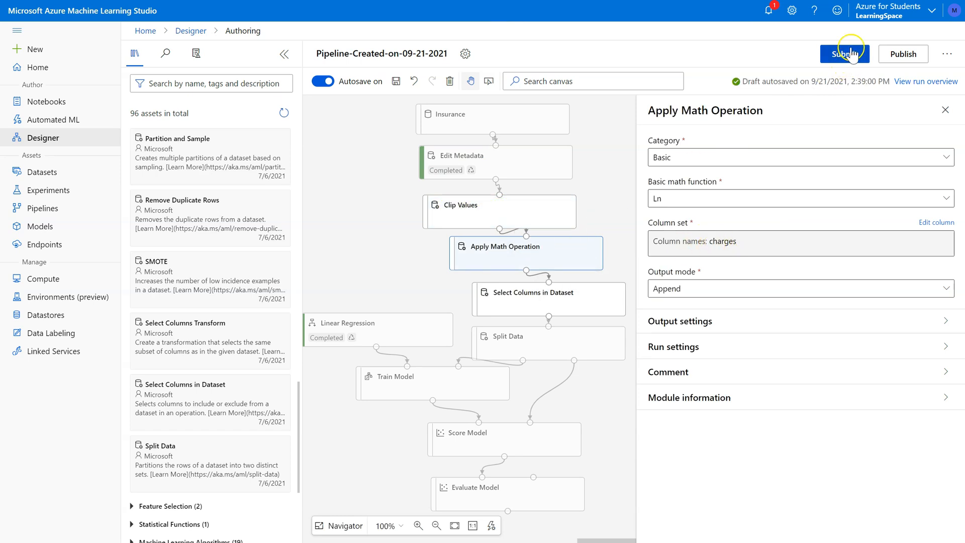
mouse_move(879, 79)
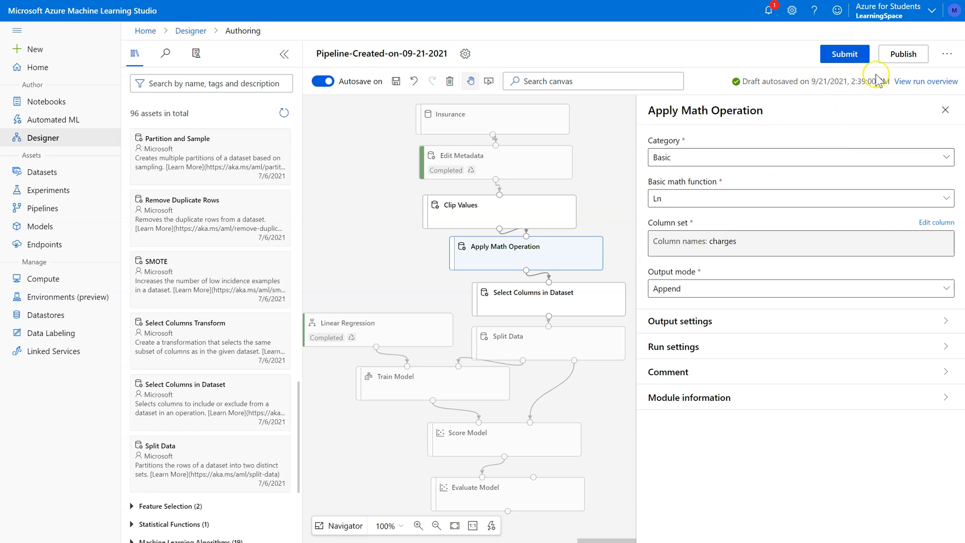
left_click(844, 54)
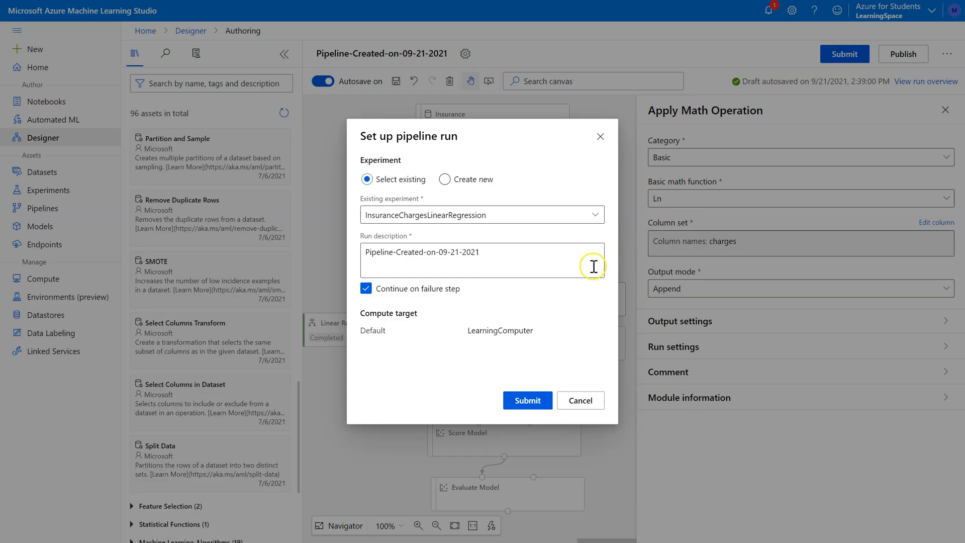
left_click(526, 400)
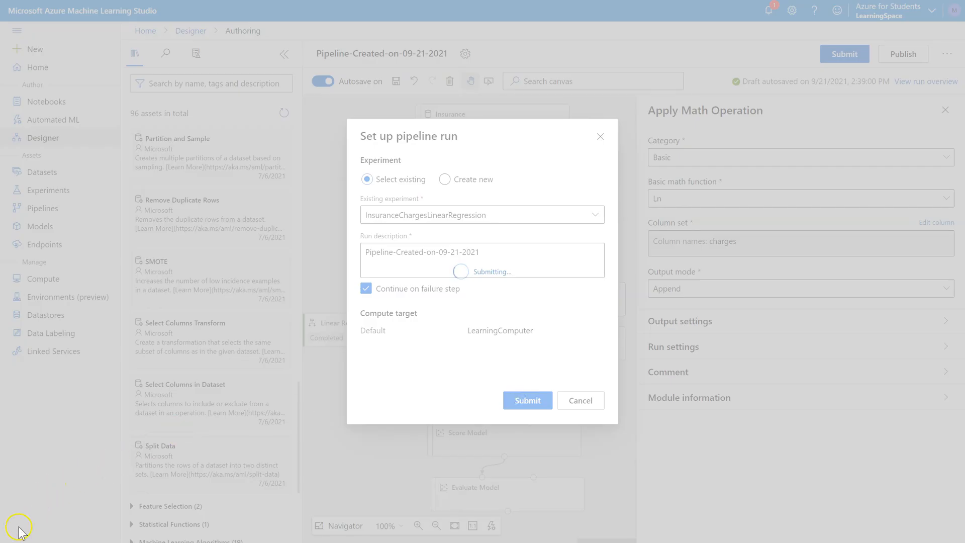
left_click(526, 400)
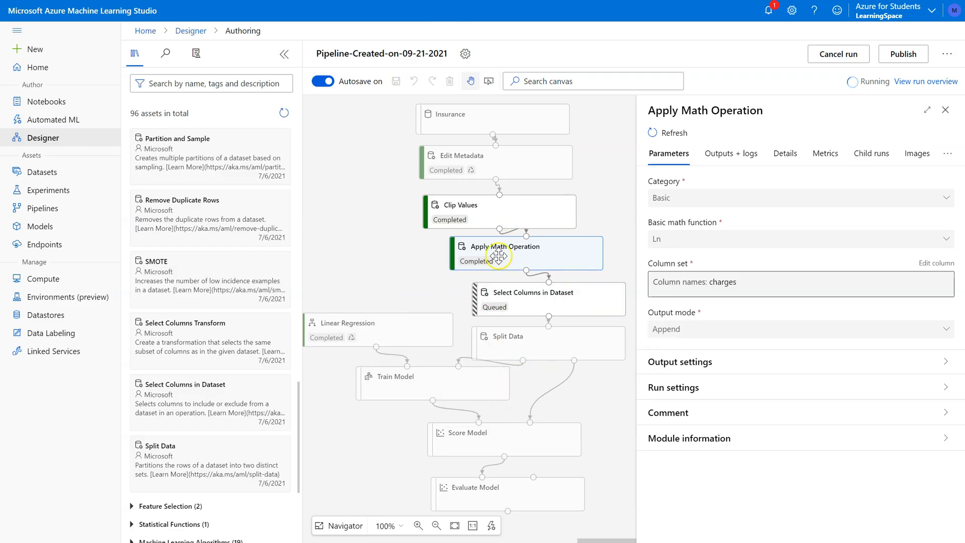
right_click(494, 209)
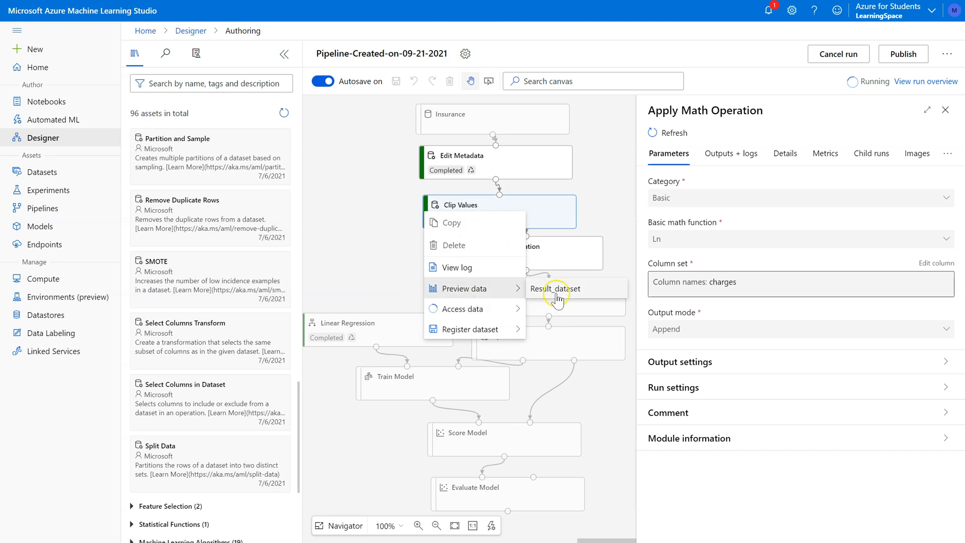
Preview the Clip Values result dataset and scroll to the charges_clipped column, all false
left_click(464, 288)
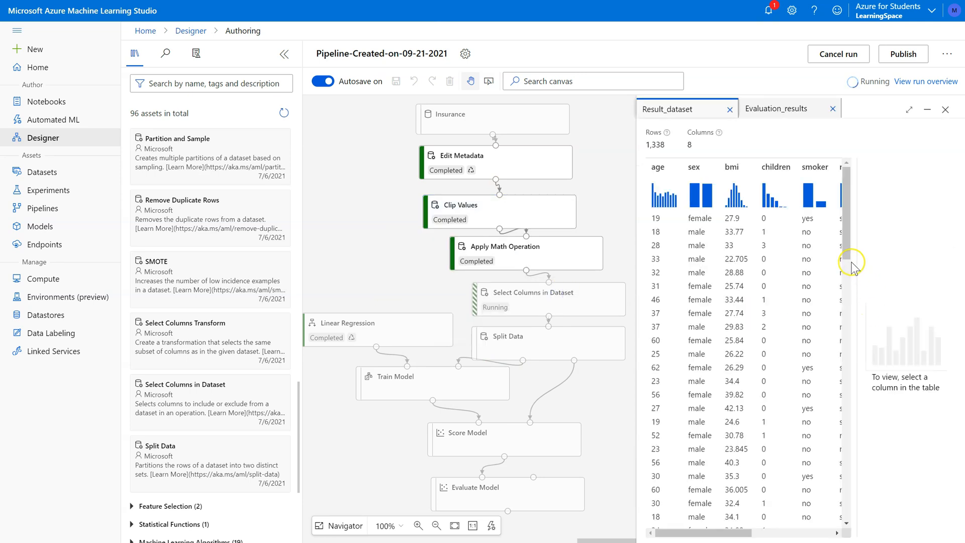
mouse_move(703, 540)
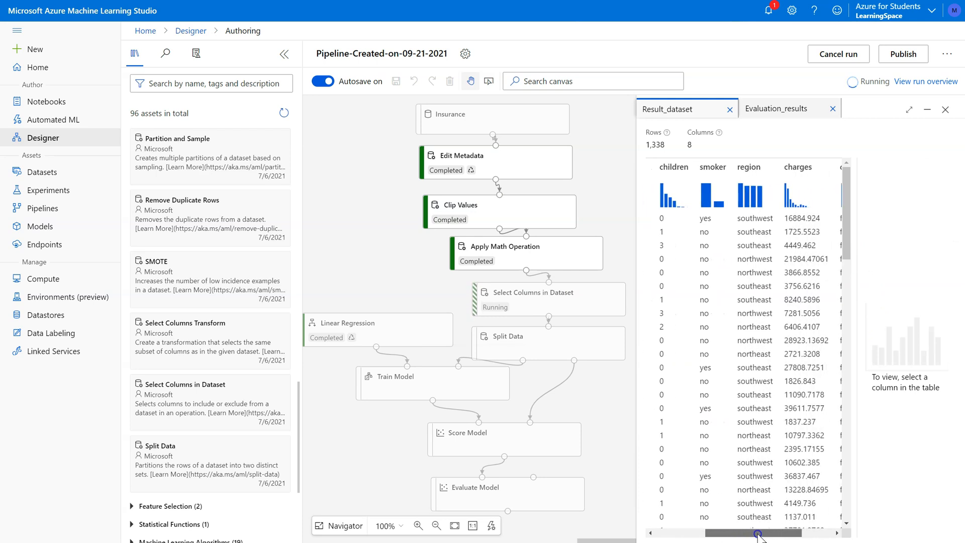
scroll("right", 3)
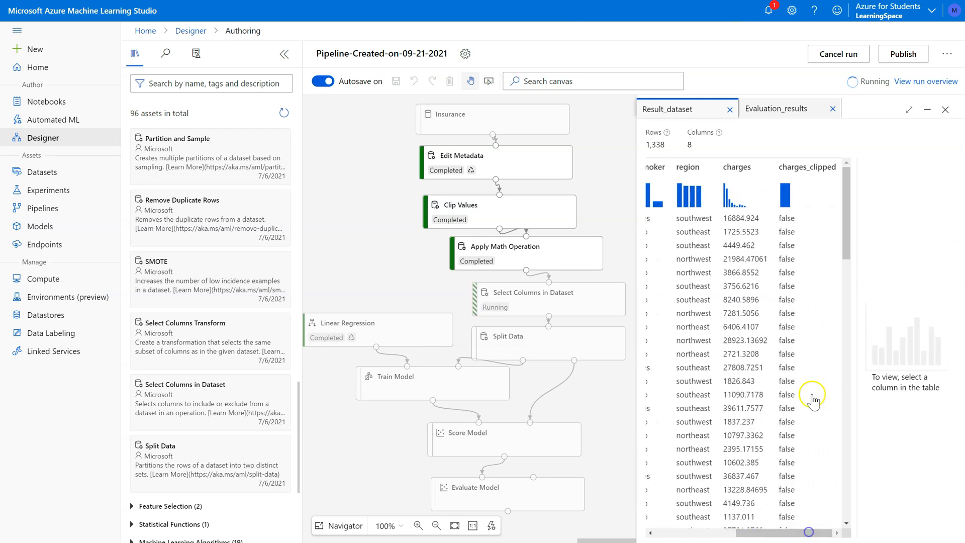
mouse_move(744, 176)
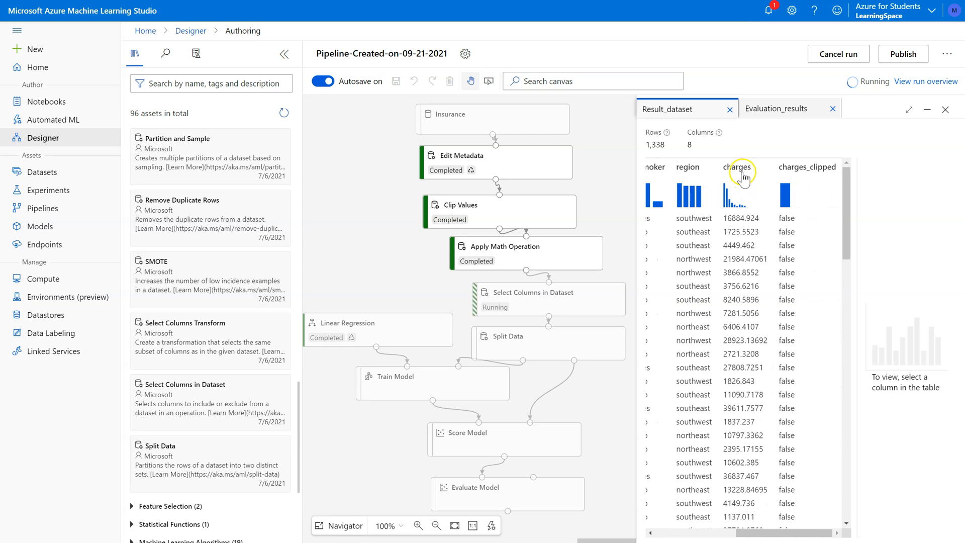
mouse_move(742, 249)
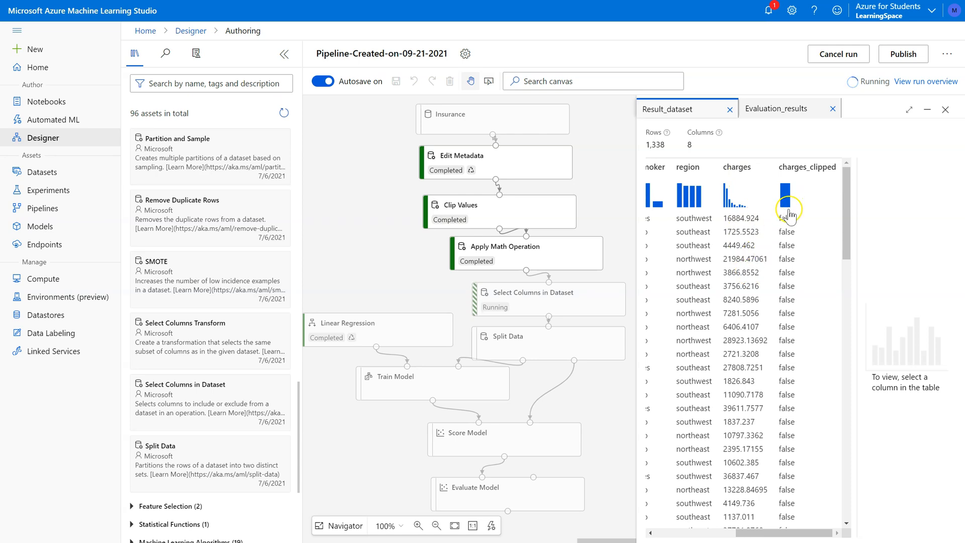
scroll("down", 3)
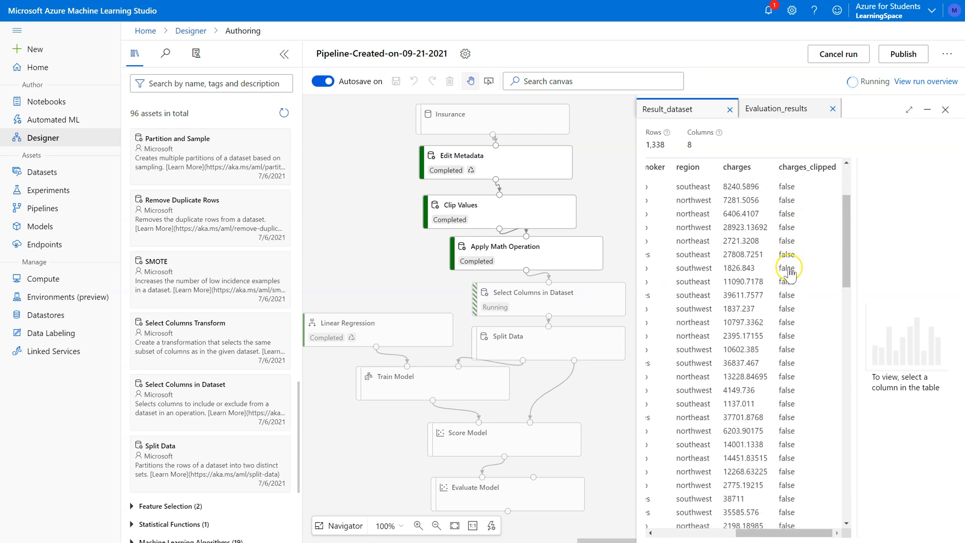
scroll("down", 3)
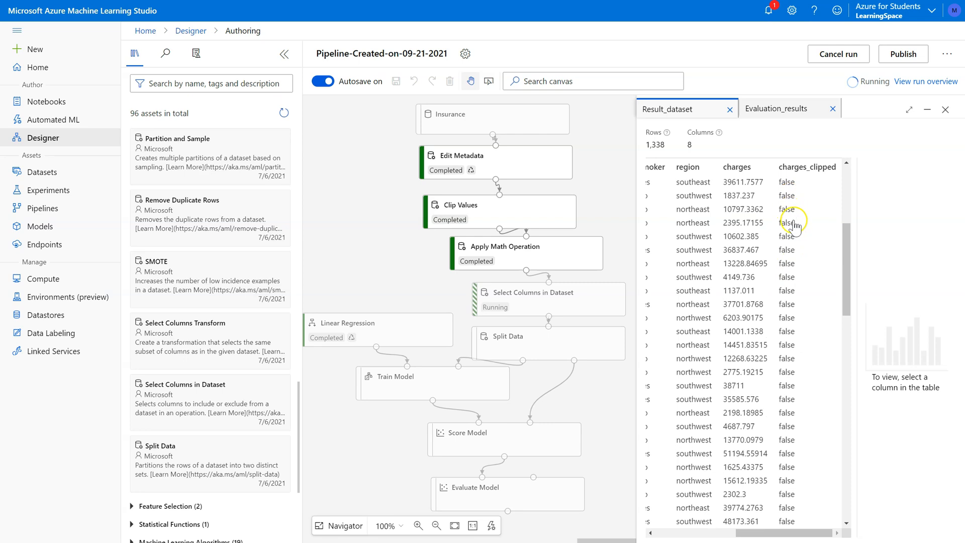
scroll("down", 3)
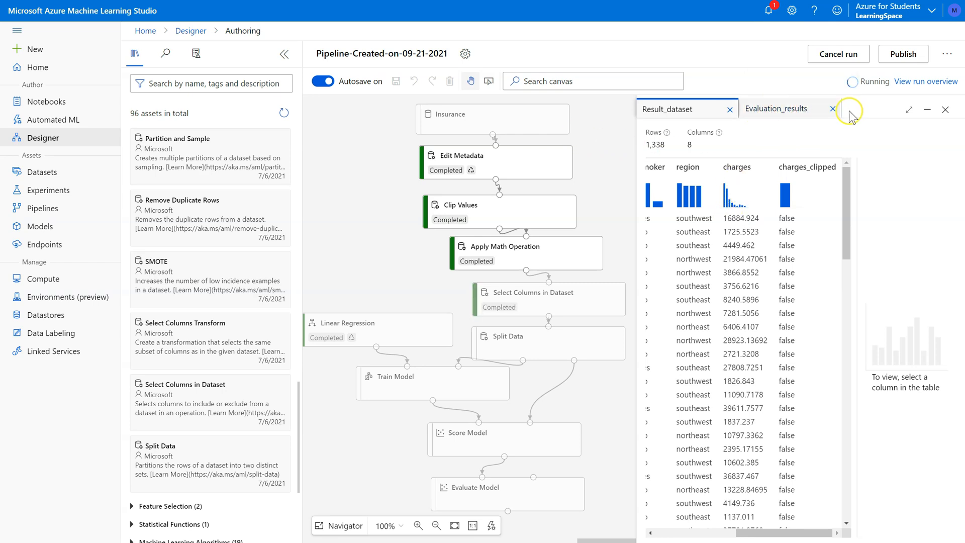
mouse_move(528, 121)
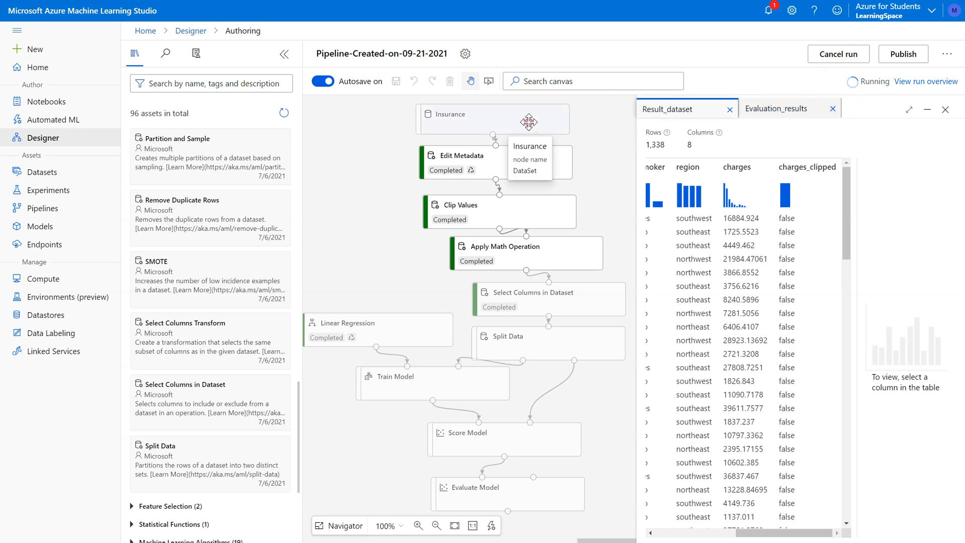
Compare the original 1,338-row, 7-column Insurance dataset preview against the clipped Result_dataset
left_click(776, 109)
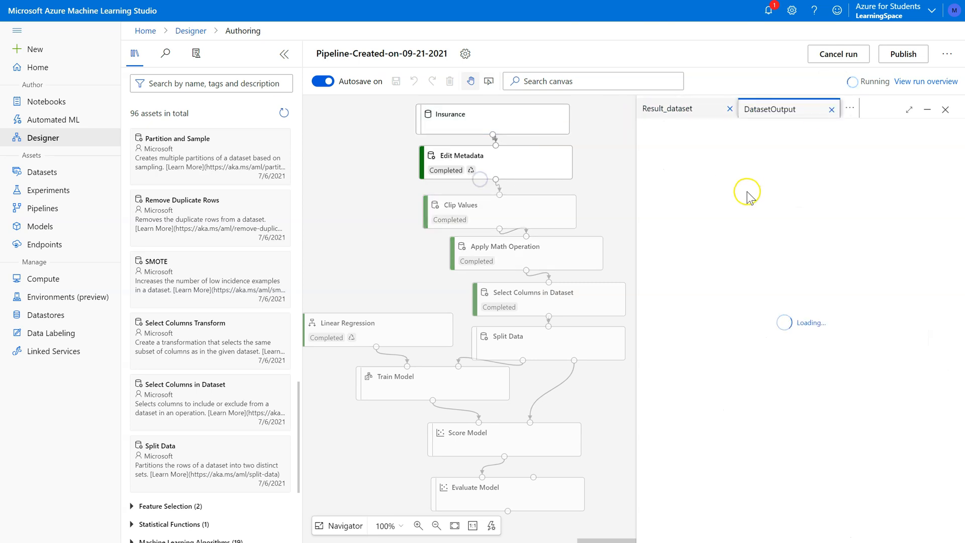
mouse_move(641, 175)
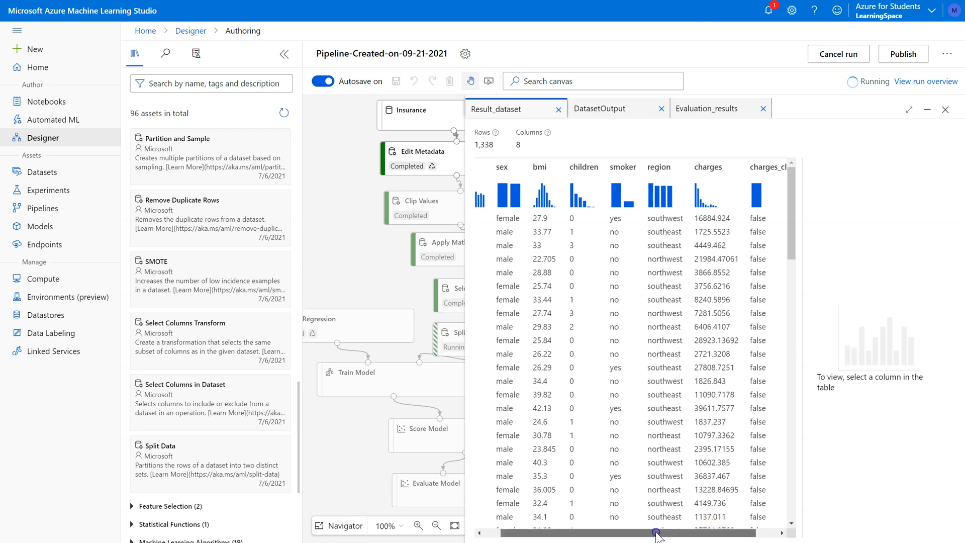
scroll("left", 3)
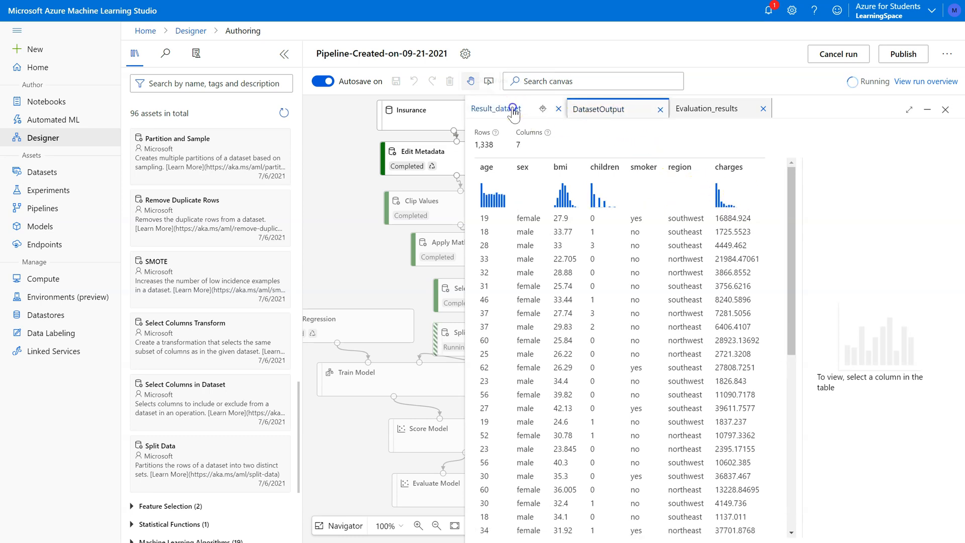
left_click(609, 109)
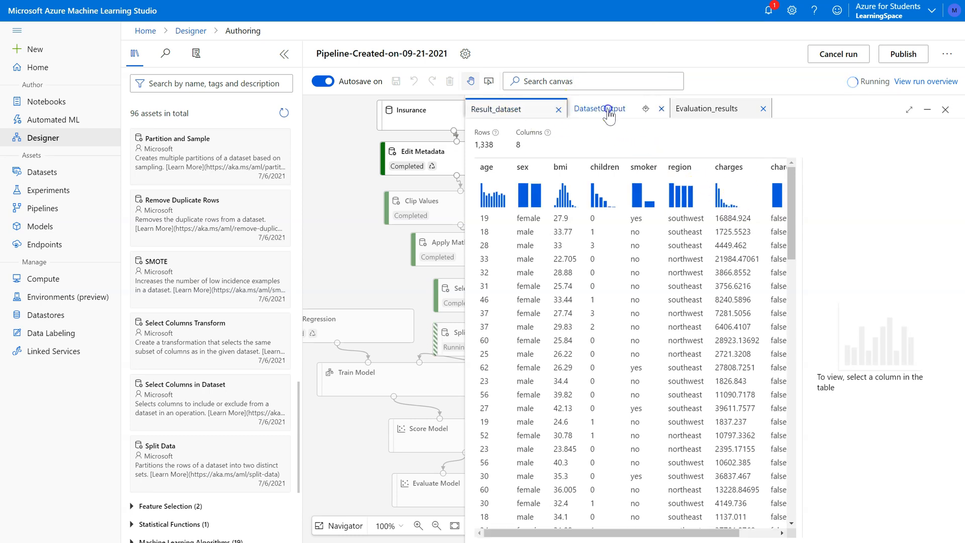
left_click(608, 108)
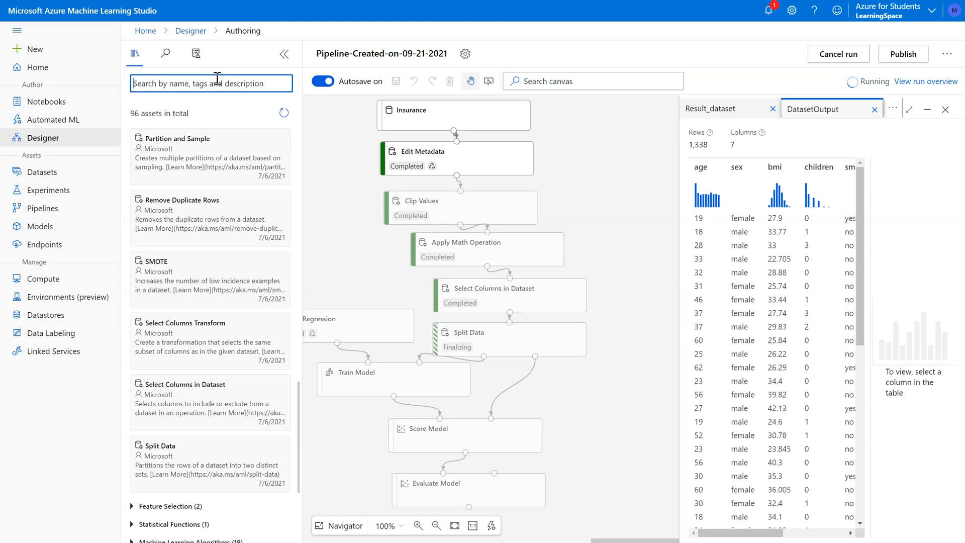
Search the asset library for 'csv', leaving Convert to CSV as the only result
type("csv")
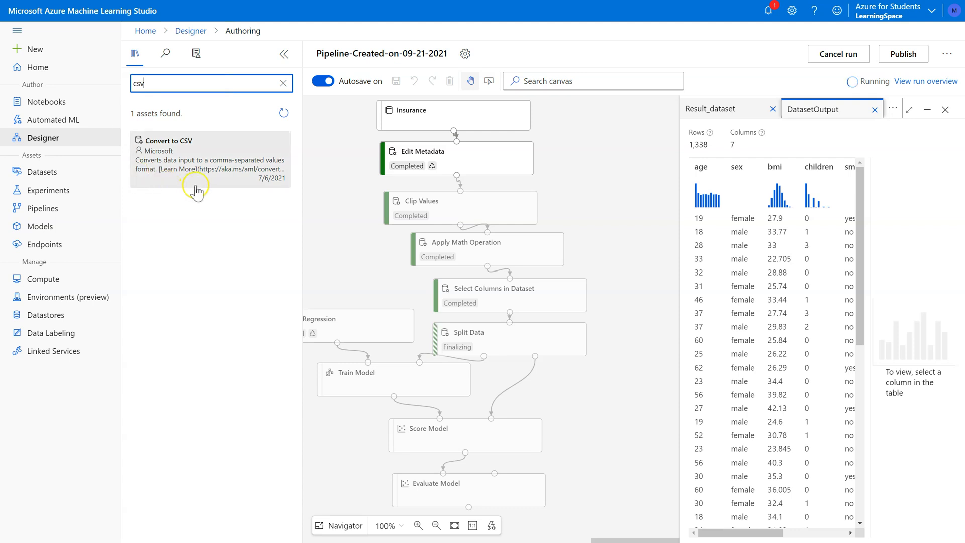
mouse_move(446, 224)
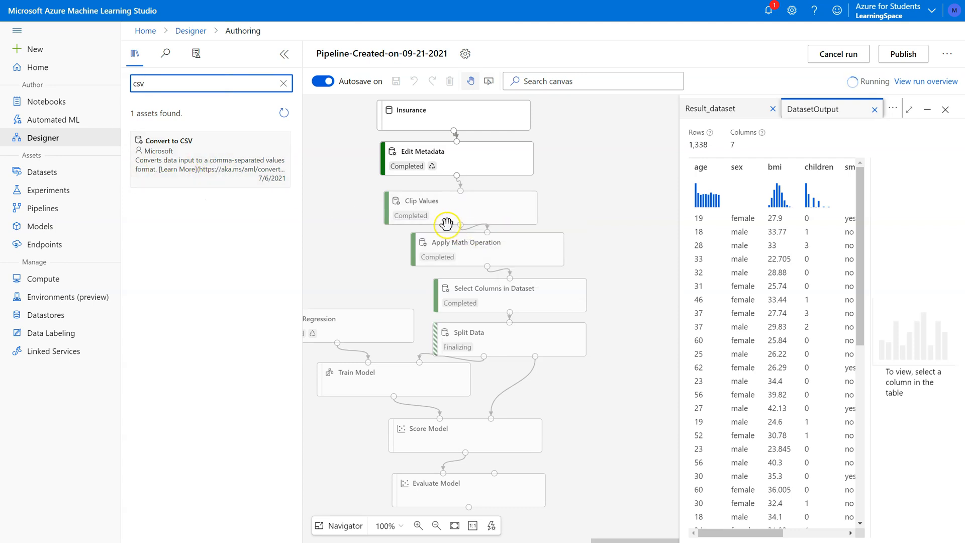
mouse_move(460, 227)
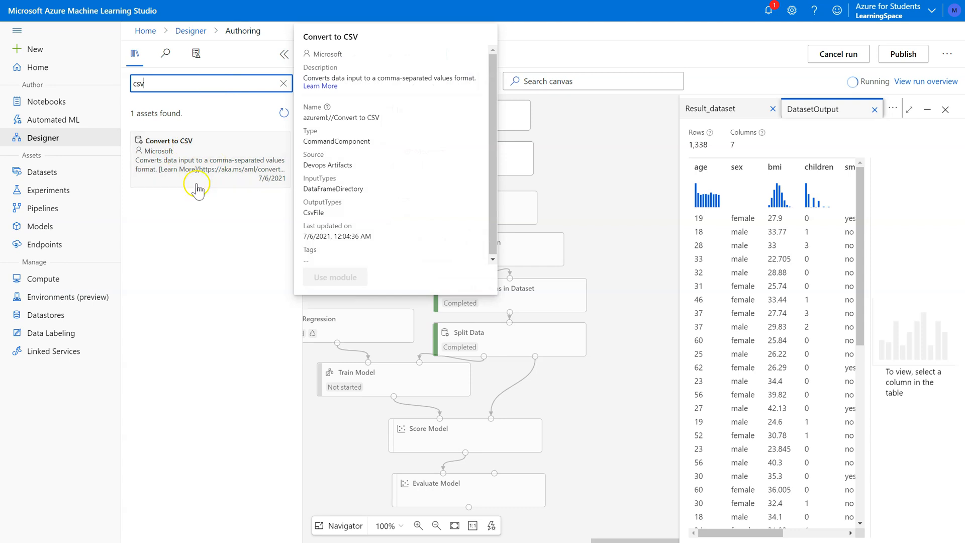
mouse_move(219, 165)
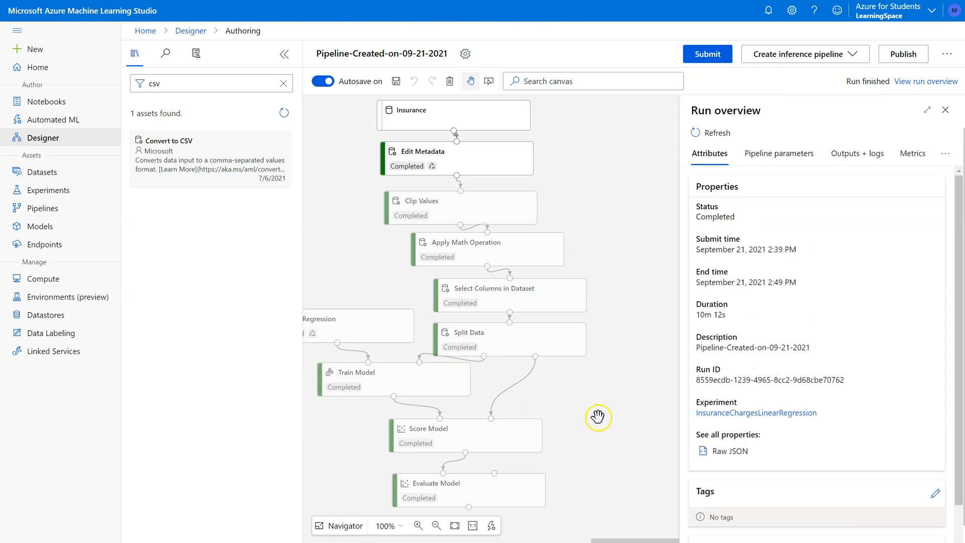
Preview Evaluate Model's Evaluation_results showing coefficient of determination 0.761241
left_click(457, 489)
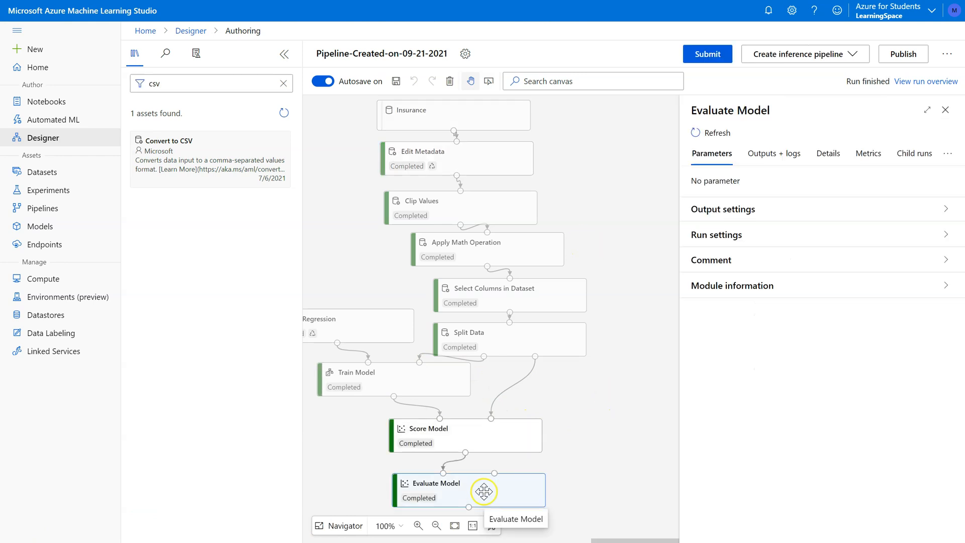
right_click(483, 490)
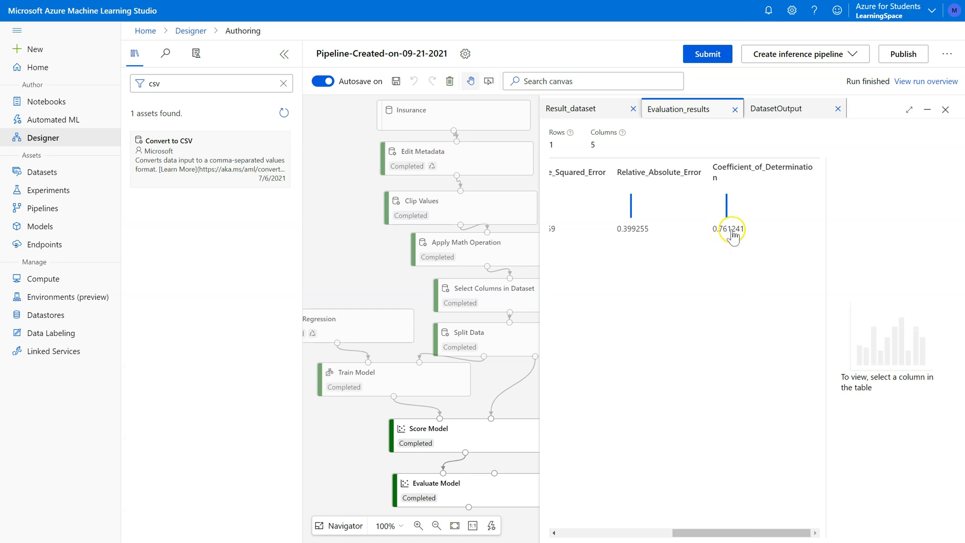
mouse_move(868, 141)
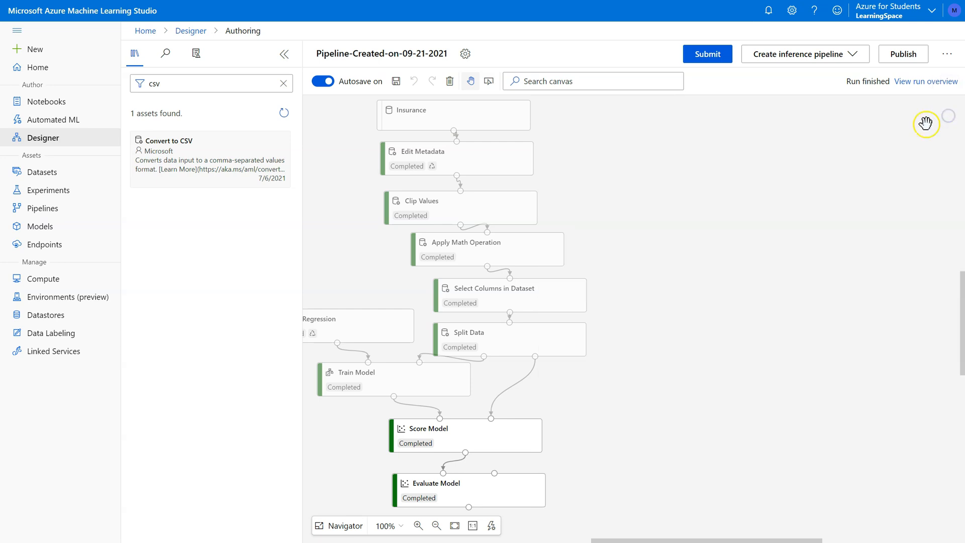
mouse_move(631, 539)
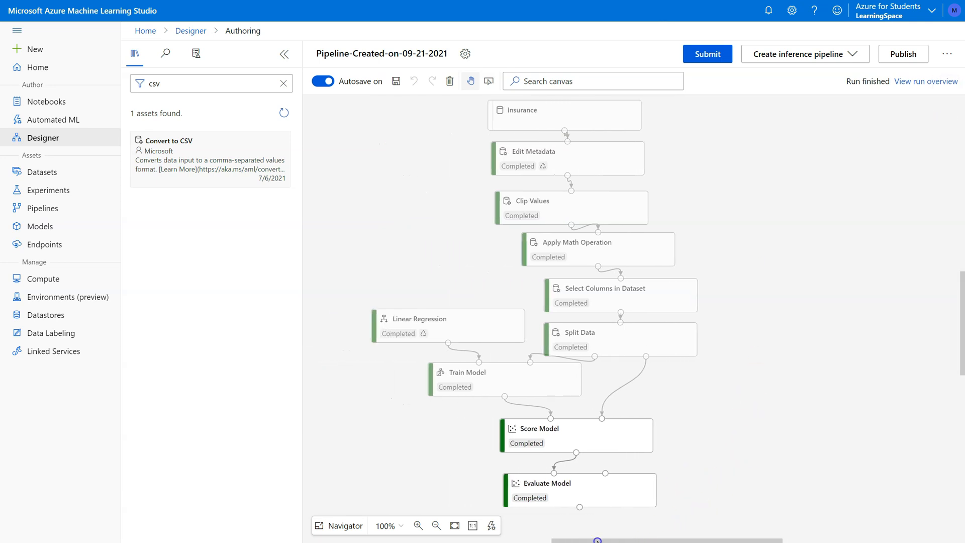
mouse_move(458, 132)
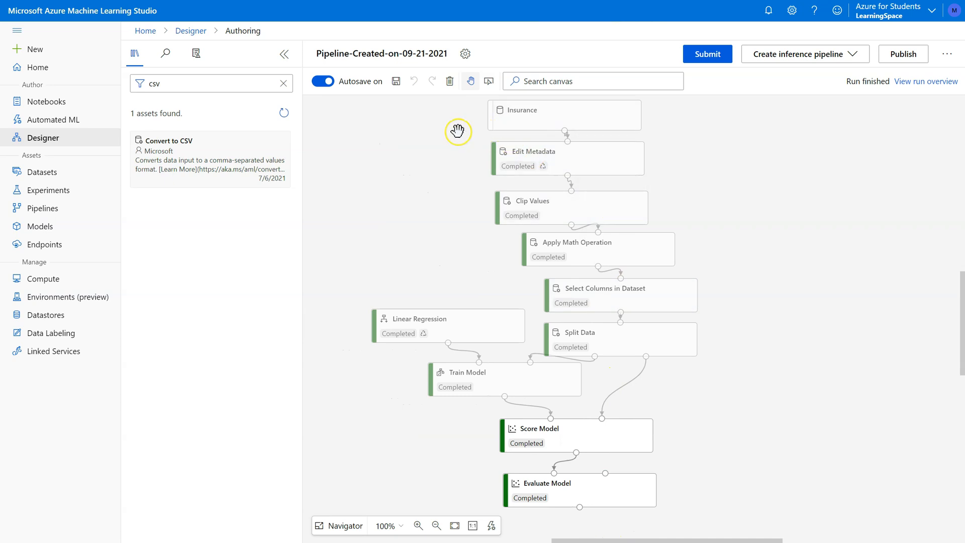
mouse_move(344, 125)
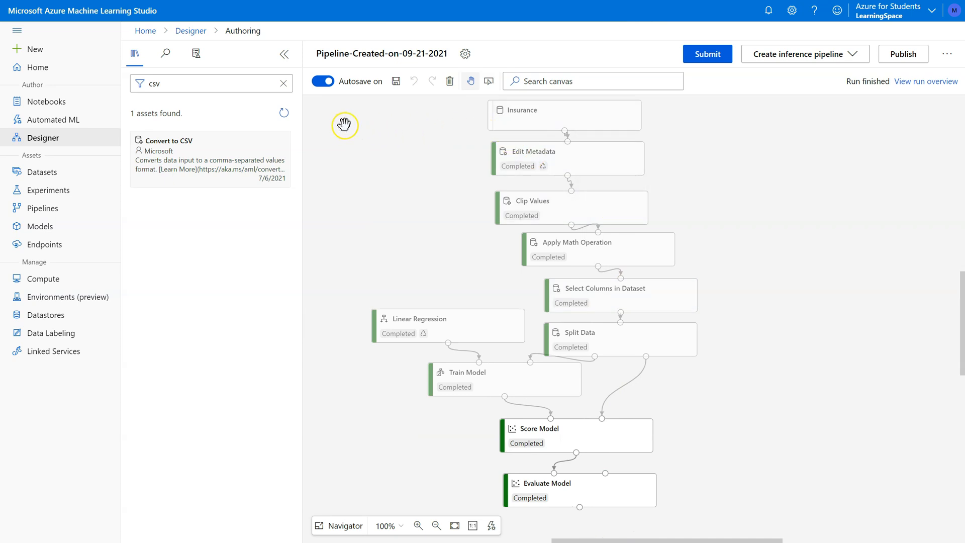